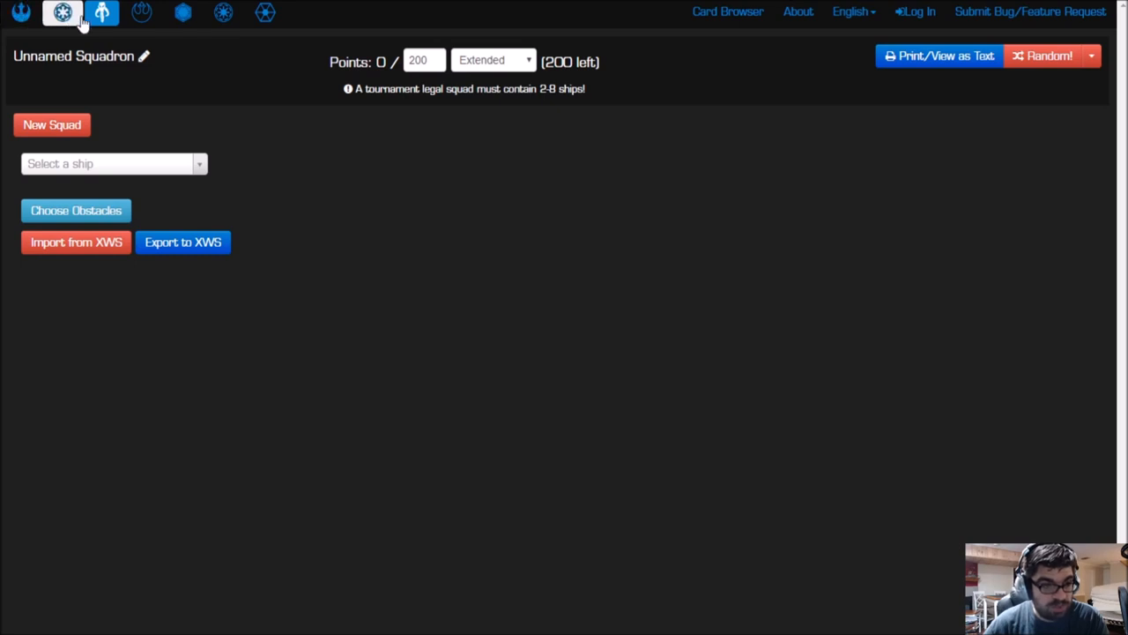
Pick a faction and add a JumpMaster 5000 with a Contracted Scout, dismissing the torpedo choices.
{"action": "left_click", "coordinate": [263, 13]}
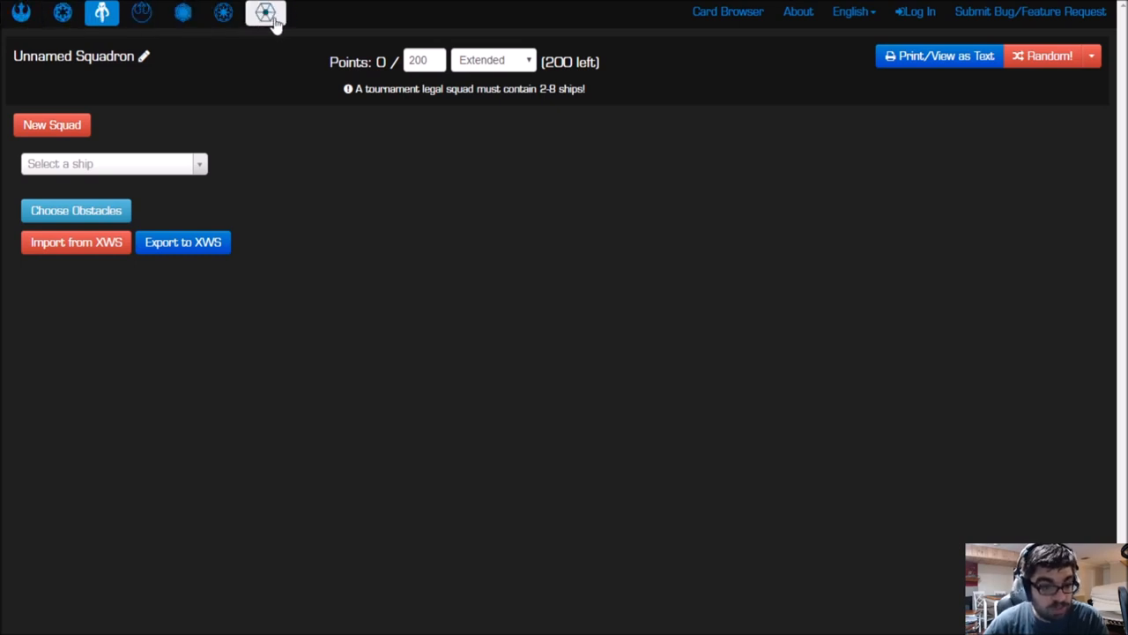
{"action": "left_click", "coordinate": [113, 162]}
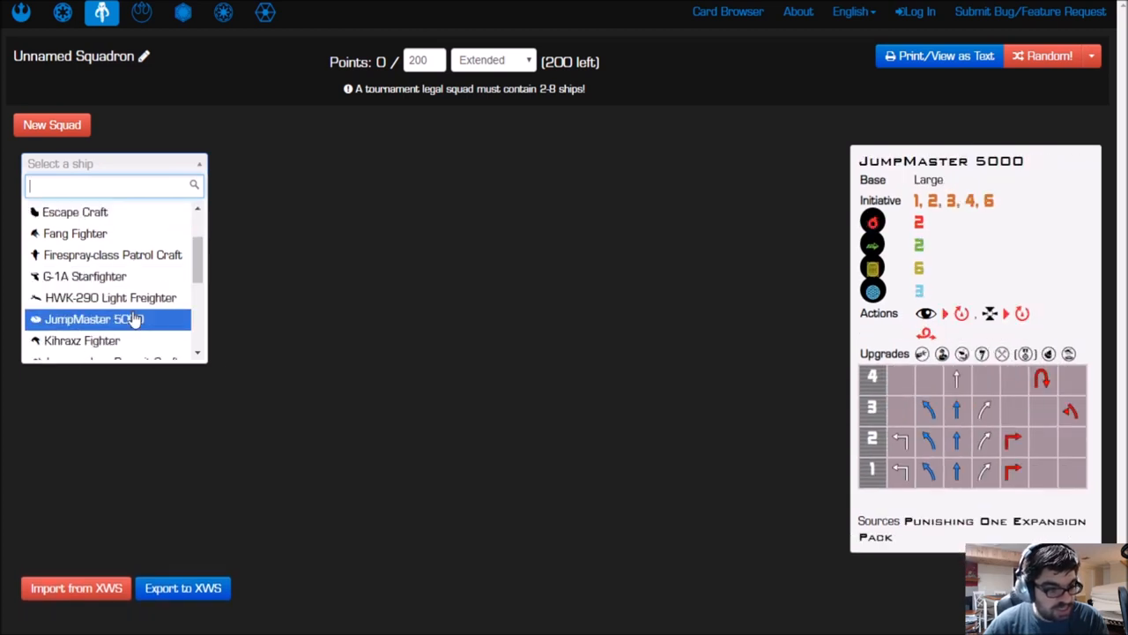
{"action": "left_click", "coordinate": [95, 317]}
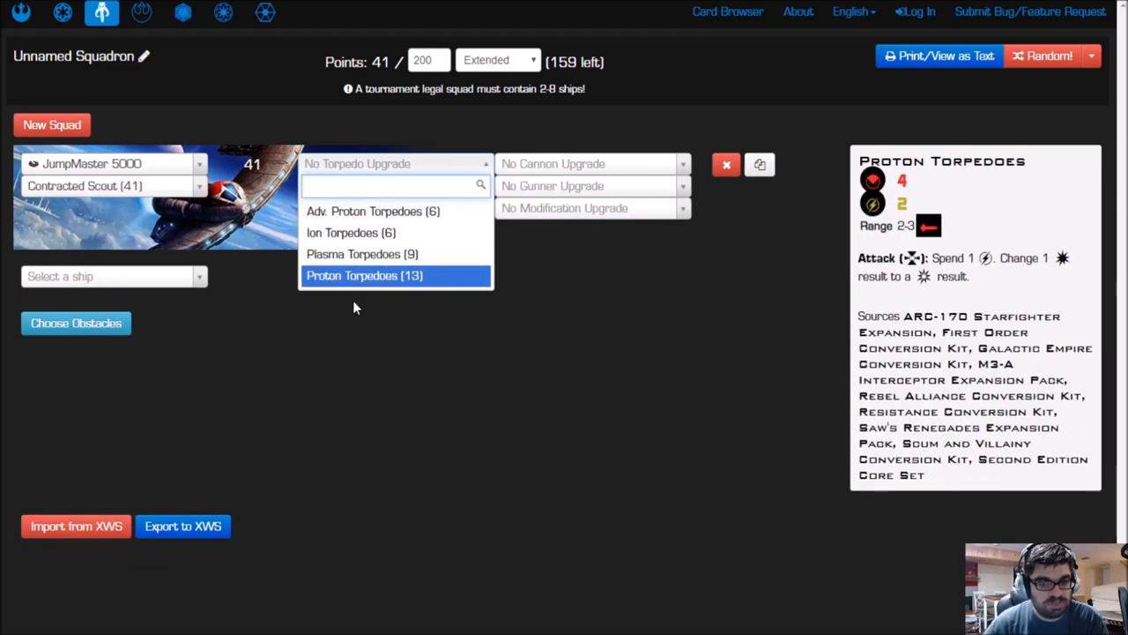
{"action": "left_click", "coordinate": [372, 211]}
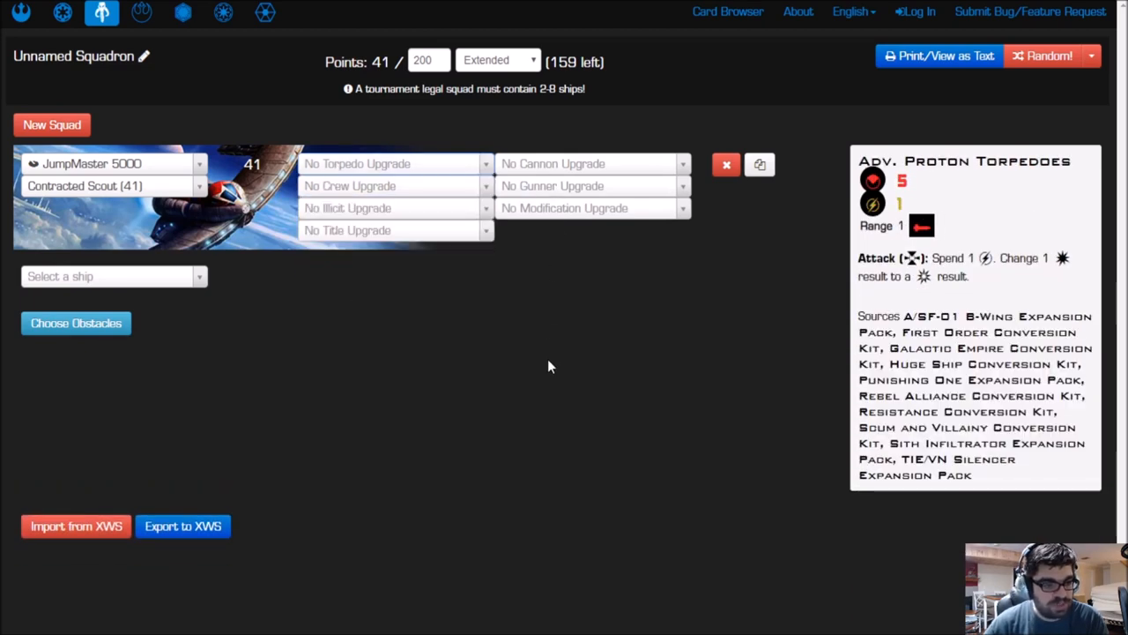
{"action": "left_click", "coordinate": [59, 15]}
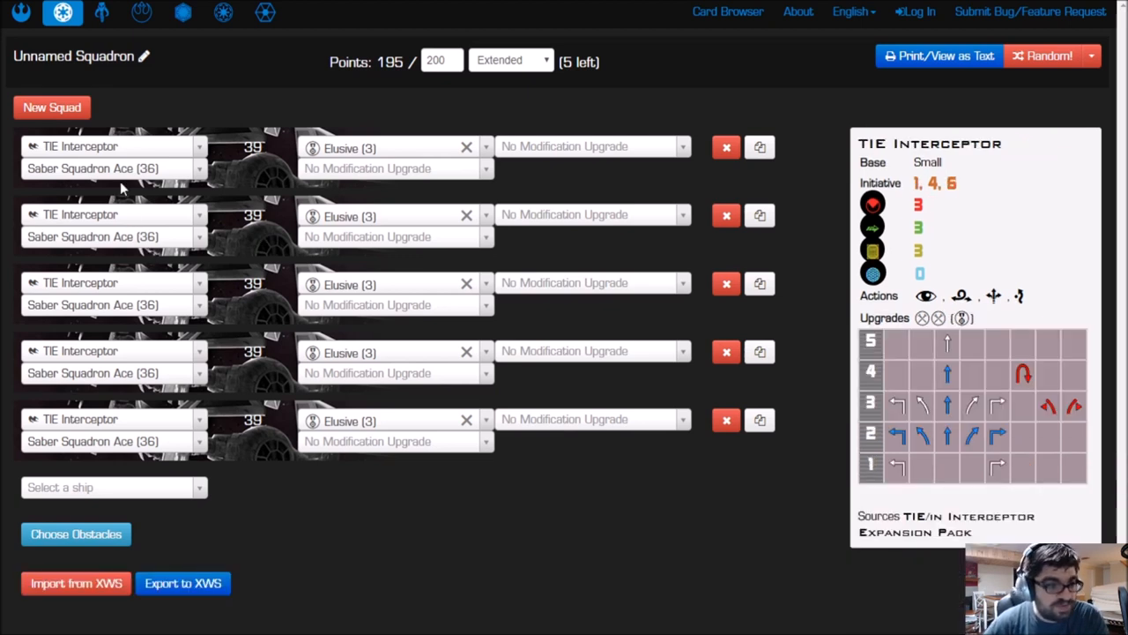
{"action": "mouse_move", "coordinate": [446, 131]}
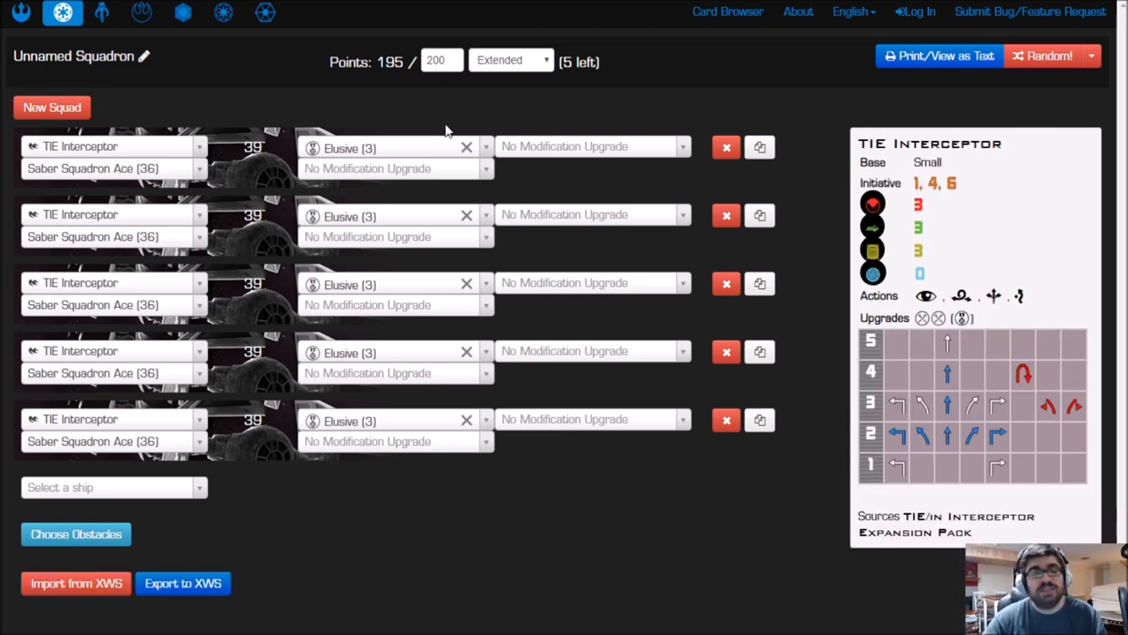
Show the Imperial squad of five Saber Squadron Ace TIE Interceptors with Elusive.
{"action": "left_click", "coordinate": [440, 60]}
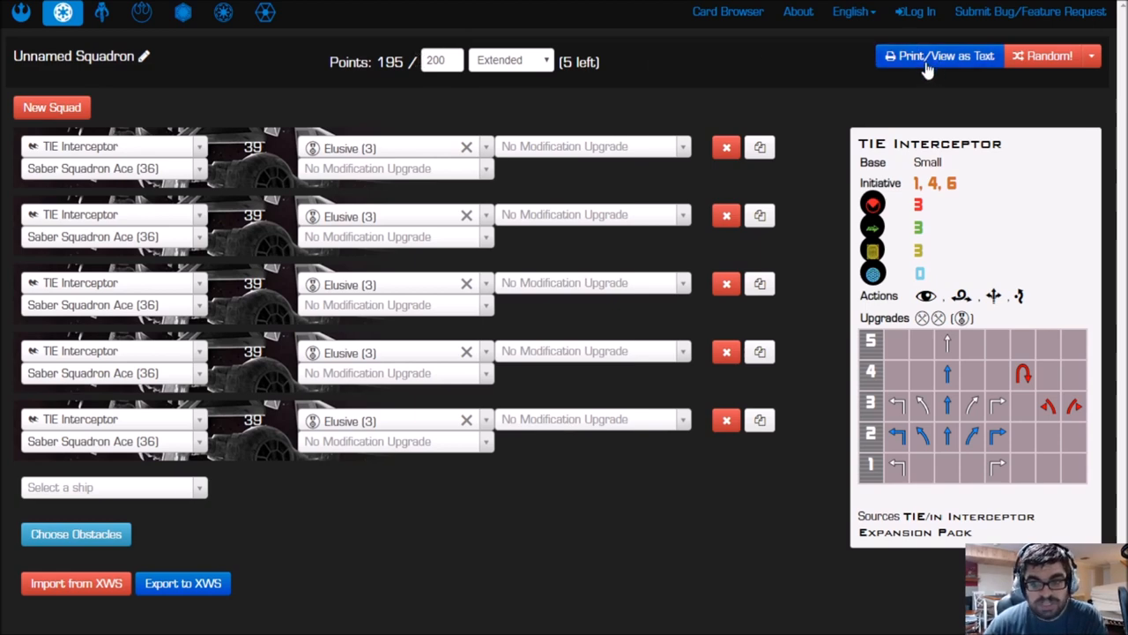
{"action": "mouse_move", "coordinate": [954, 58]}
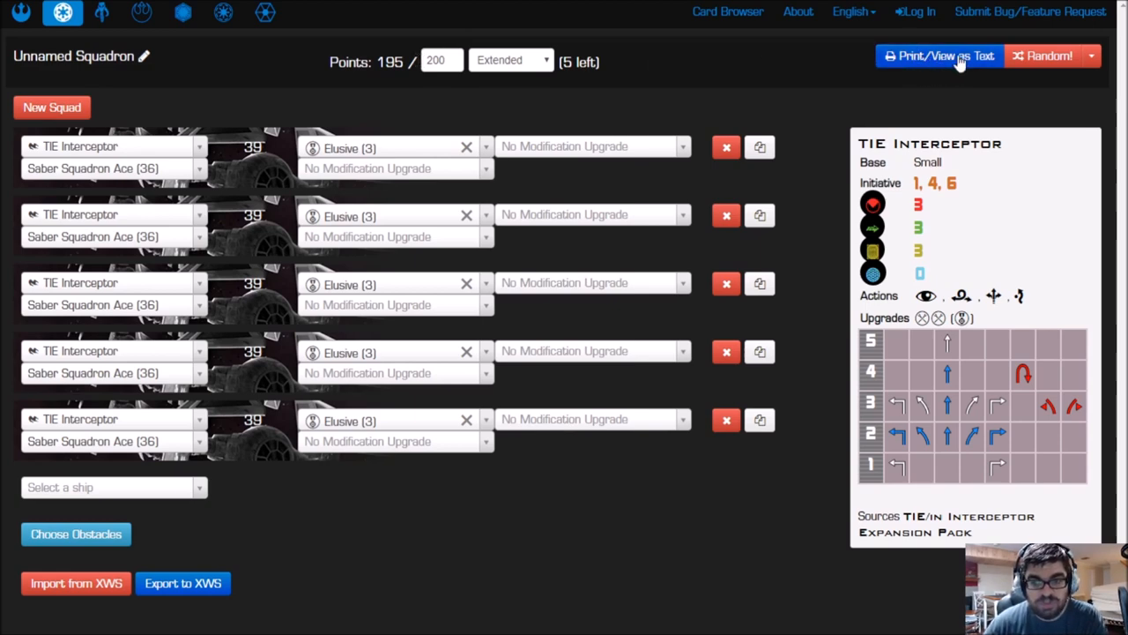
View the squad as text in TTS export format, then close the export view.
{"action": "left_click", "coordinate": [941, 55]}
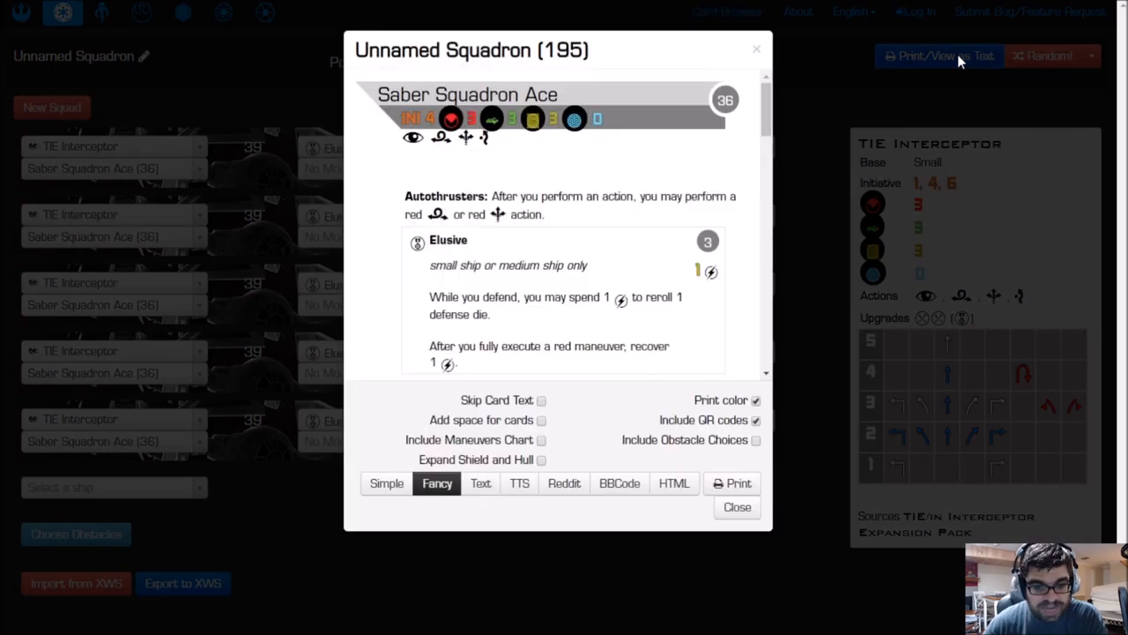
{"action": "mouse_move", "coordinate": [956, 67]}
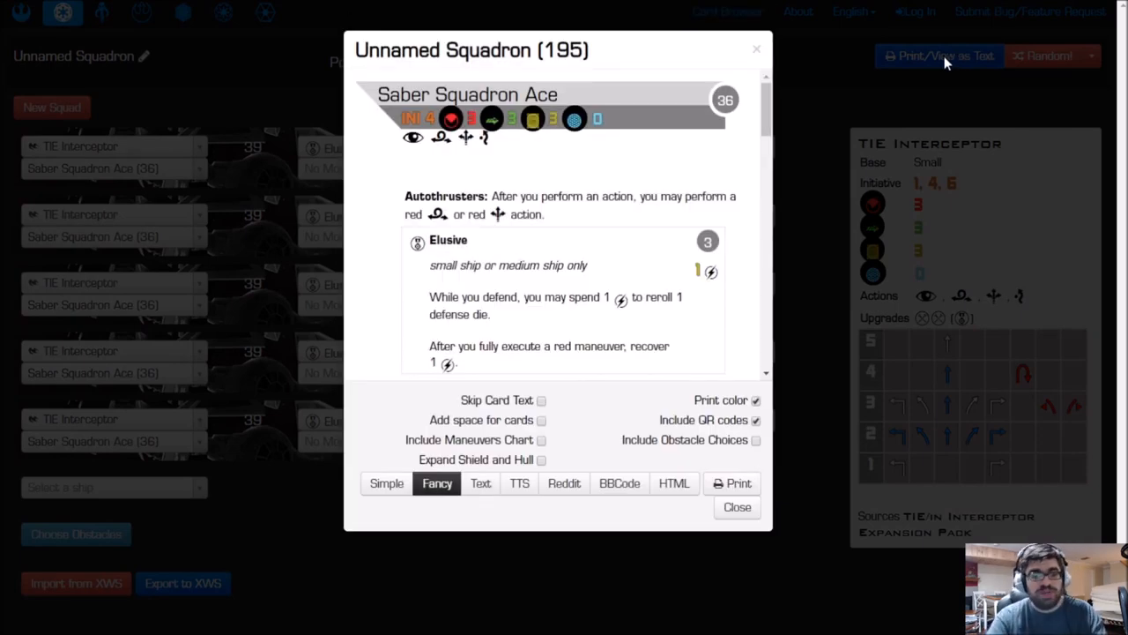
{"action": "mouse_move", "coordinate": [710, 240]}
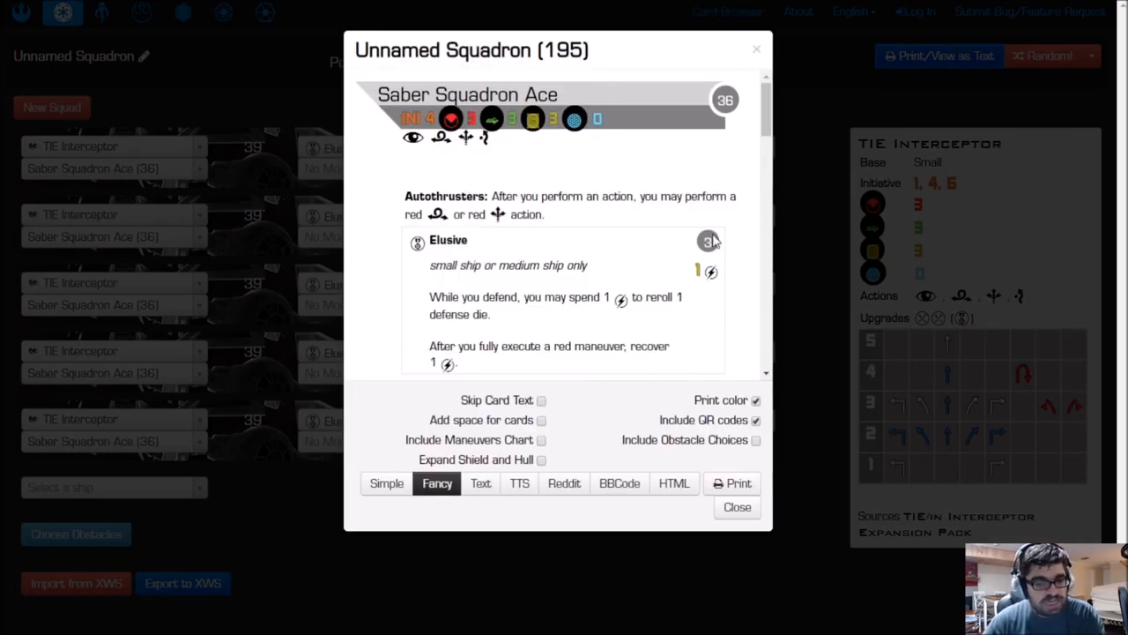
{"action": "mouse_move", "coordinate": [575, 490]}
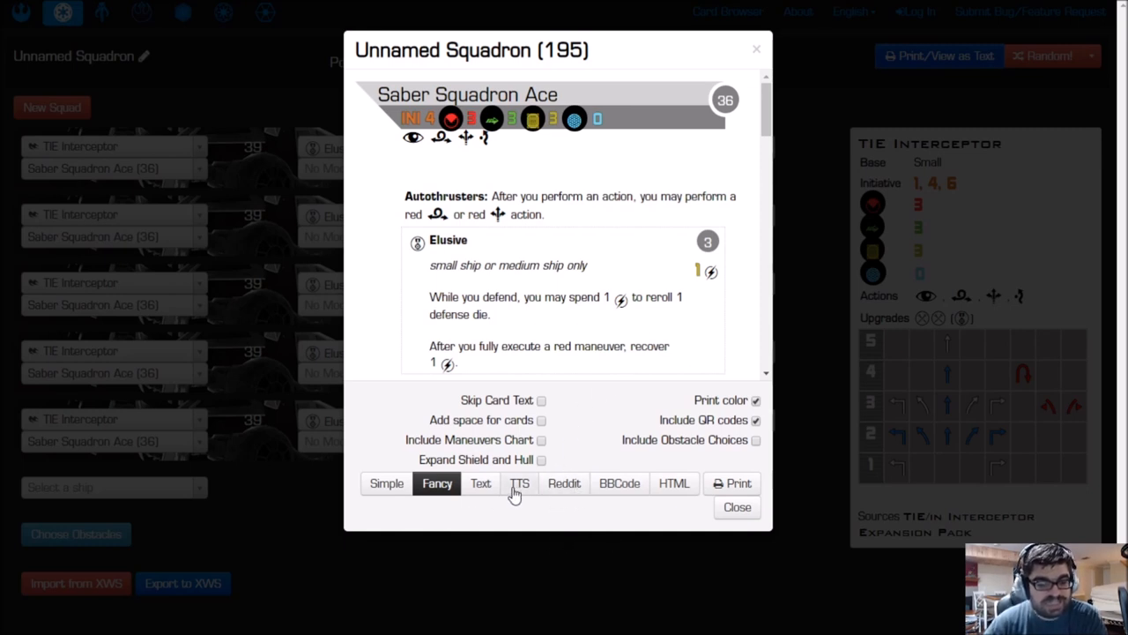
{"action": "left_click", "coordinate": [518, 483]}
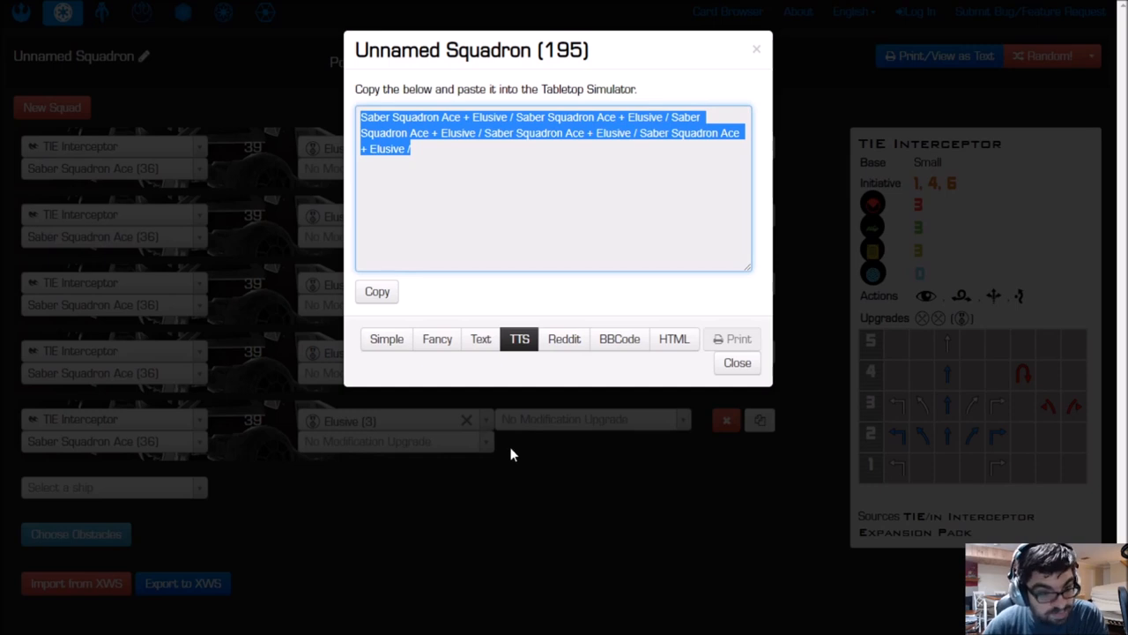
{"action": "mouse_move", "coordinate": [504, 166]}
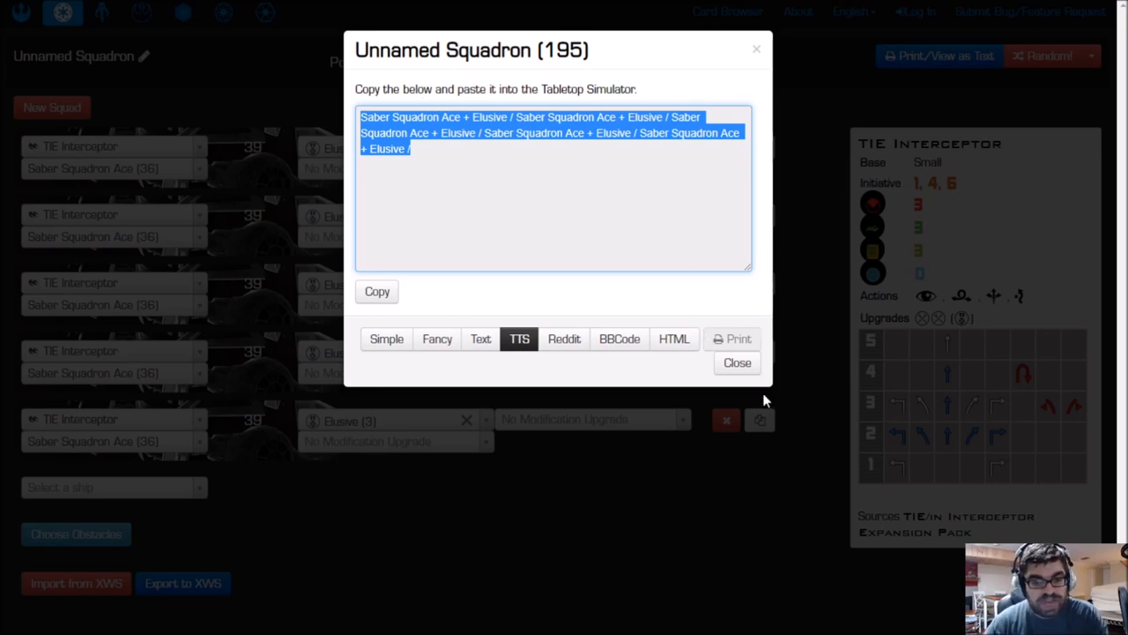
{"action": "left_click", "coordinate": [737, 363]}
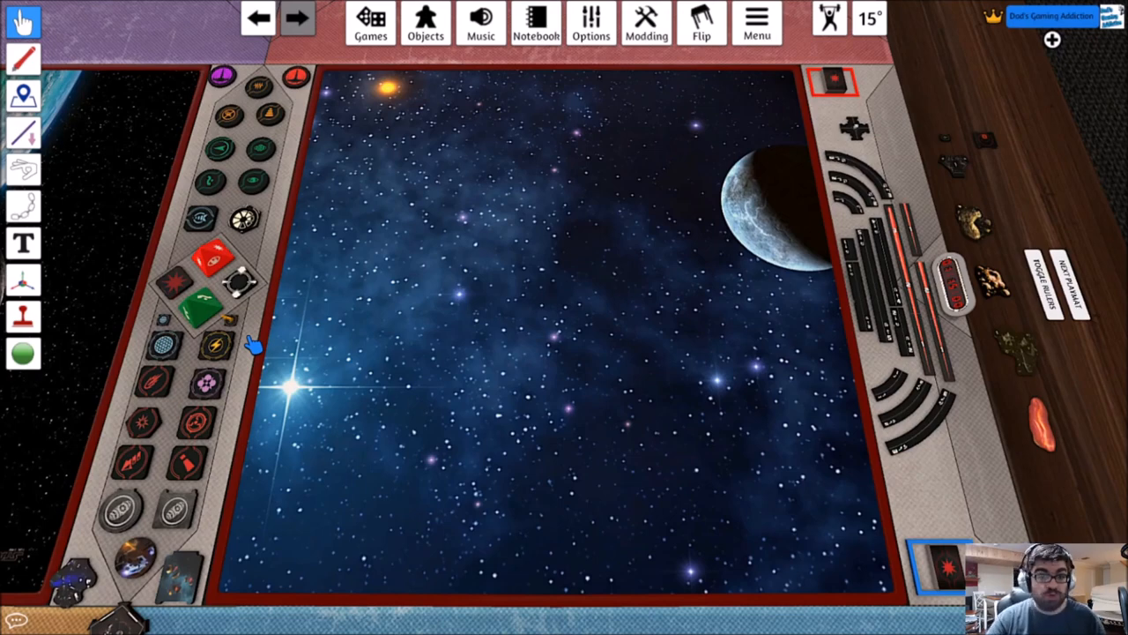
{"action": "mouse_move", "coordinate": [275, 317]}
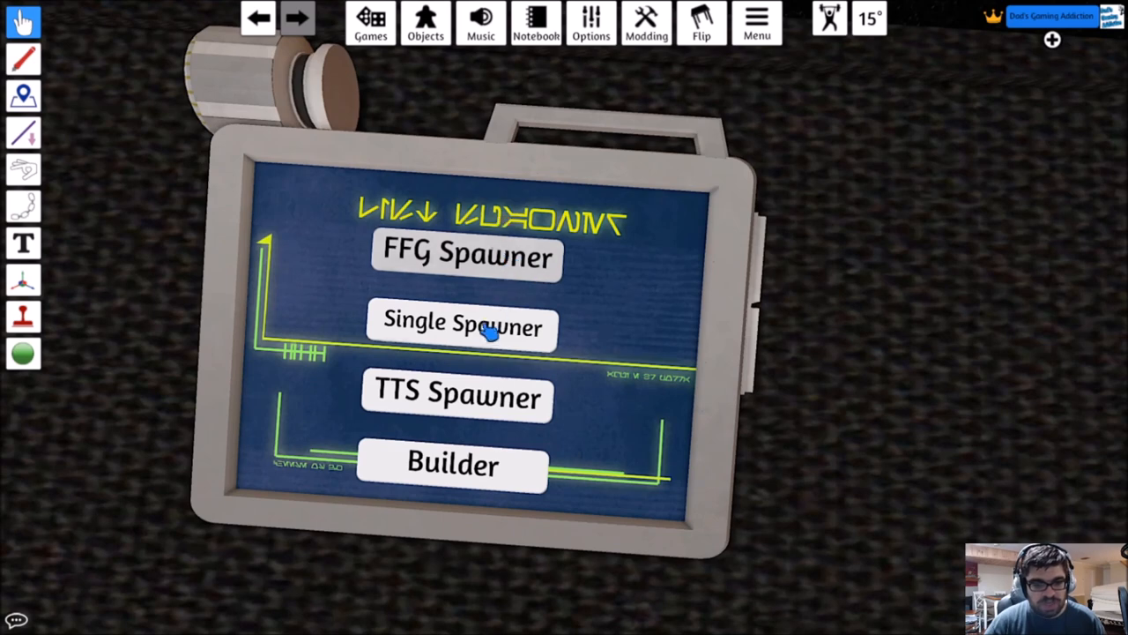
{"action": "mouse_move", "coordinate": [467, 485]}
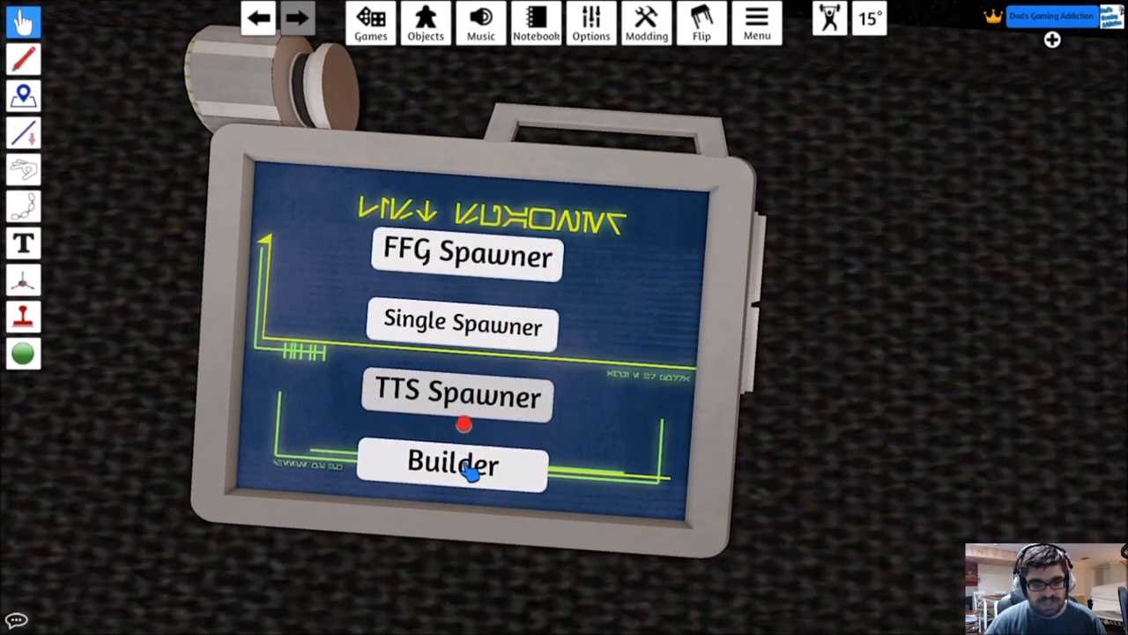
Peek at the squad builder's faction choices and return to the spawner menu.
{"action": "left_click", "coordinate": [451, 462]}
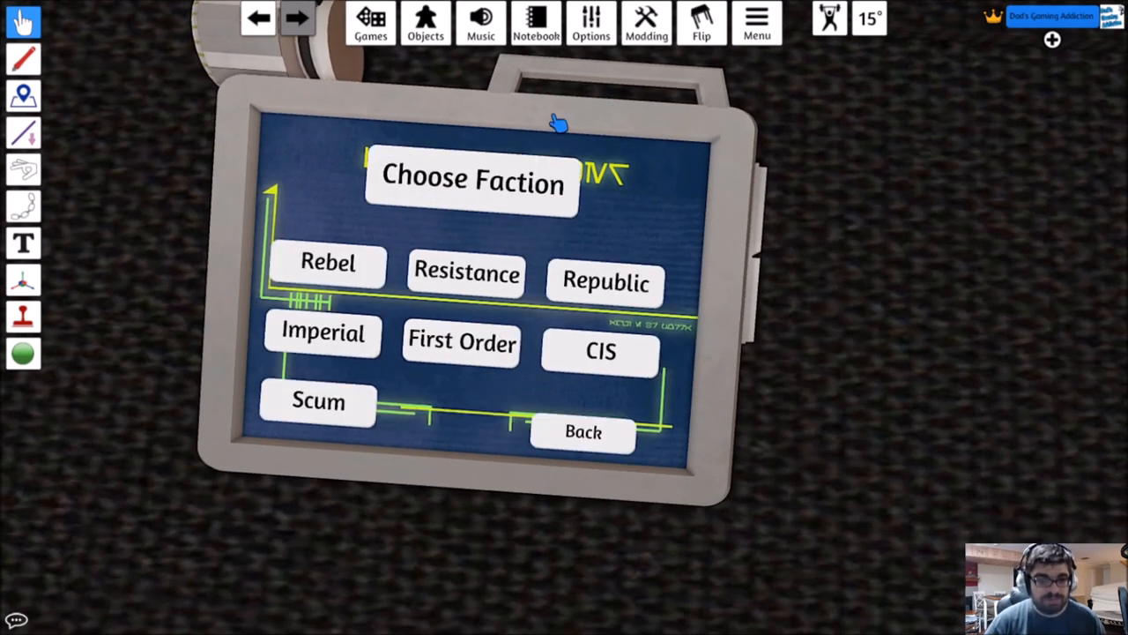
{"action": "mouse_move", "coordinate": [610, 434]}
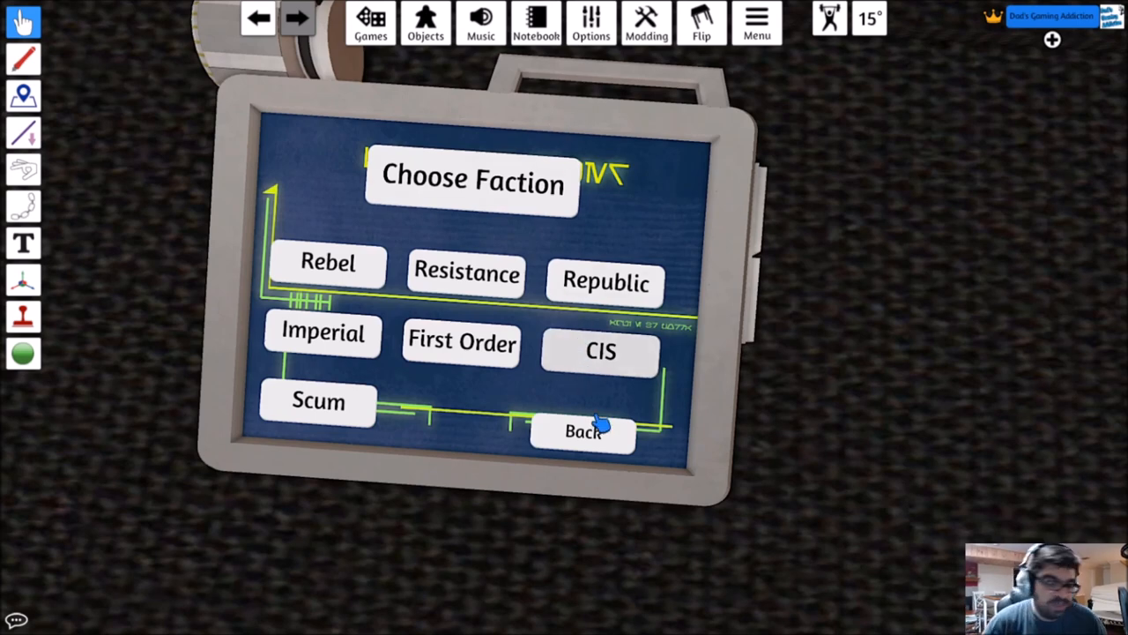
{"action": "left_click", "coordinate": [583, 433]}
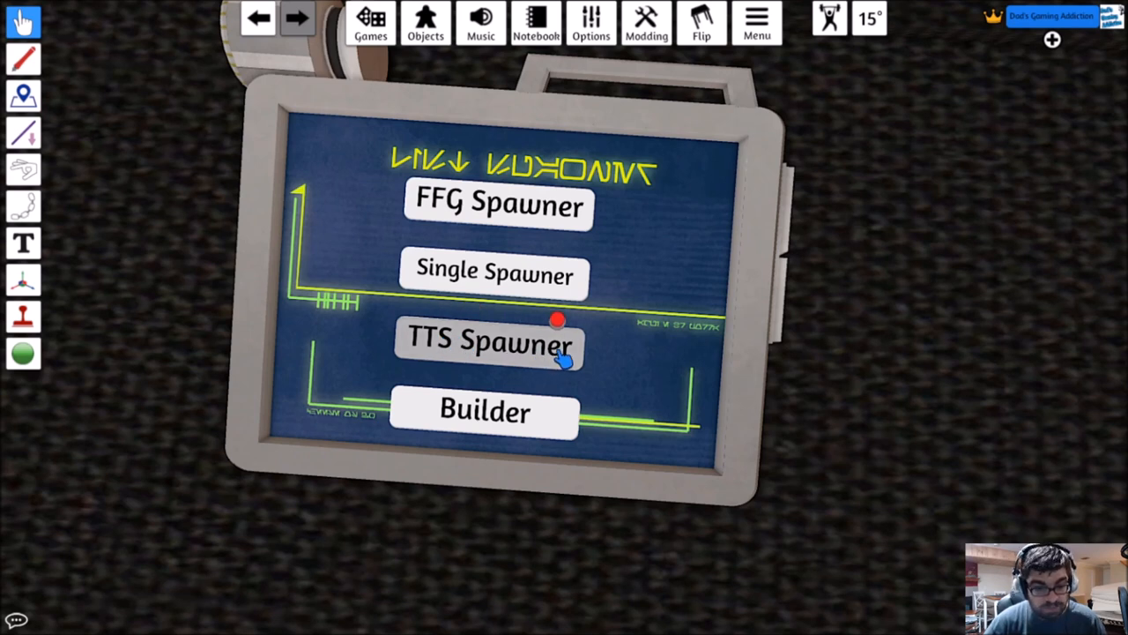
Spawn an Imperial list of five 'Saber Squadron Ace + Elusive' ships from pasted text onto the mat.
{"action": "left_click", "coordinate": [490, 342]}
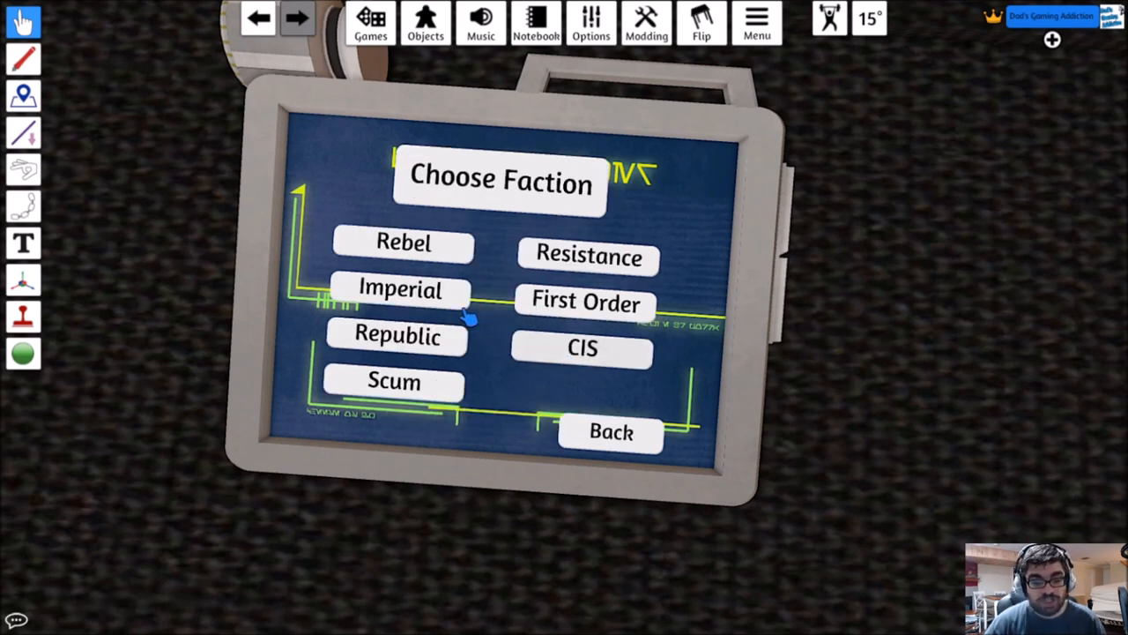
{"action": "left_click", "coordinate": [397, 290]}
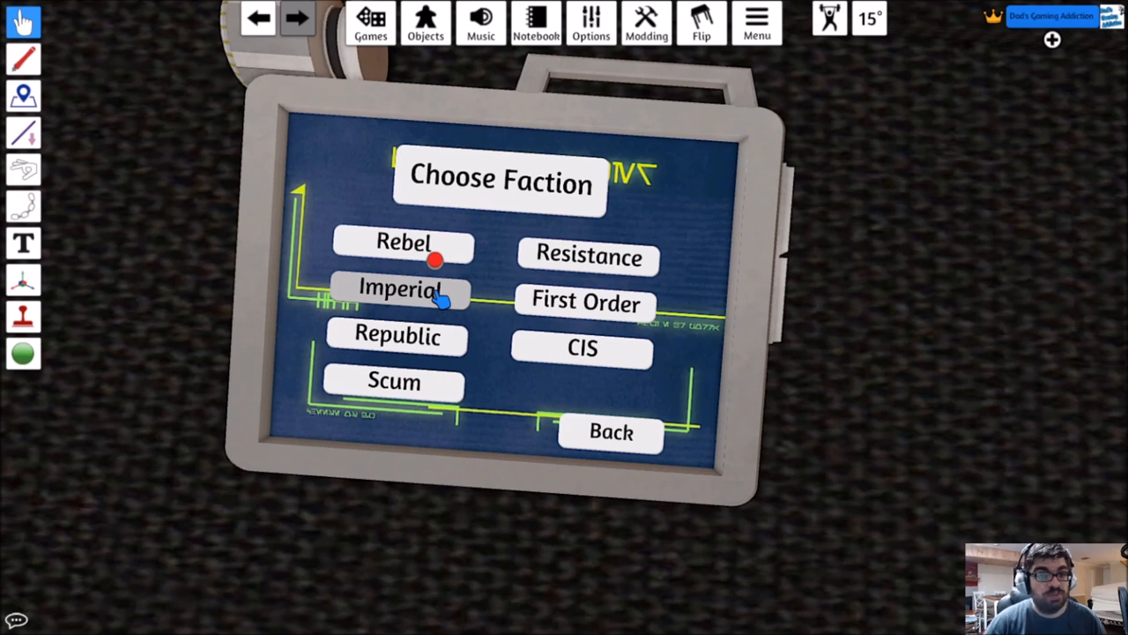
{"action": "left_click", "coordinate": [398, 289]}
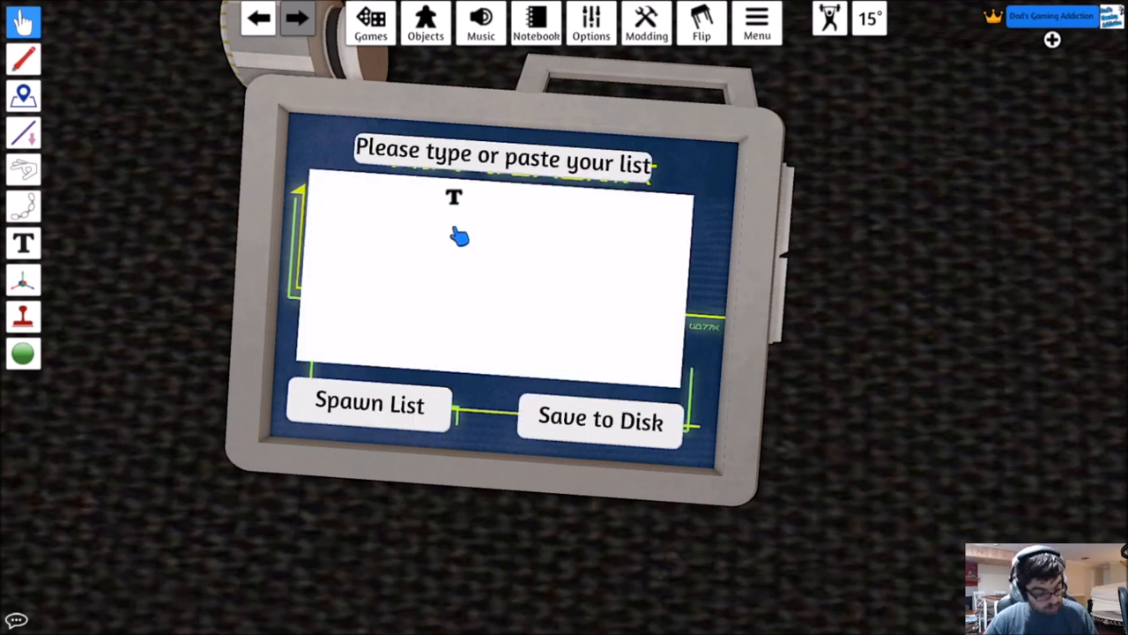
{"action": "type", "text": "Saber Squadron Ace + Elusive / Saber Squadron Ace + Elusive / Saber Squadron Ace + Elusive / Saber Squadron Ace + Elusive / Saber Squadron Ace + Elusive /"}
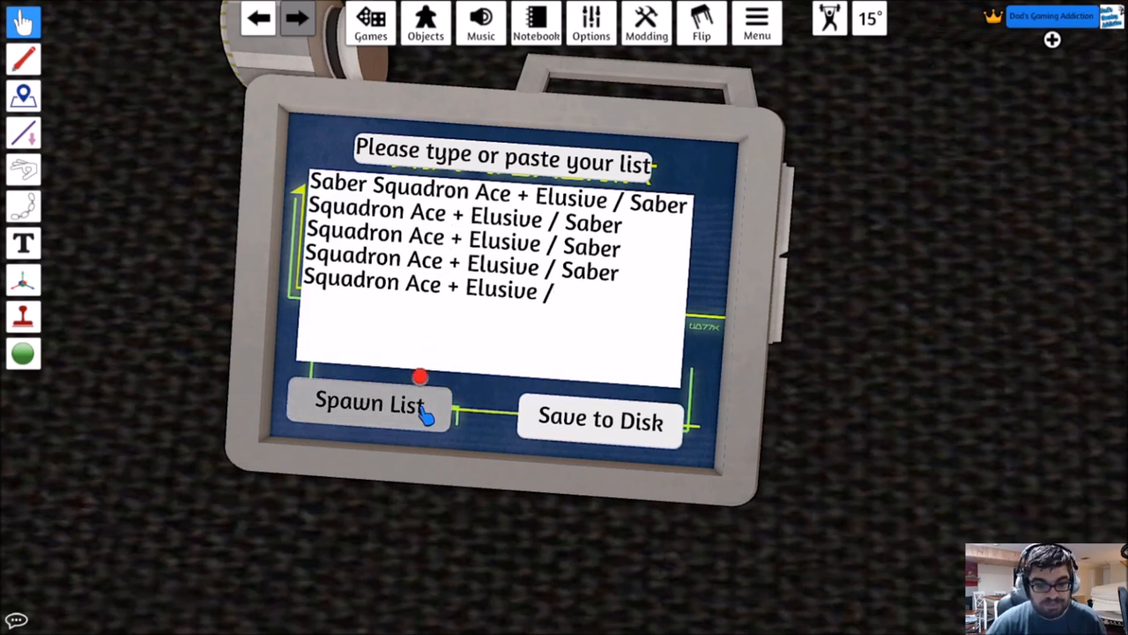
{"action": "left_click", "coordinate": [368, 403]}
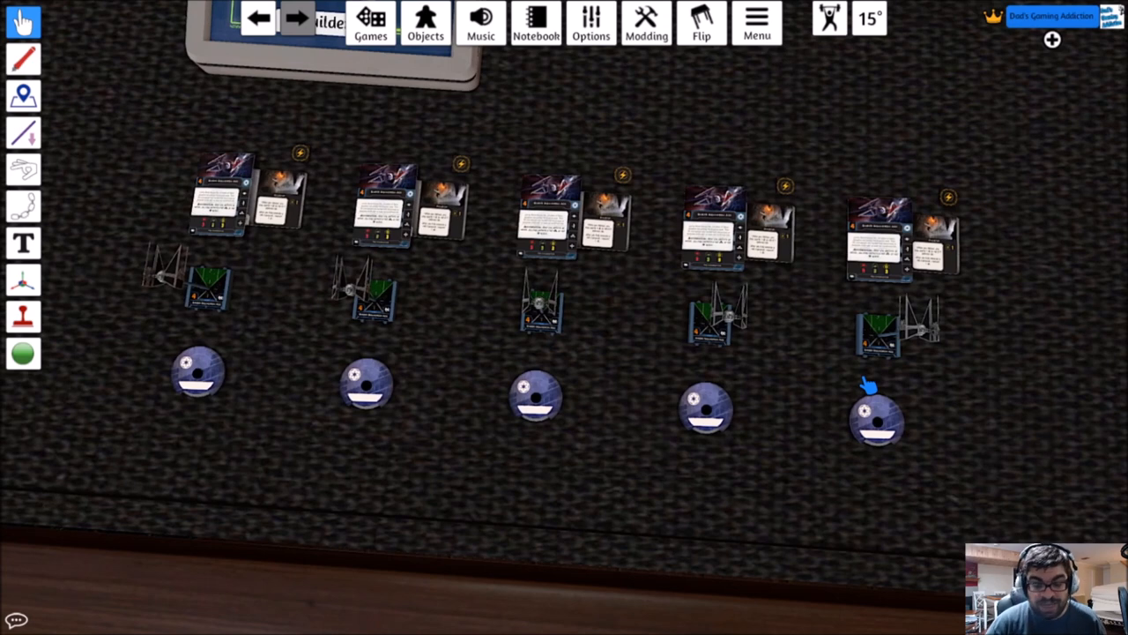
{"action": "mouse_move", "coordinate": [991, 525]}
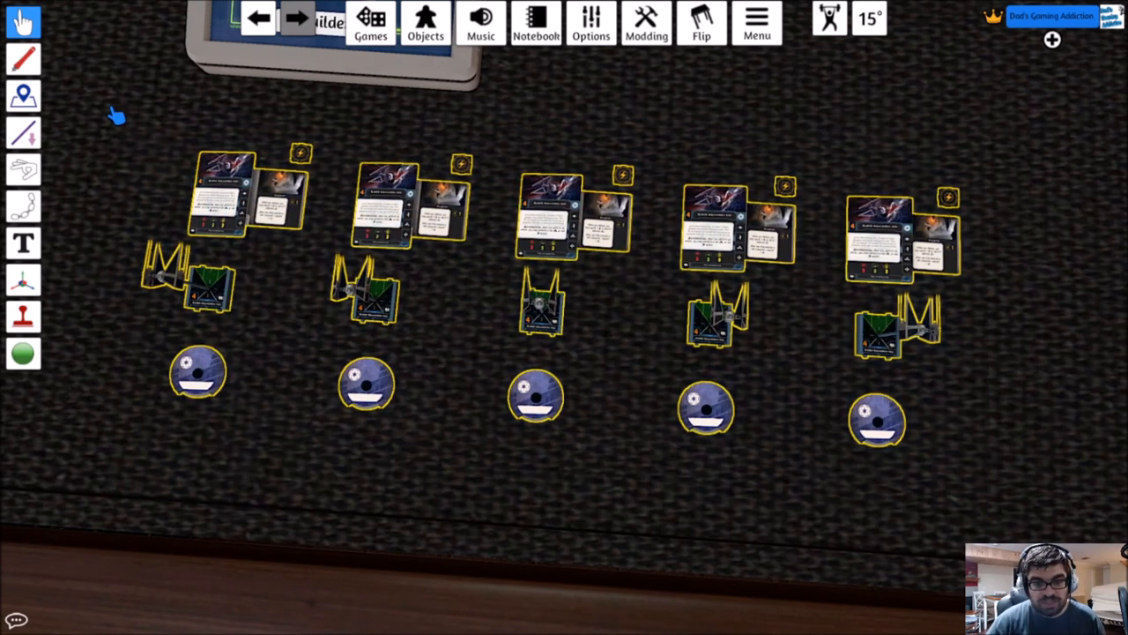
{"action": "mouse_move", "coordinate": [568, 227]}
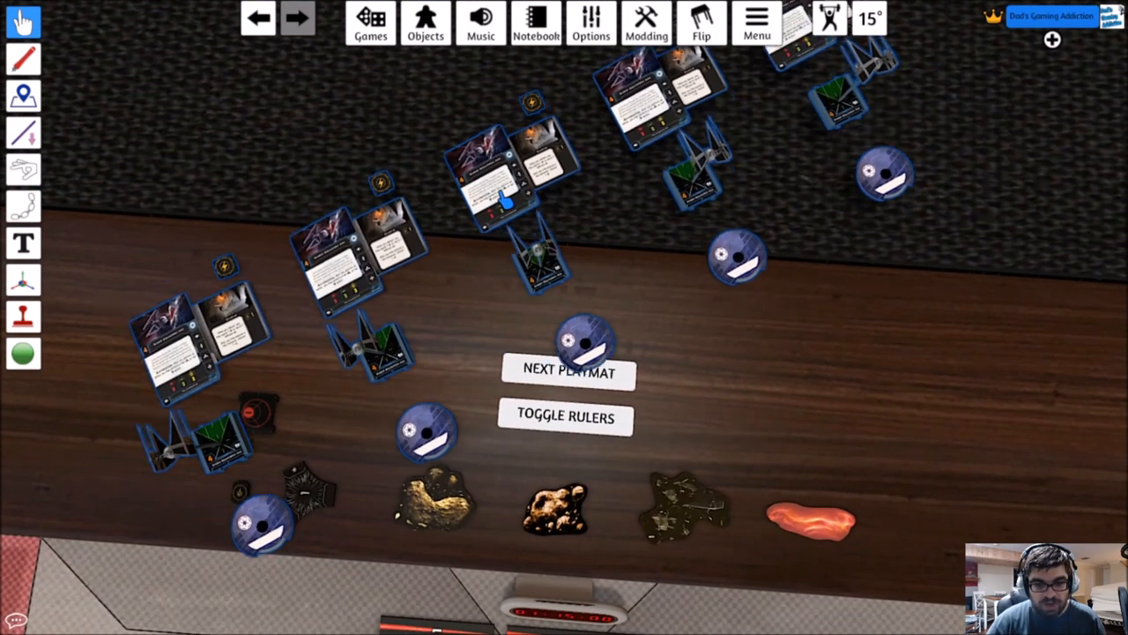
{"action": "left_click", "coordinate": [568, 371]}
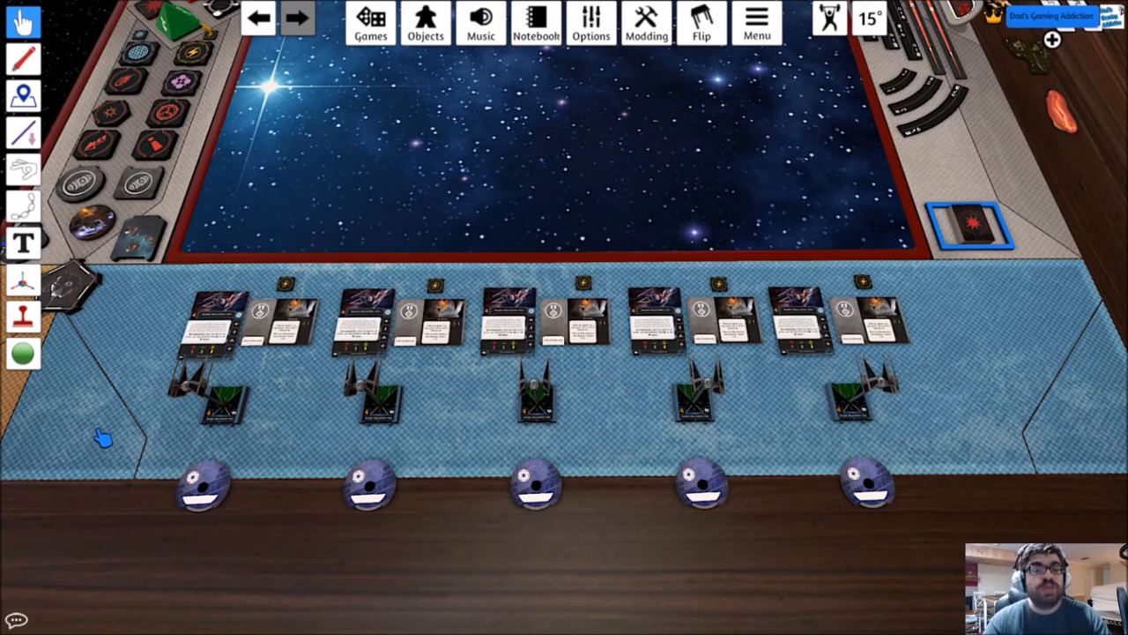
{"action": "mouse_move", "coordinate": [102, 437]}
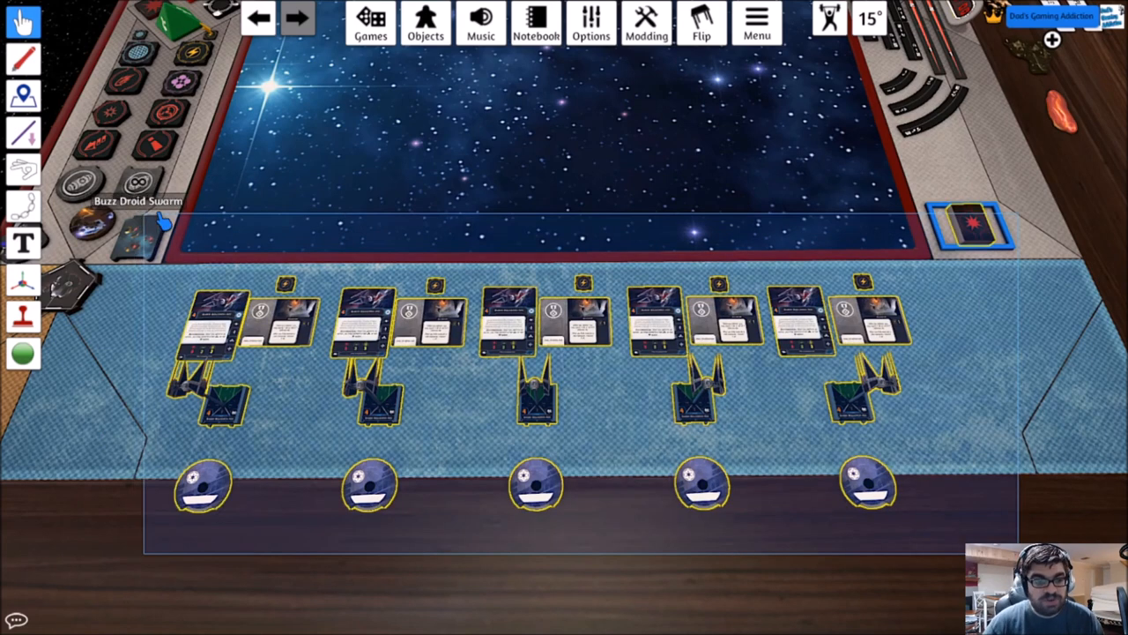
Save the Saber Squadron Ace 3 ship as an object named starting 'XW Sa'.
{"action": "right_click", "coordinate": [508, 318]}
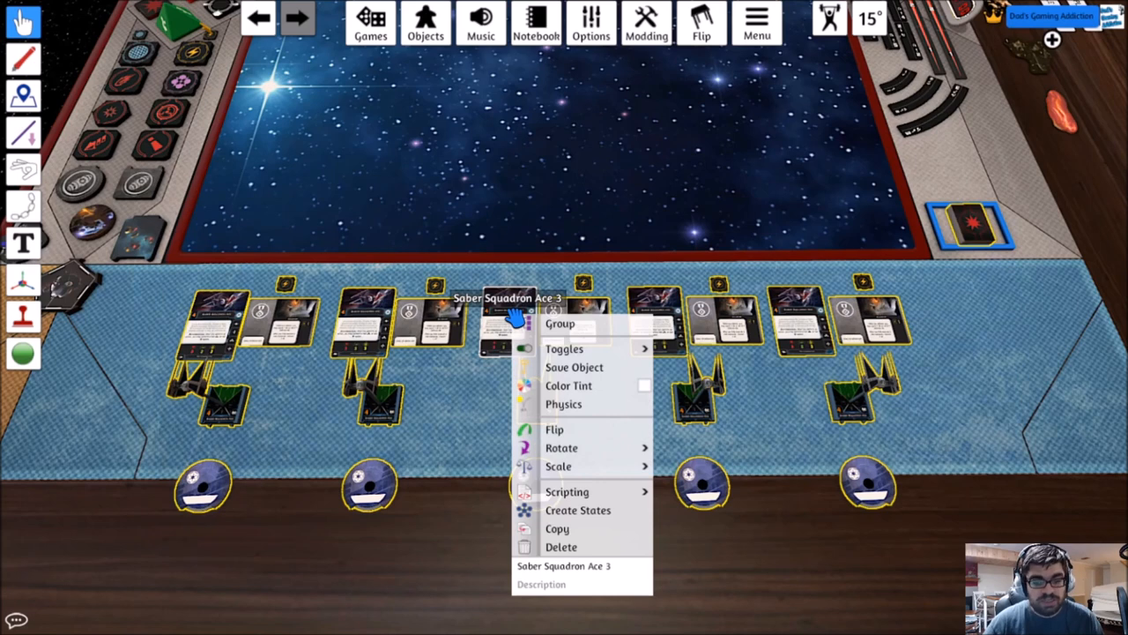
{"action": "left_click", "coordinate": [574, 366]}
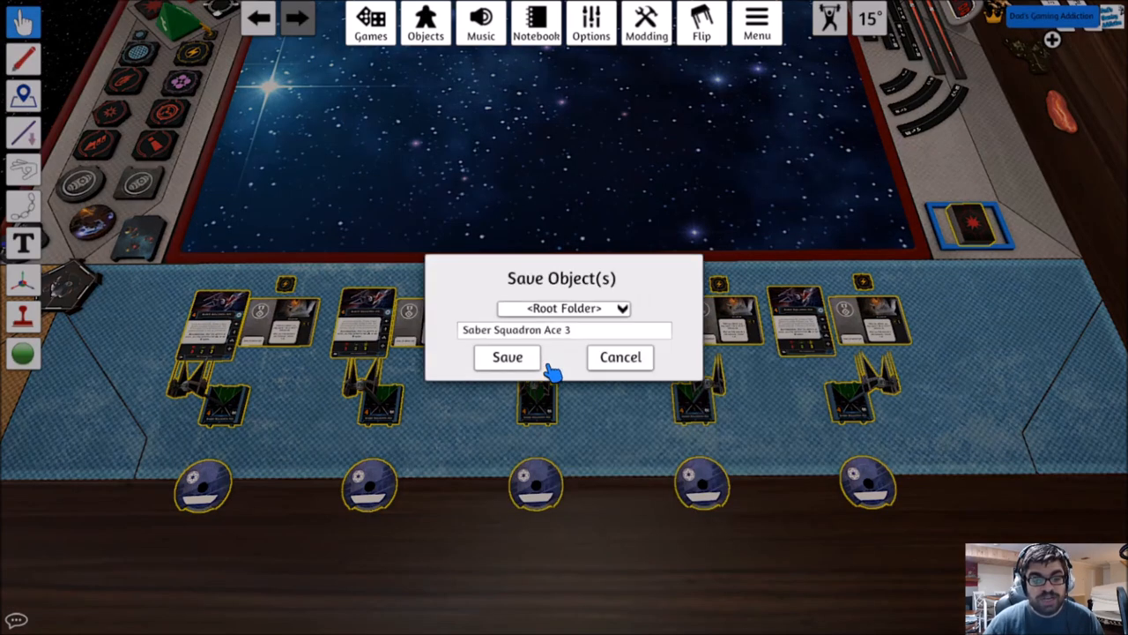
{"action": "left_click", "coordinate": [564, 330]}
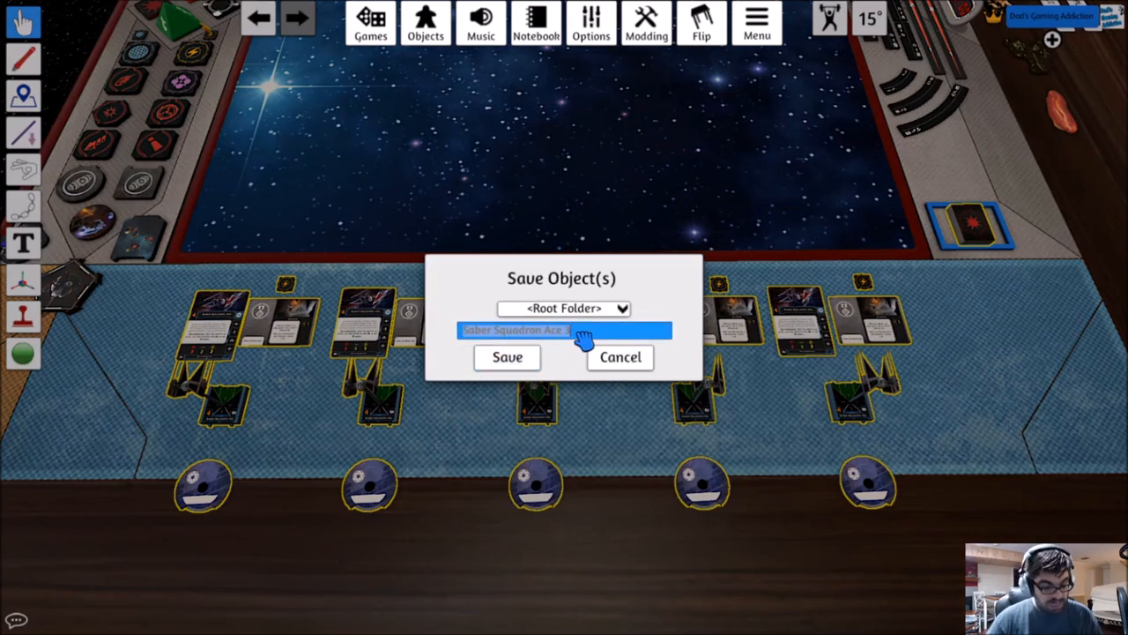
{"action": "type", "text": "XW Sa"}
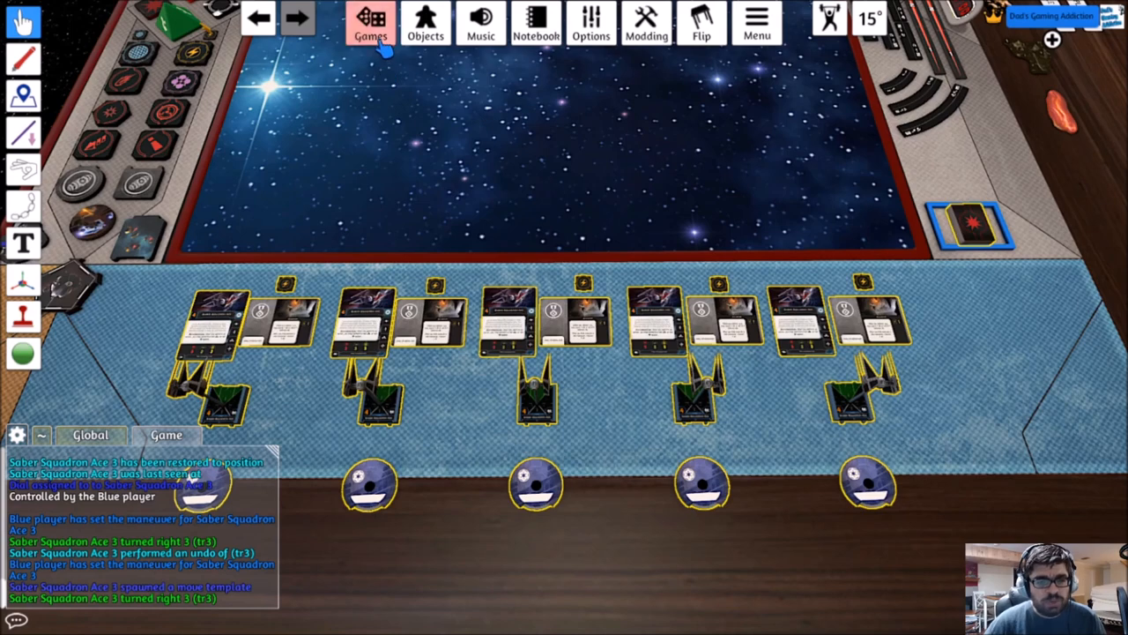
Load the Colored Arc Indicators and Tokens for X-Wing mod from the Games library.
{"action": "left_click", "coordinate": [364, 25]}
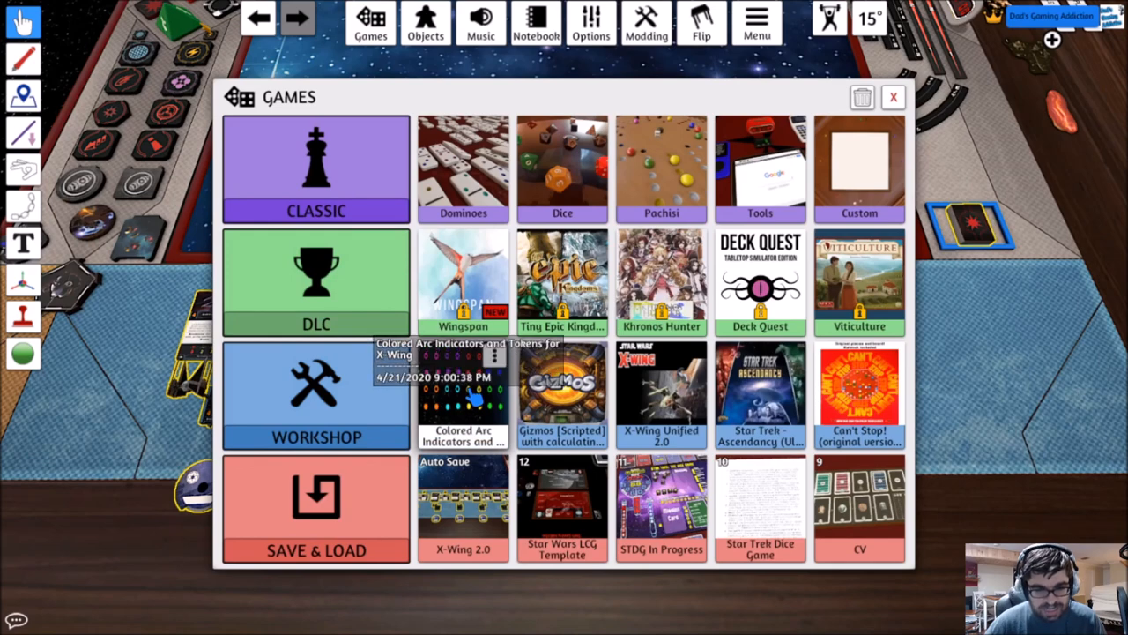
{"action": "mouse_move", "coordinate": [462, 415]}
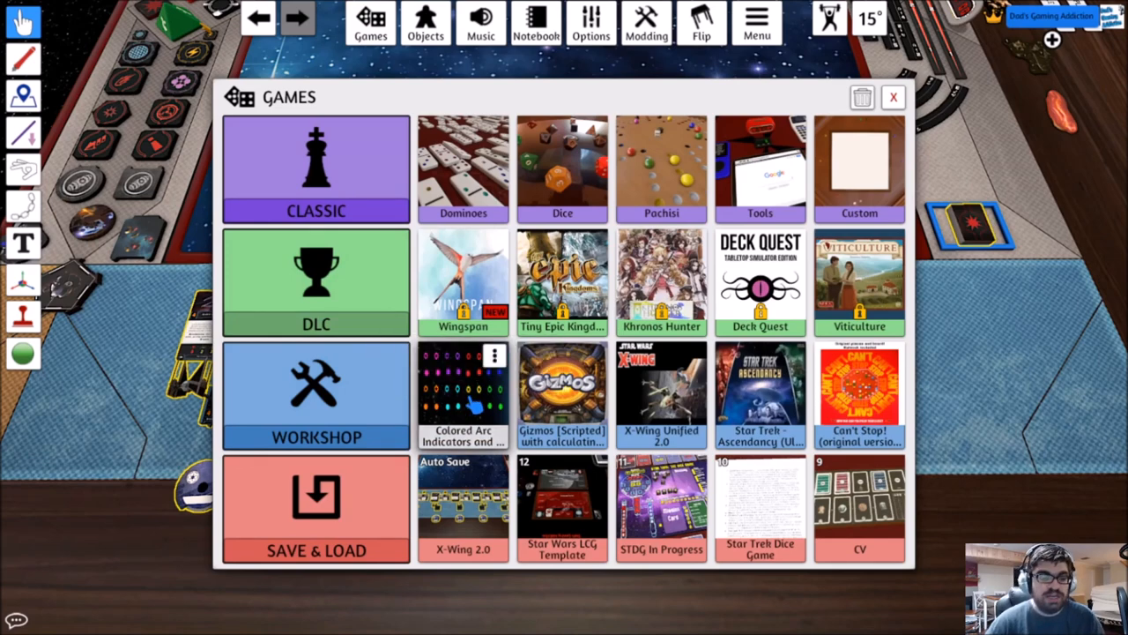
{"action": "left_click", "coordinate": [462, 395]}
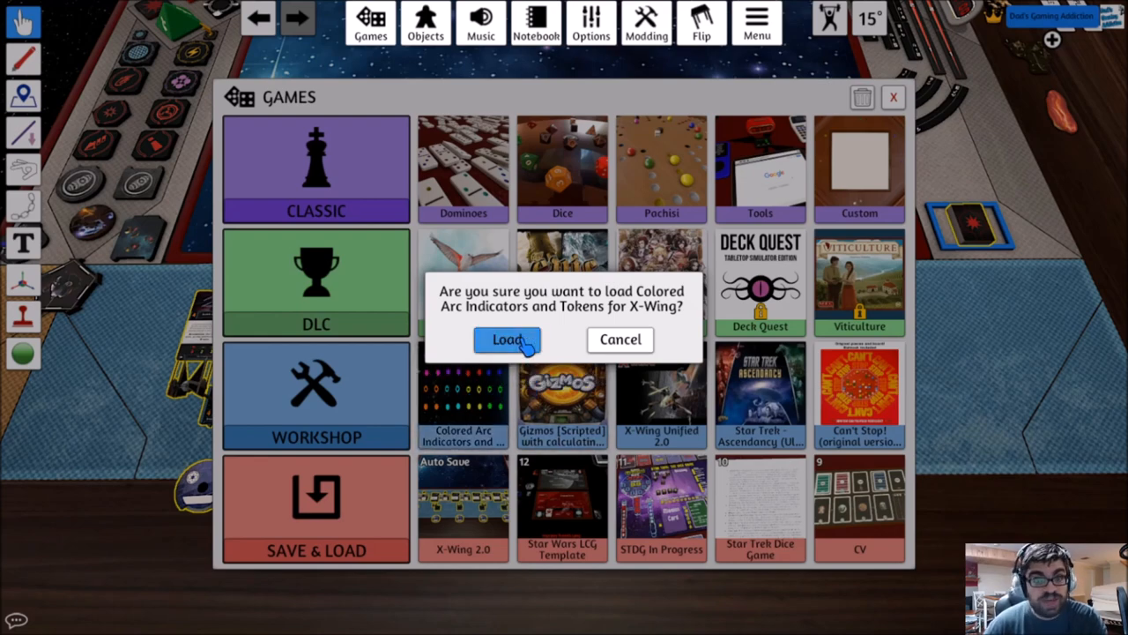
{"action": "left_click", "coordinate": [506, 340]}
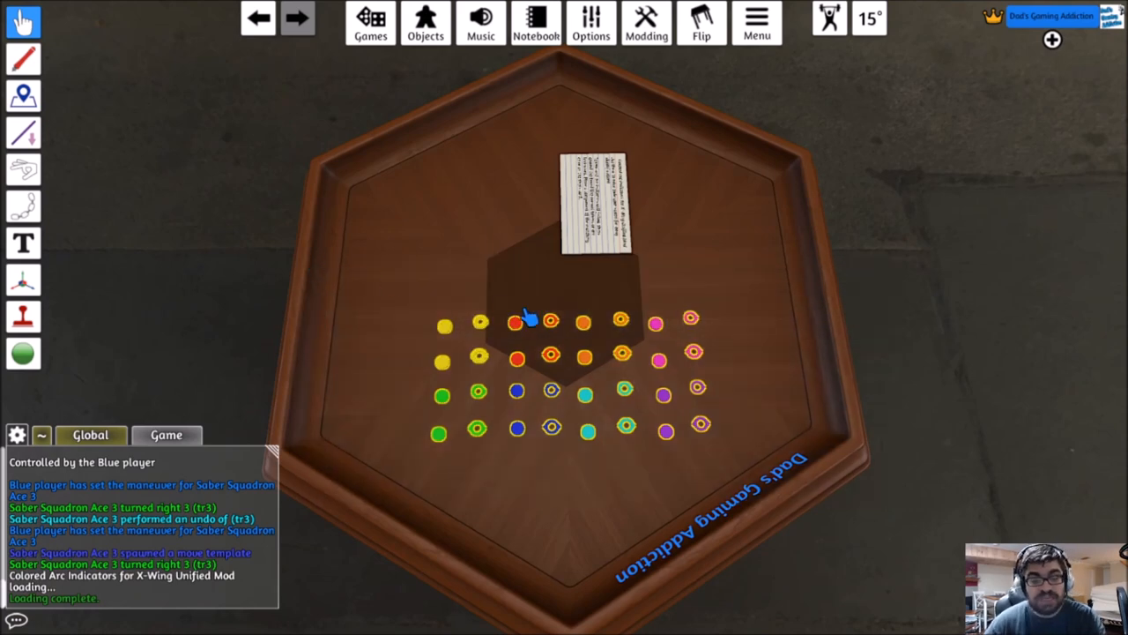
{"action": "right_click", "coordinate": [543, 319]}
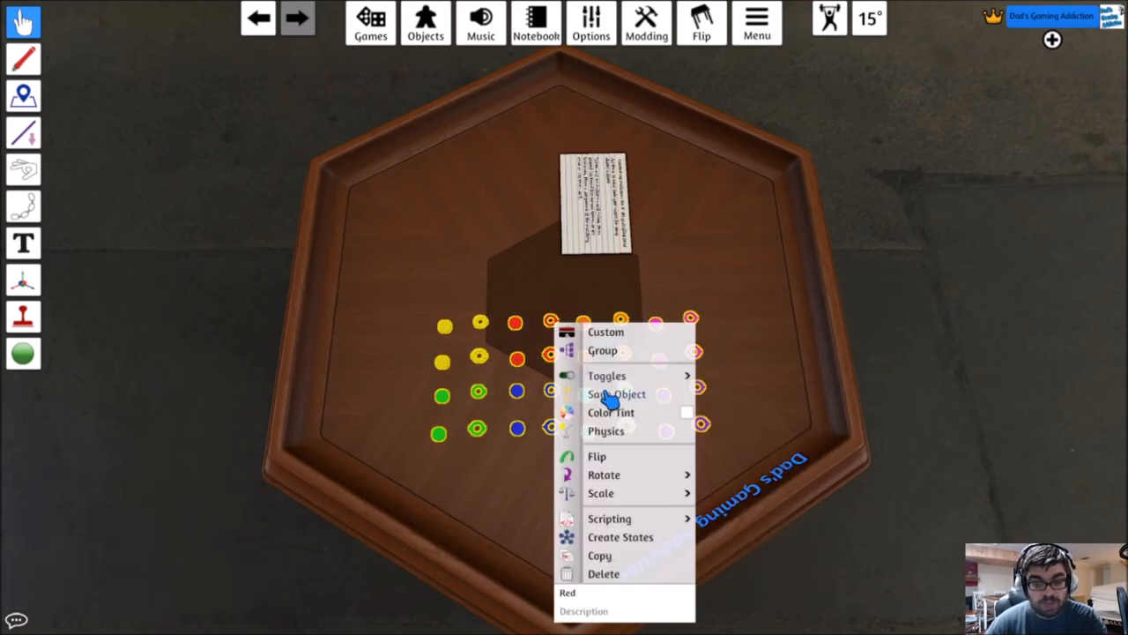
{"action": "left_click", "coordinate": [617, 394]}
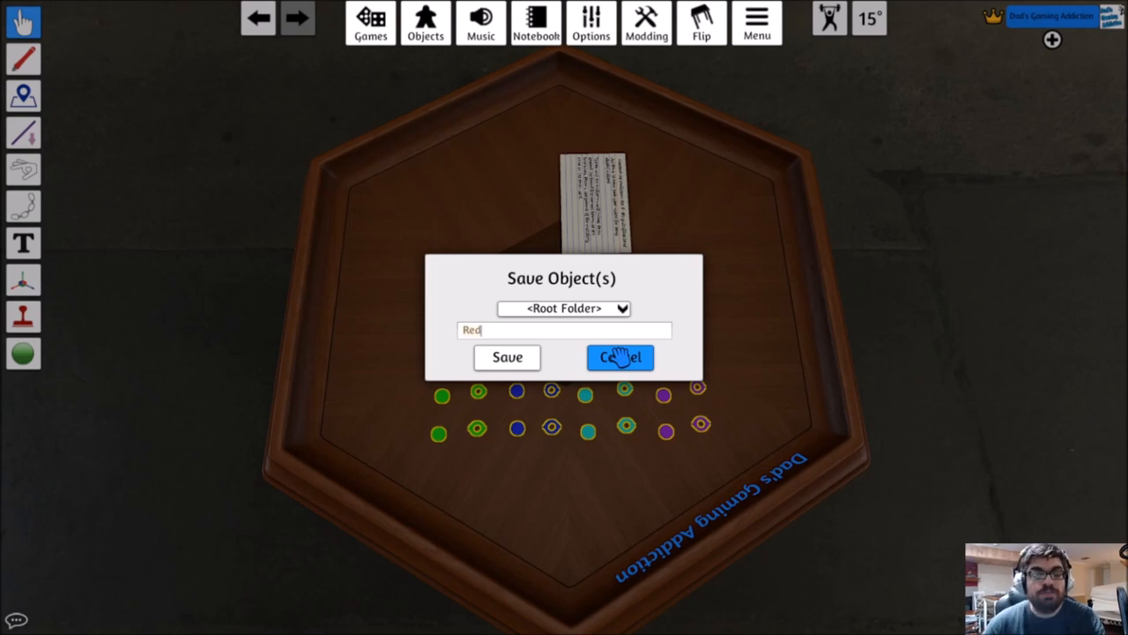
{"action": "left_click", "coordinate": [620, 356]}
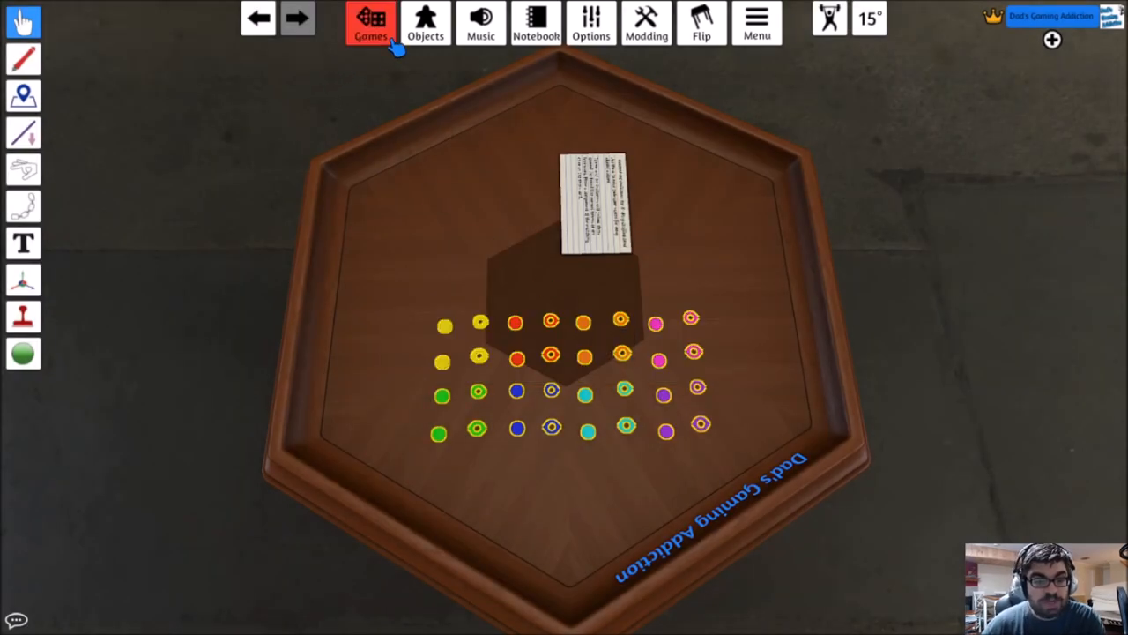
Load the X-Wing Unified 2.0 workshop game from the Games library.
{"action": "left_click", "coordinate": [370, 24]}
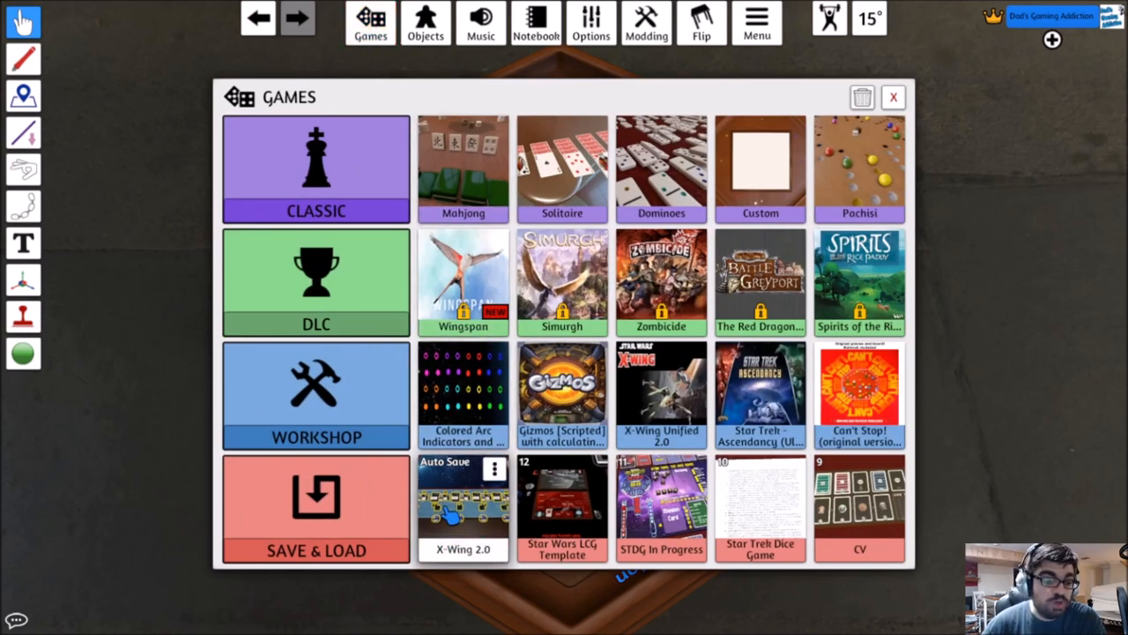
{"action": "mouse_move", "coordinate": [451, 529]}
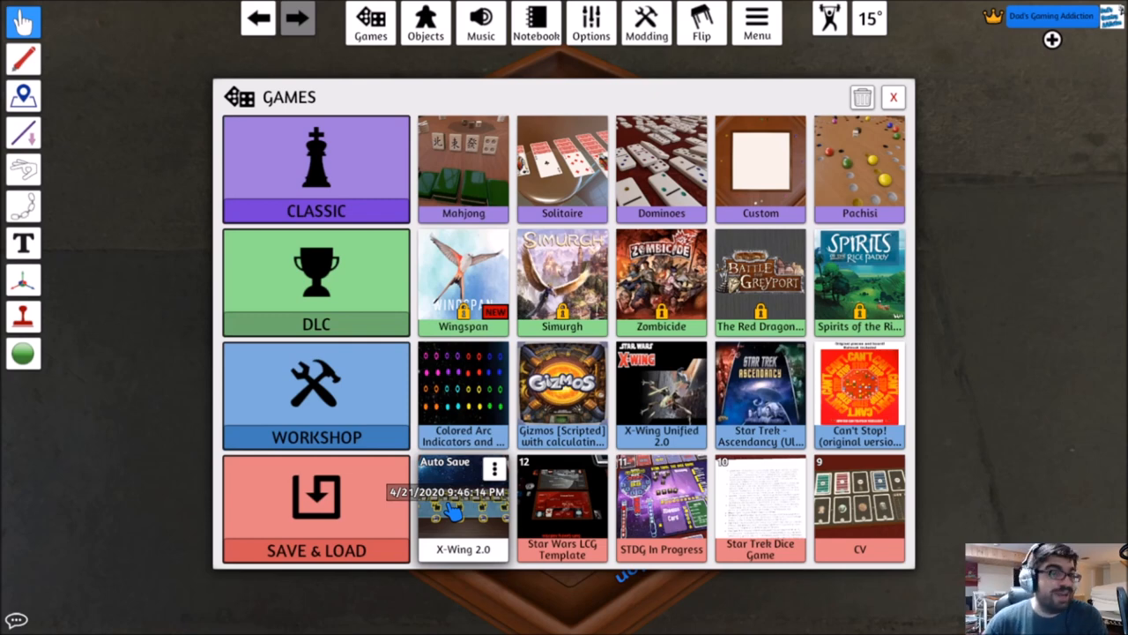
{"action": "mouse_move", "coordinate": [670, 402]}
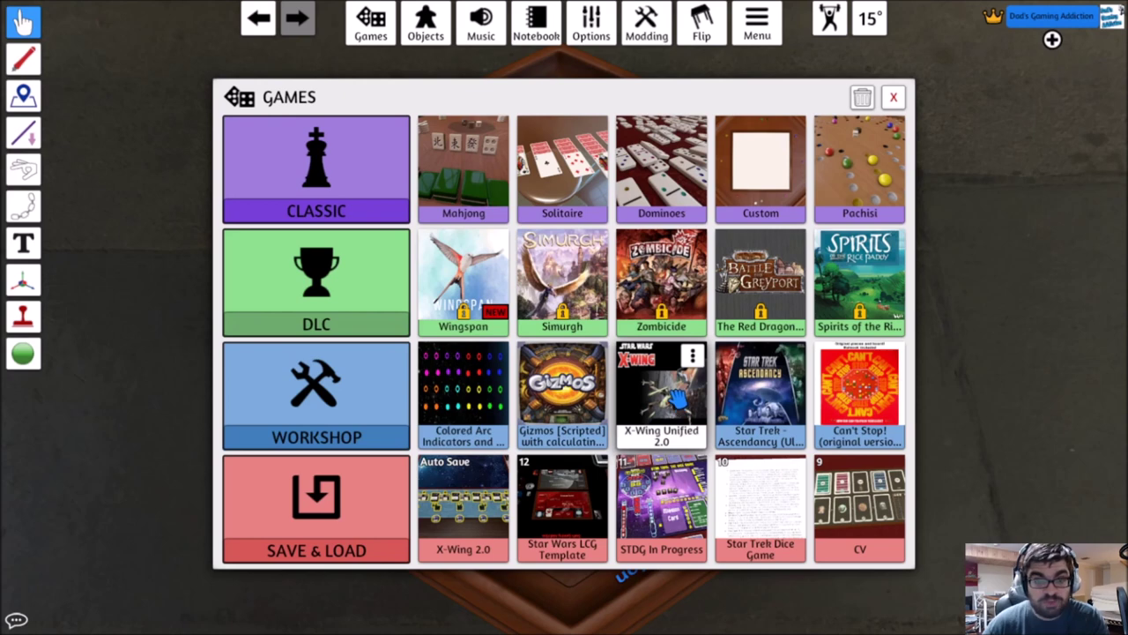
{"action": "left_click", "coordinate": [661, 397]}
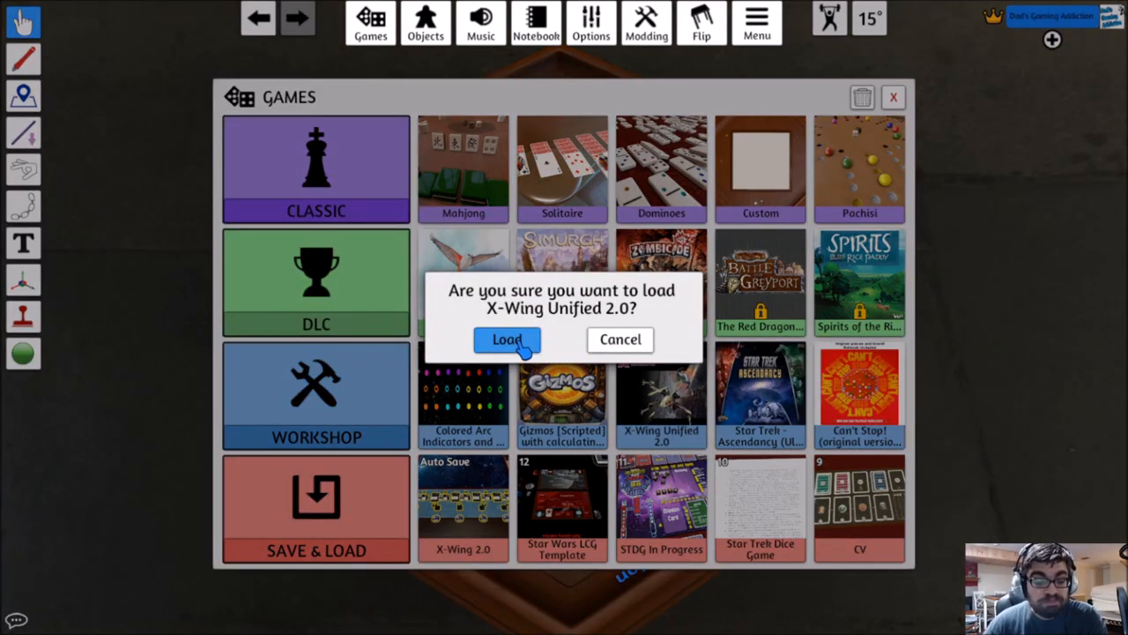
{"action": "left_click", "coordinate": [506, 340]}
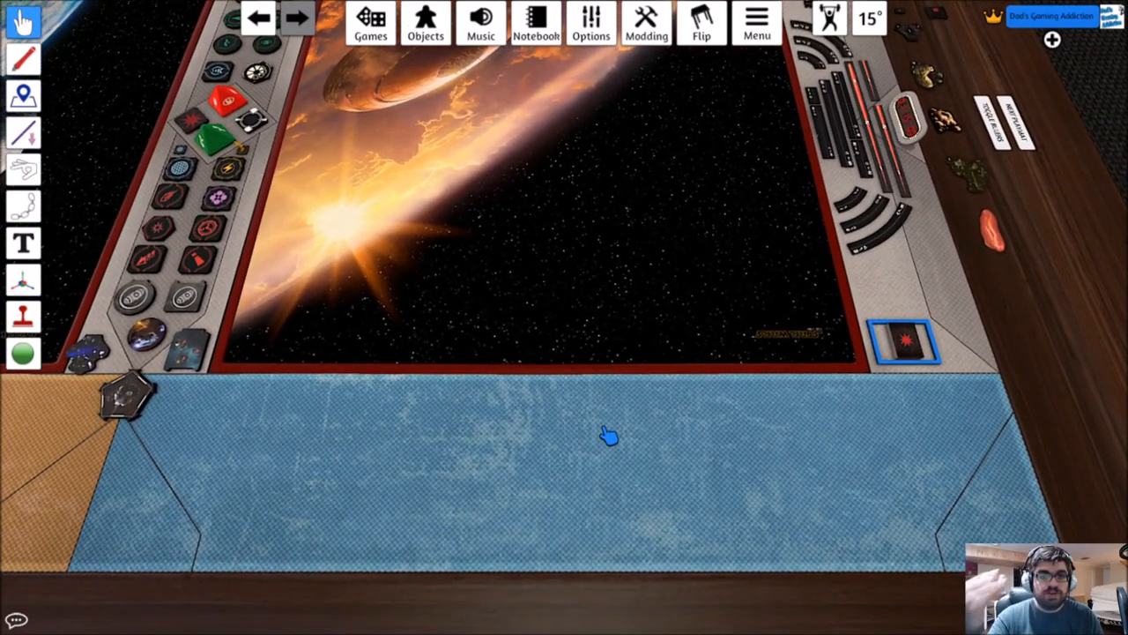
{"action": "mouse_move", "coordinate": [485, 362]}
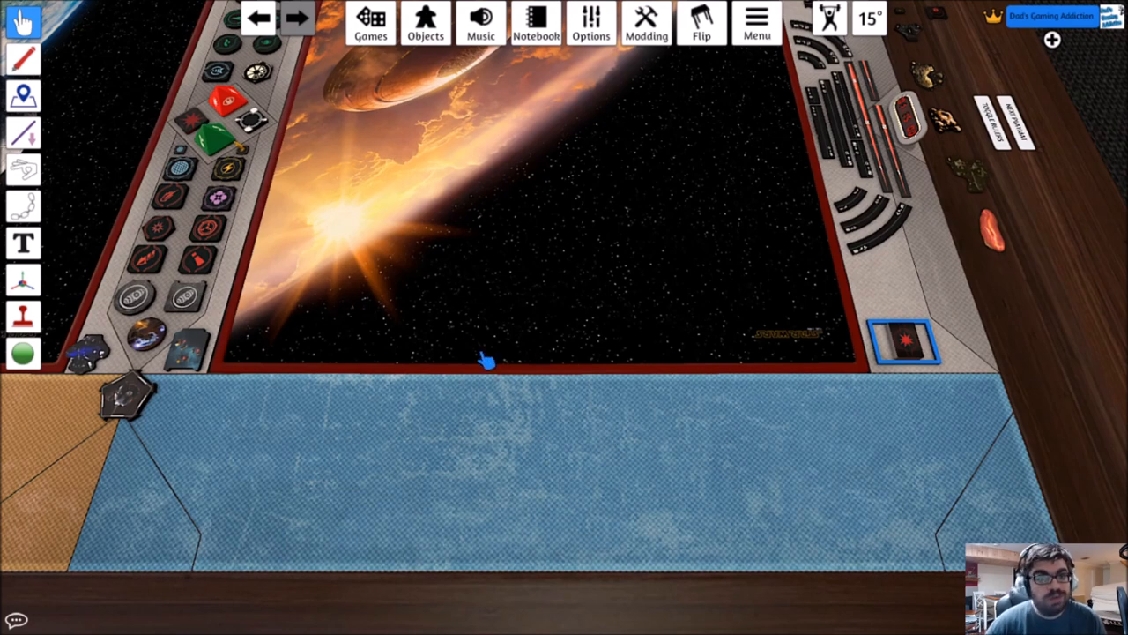
{"action": "mouse_move", "coordinate": [405, 60]}
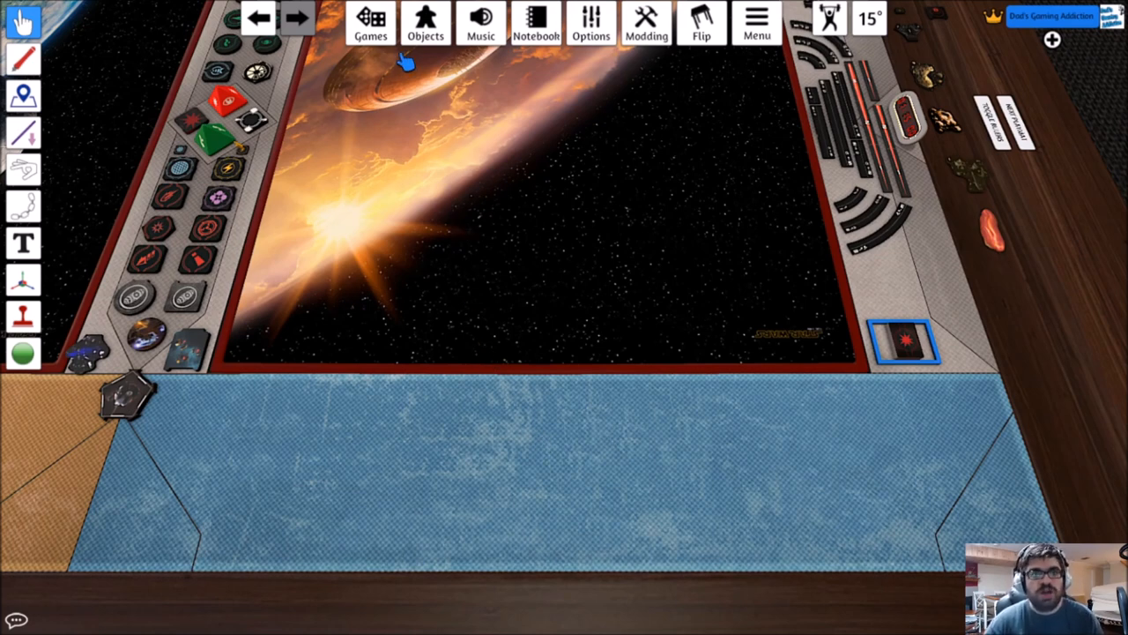
Bring up the Saved Objects collection from the Objects menu.
{"action": "left_click", "coordinate": [418, 24]}
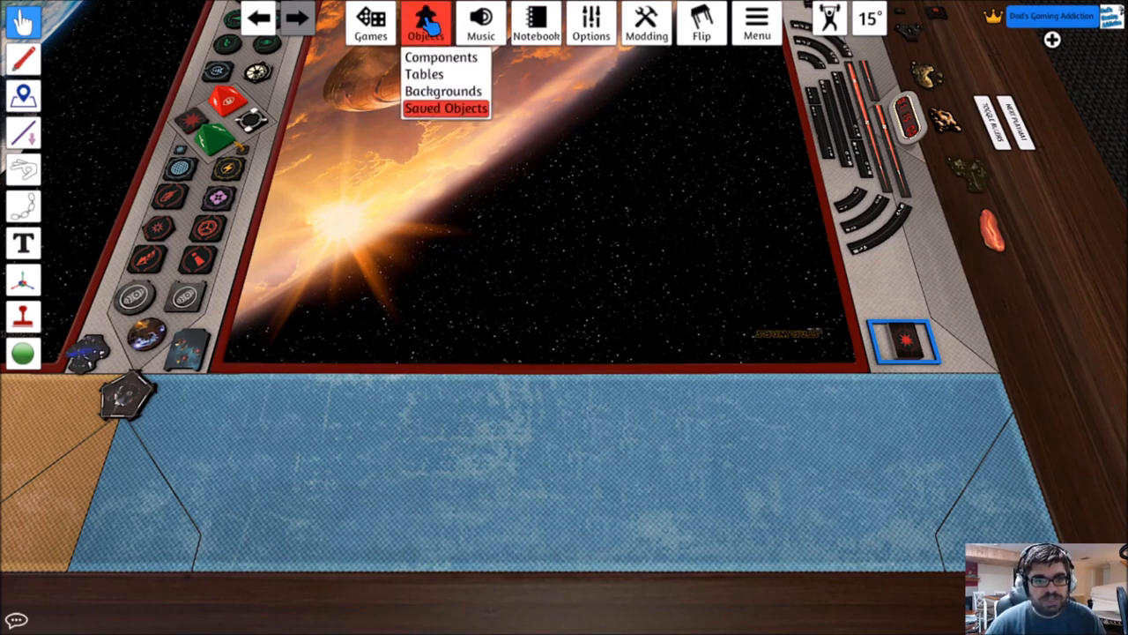
{"action": "left_click", "coordinate": [449, 109]}
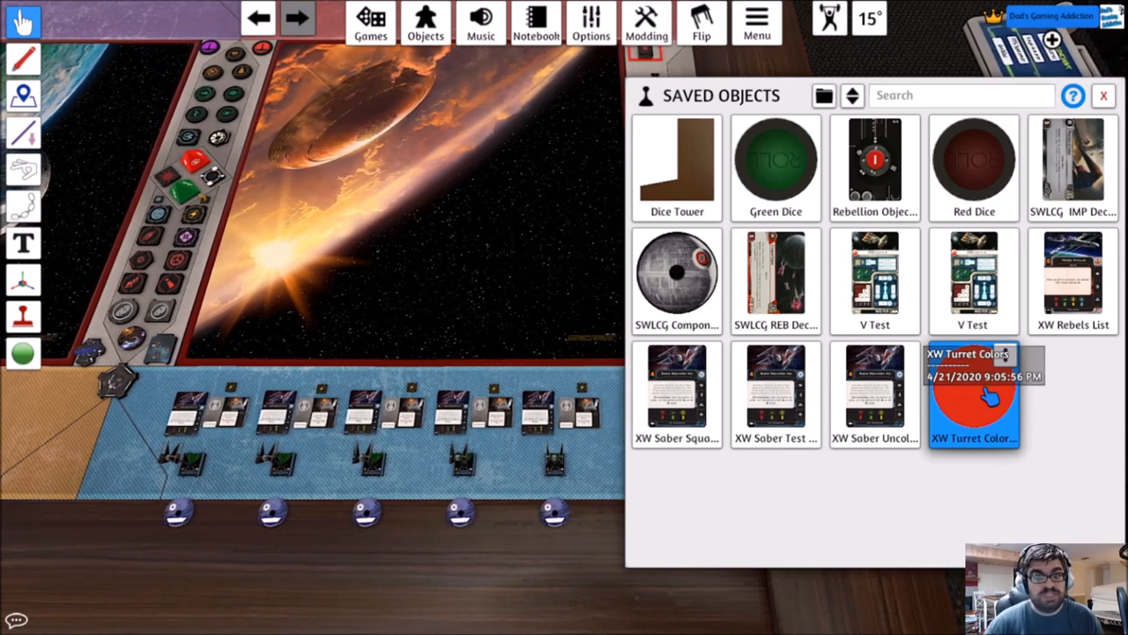
Drop XW Turret Colors onto the mat and place green and yellow markers beside two ship cards.
{"action": "left_click_drag", "start_coordinate": [973, 396], "coordinate": [458, 221]}
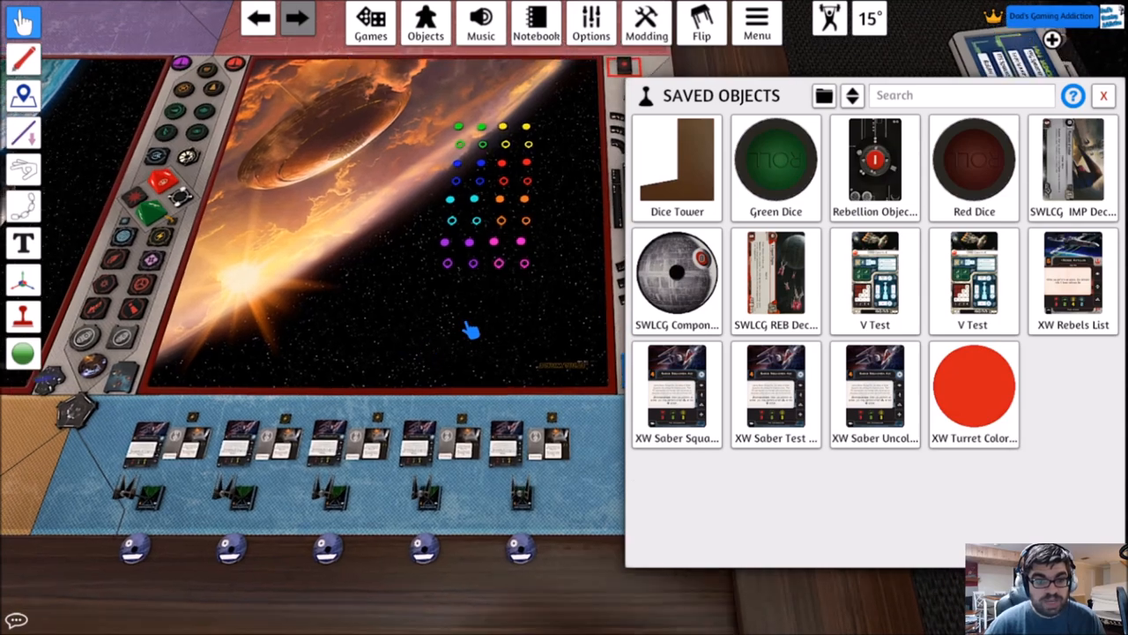
{"action": "left_click", "coordinate": [1103, 95]}
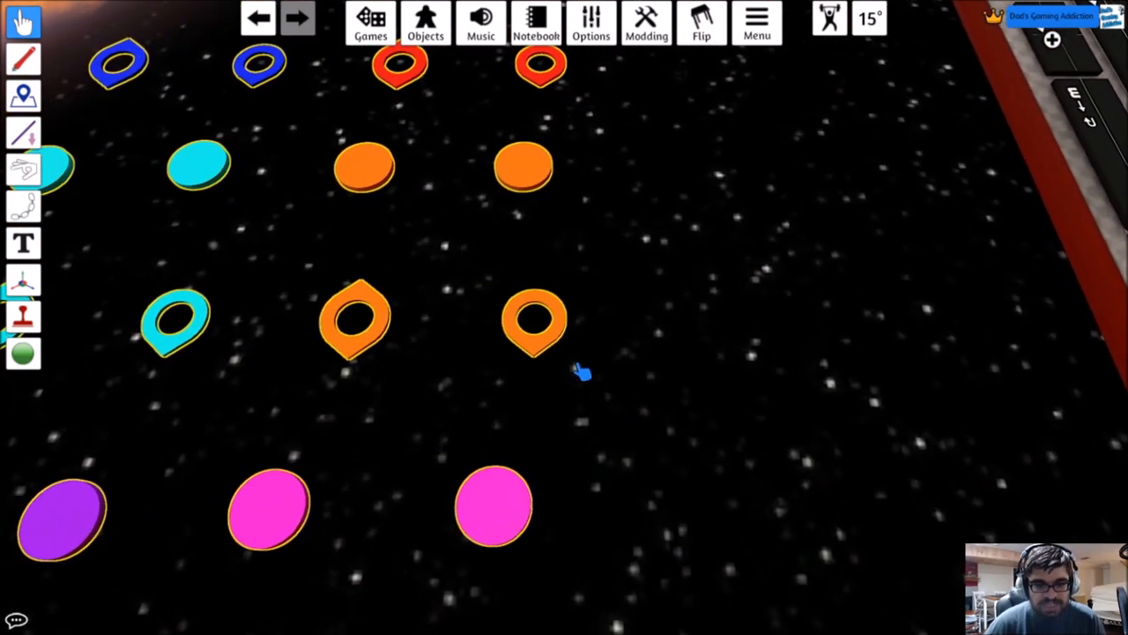
{"action": "mouse_move", "coordinate": [536, 326]}
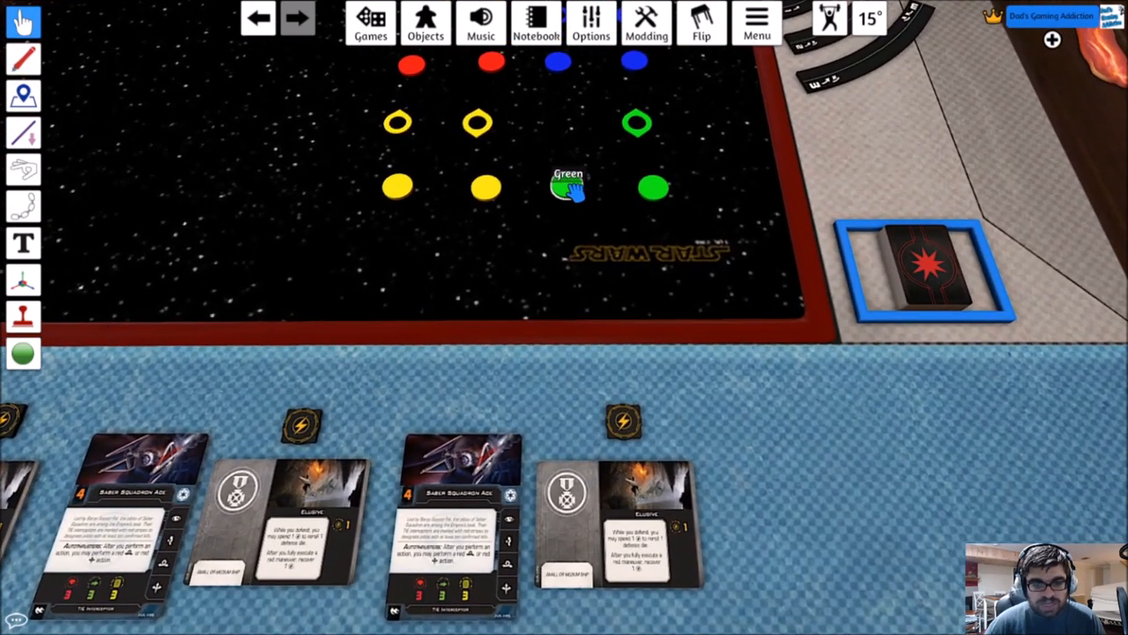
{"action": "left_click_drag", "start_coordinate": [568, 185], "coordinate": [466, 370]}
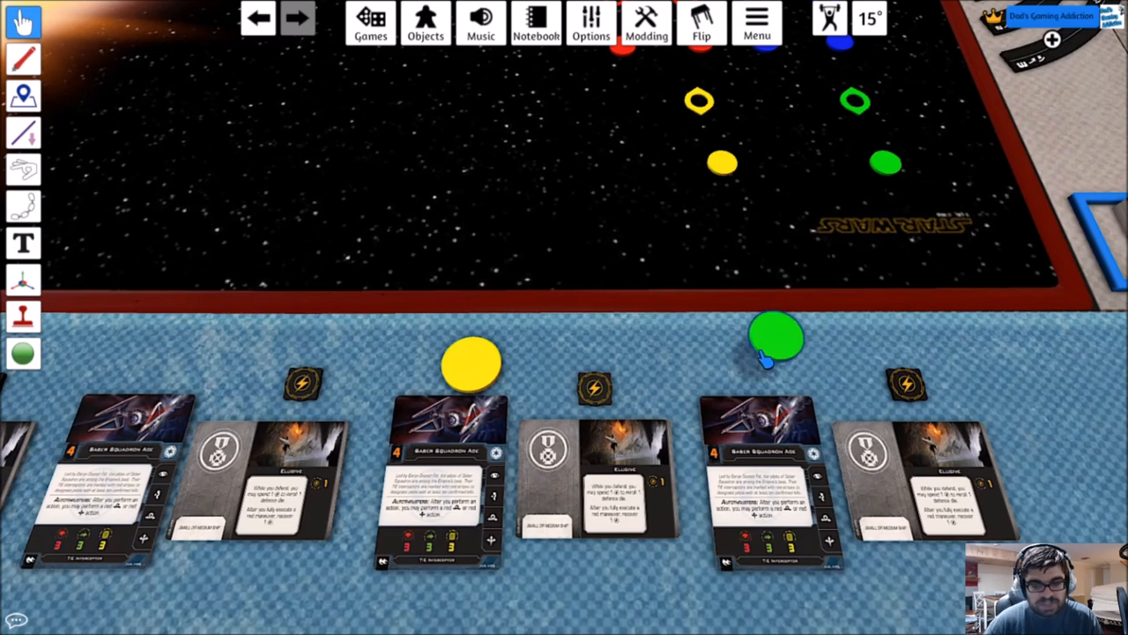
{"action": "left_click_drag", "start_coordinate": [776, 338], "coordinate": [755, 356]}
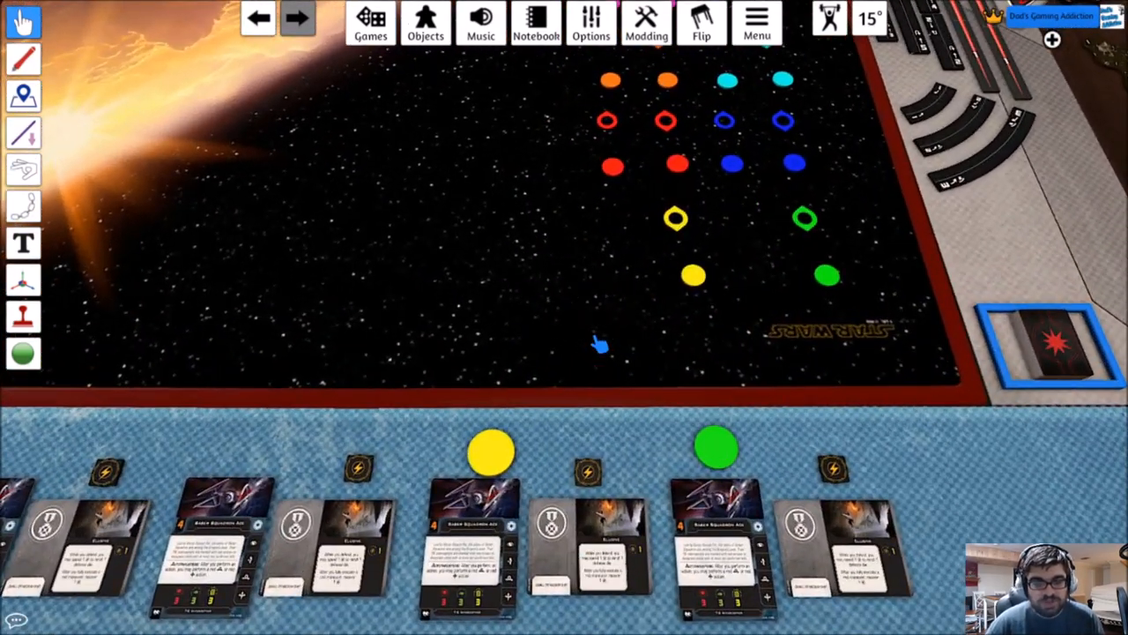
{"action": "mouse_move", "coordinate": [610, 120]}
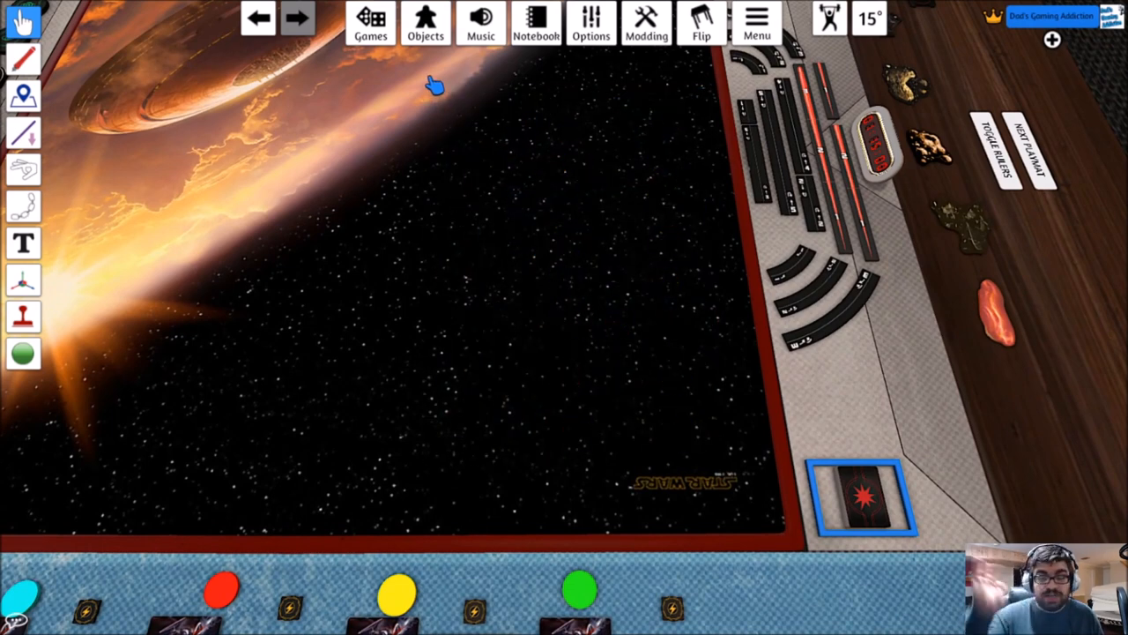
{"action": "left_click", "coordinate": [423, 25]}
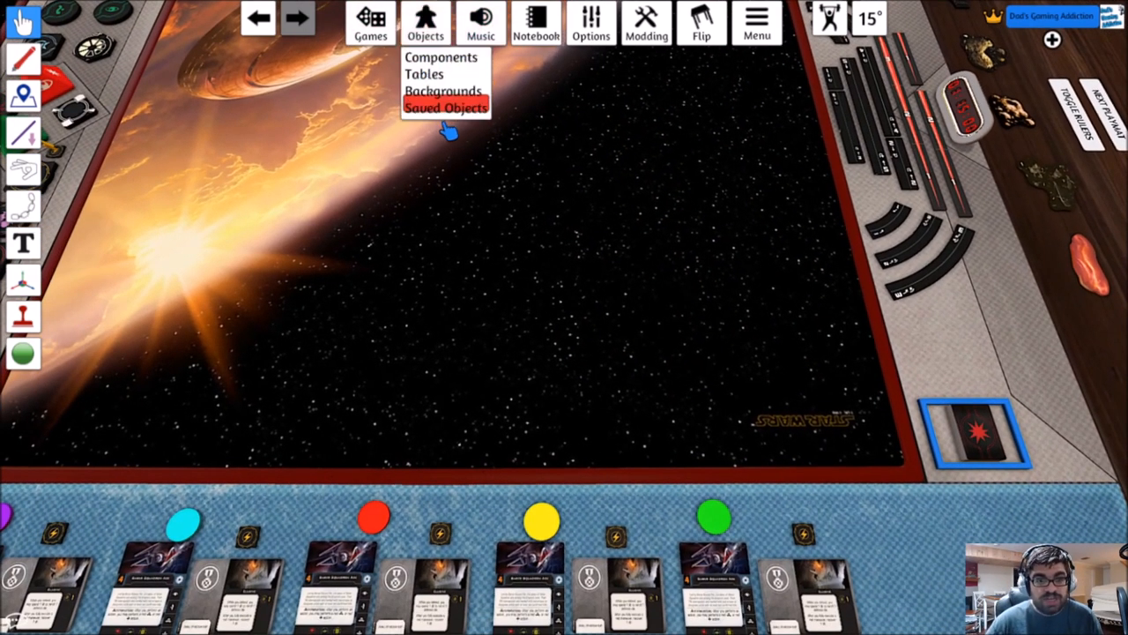
{"action": "left_click", "coordinate": [446, 107]}
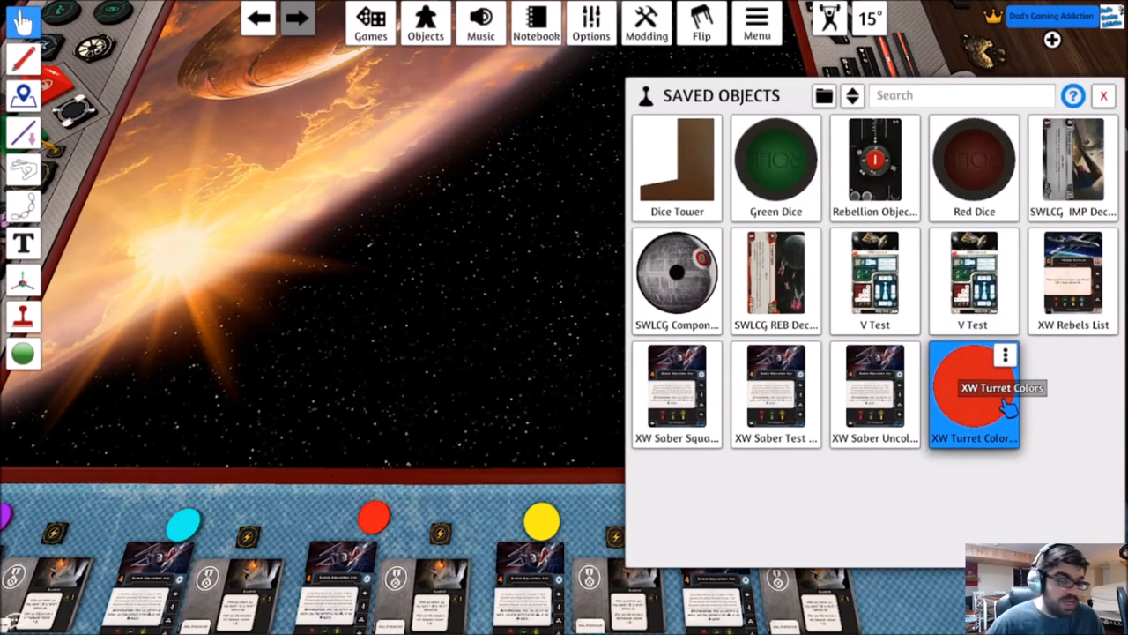
{"action": "left_click_drag", "start_coordinate": [972, 388], "coordinate": [309, 243]}
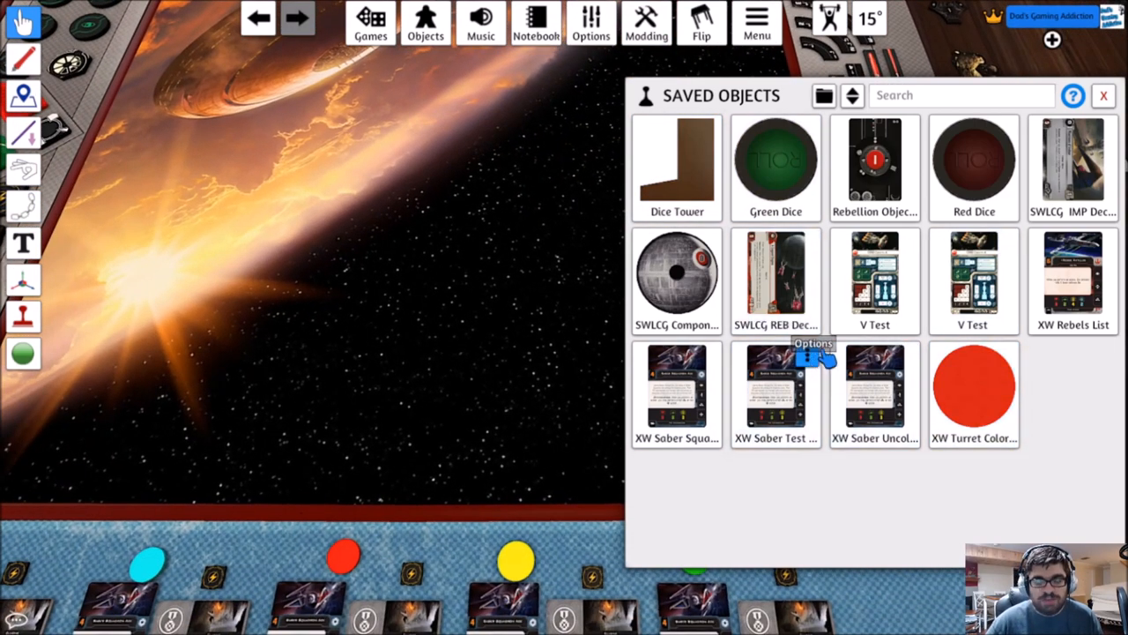
{"action": "left_click", "coordinate": [1101, 95]}
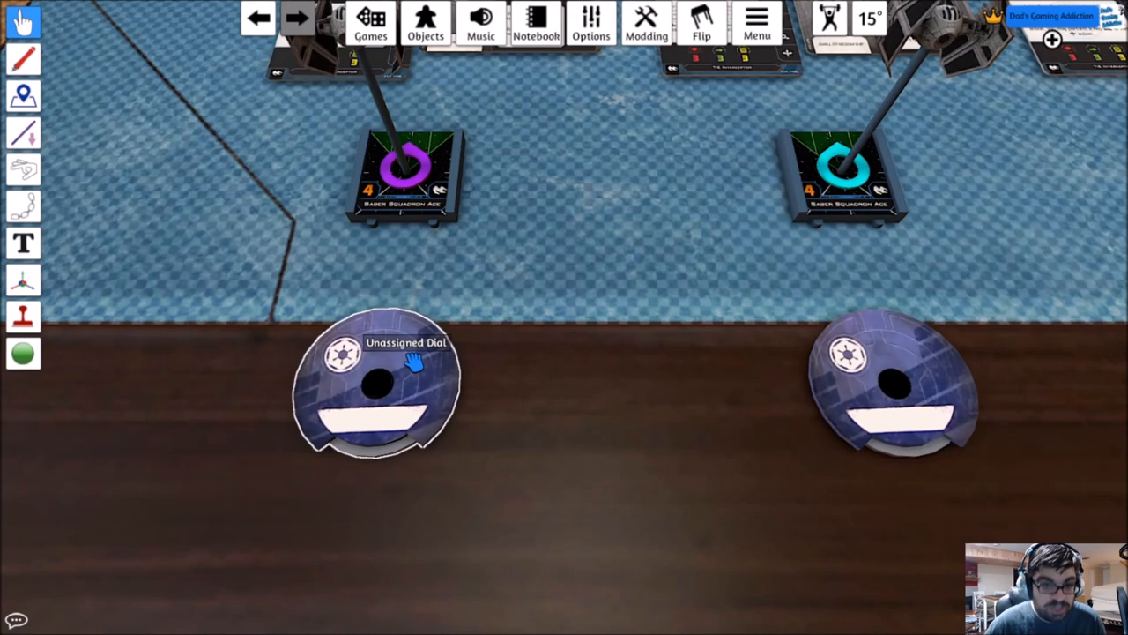
Tint the first two maneuver dials magenta and cyan to match their ships' base rings.
{"action": "right_click", "coordinate": [406, 384]}
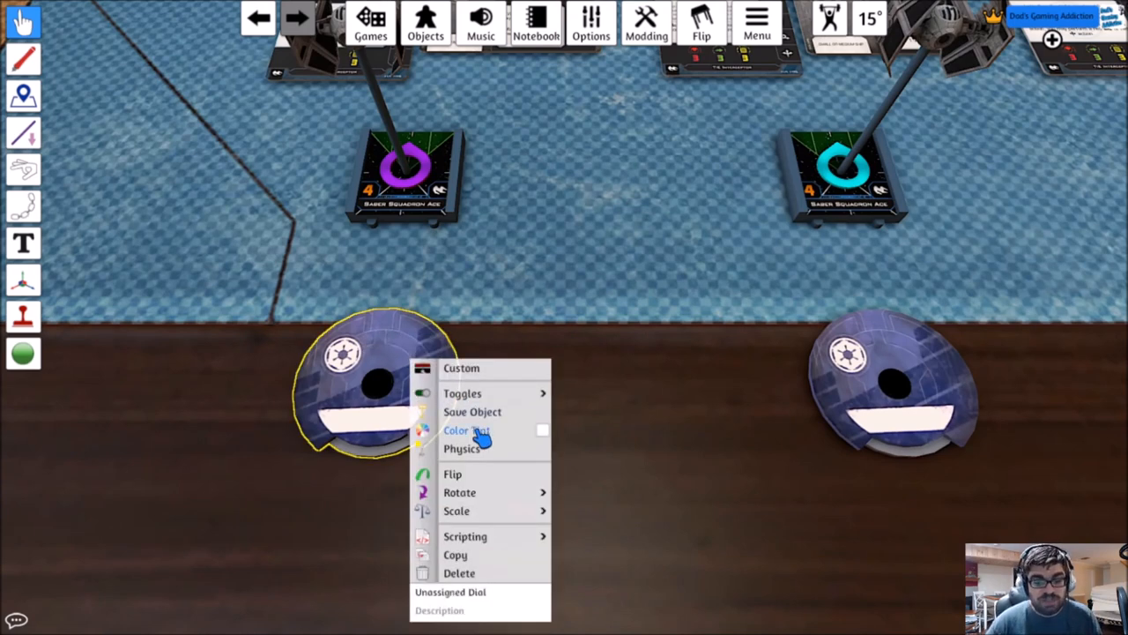
{"action": "left_click", "coordinate": [465, 430]}
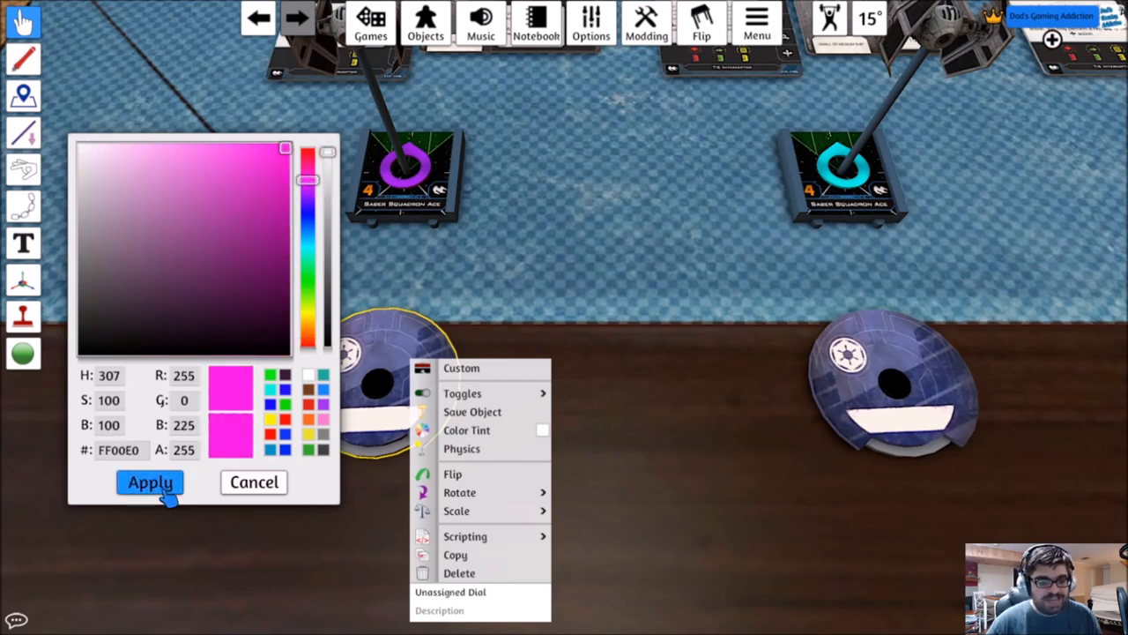
{"action": "left_click", "coordinate": [148, 483]}
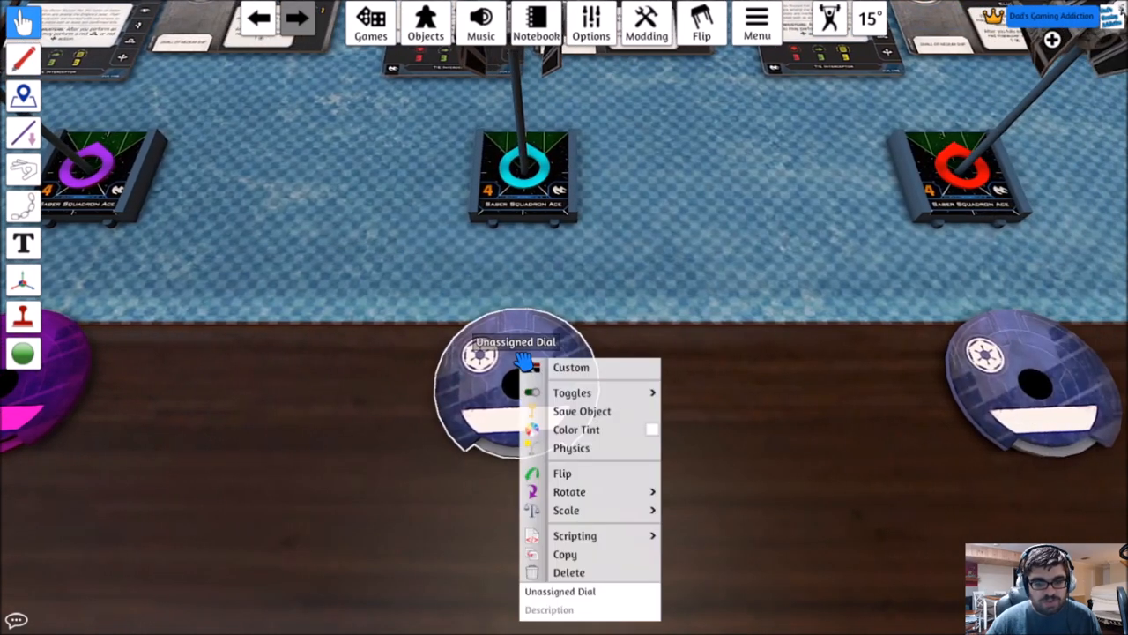
{"action": "left_click", "coordinate": [574, 430]}
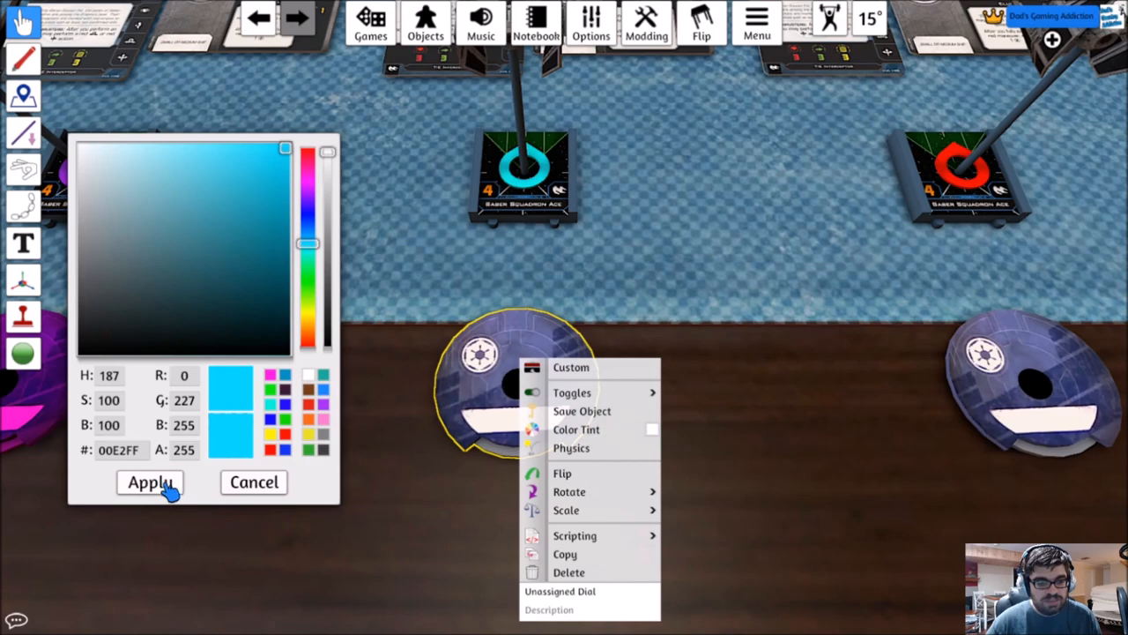
{"action": "left_click", "coordinate": [150, 483]}
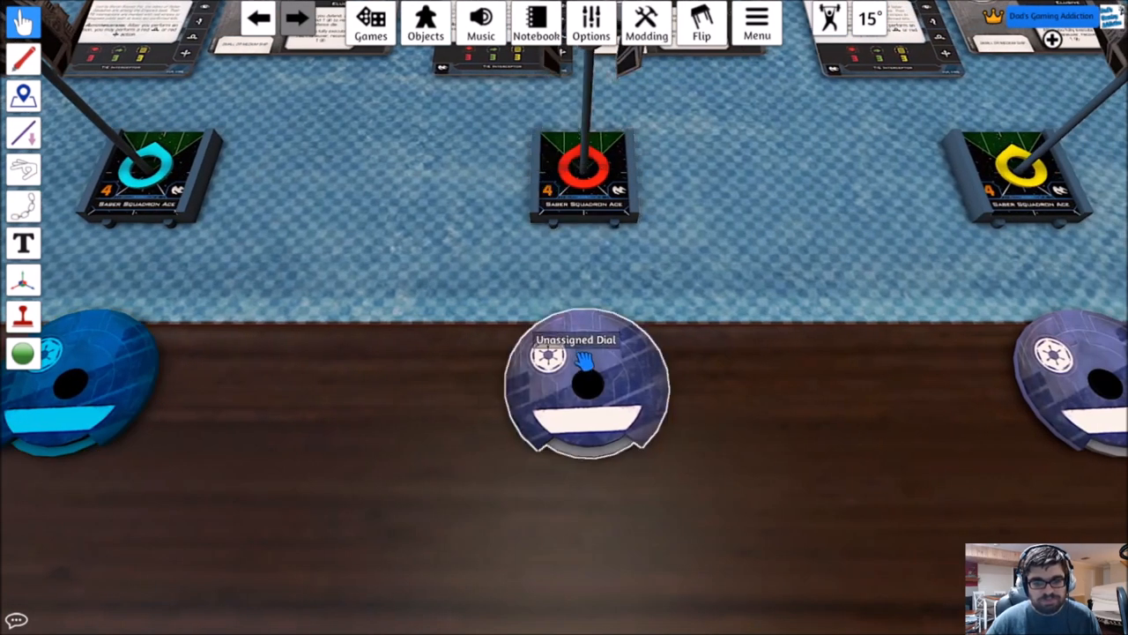
Tint the next unassigned dial with its matching ship colour via Color Tint.
{"action": "right_click", "coordinate": [585, 388]}
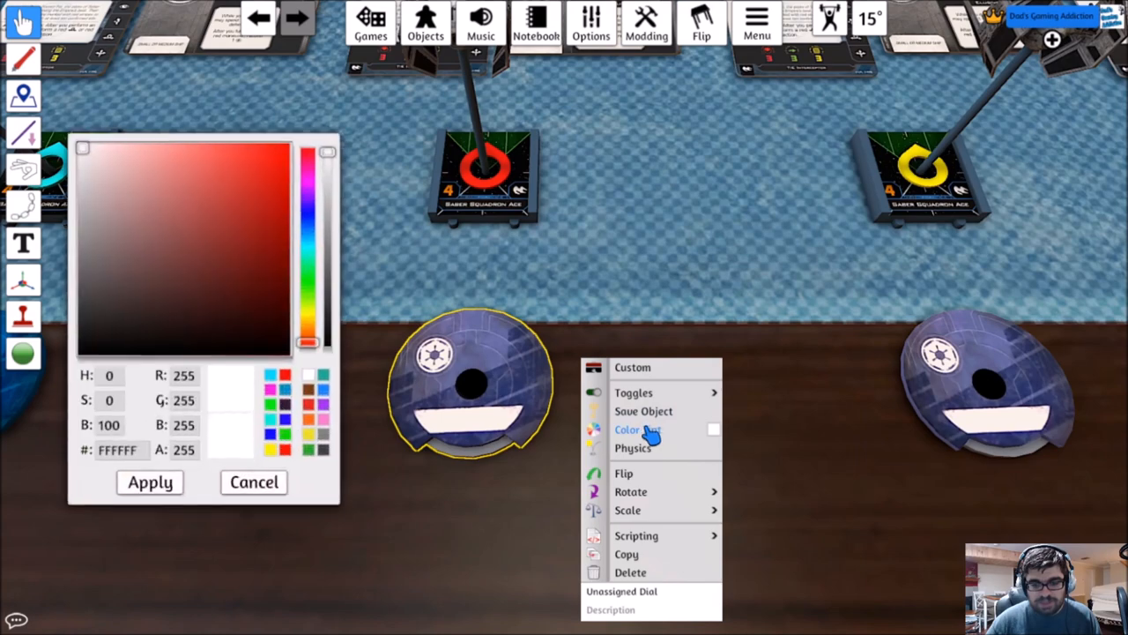
{"action": "left_click", "coordinate": [148, 483]}
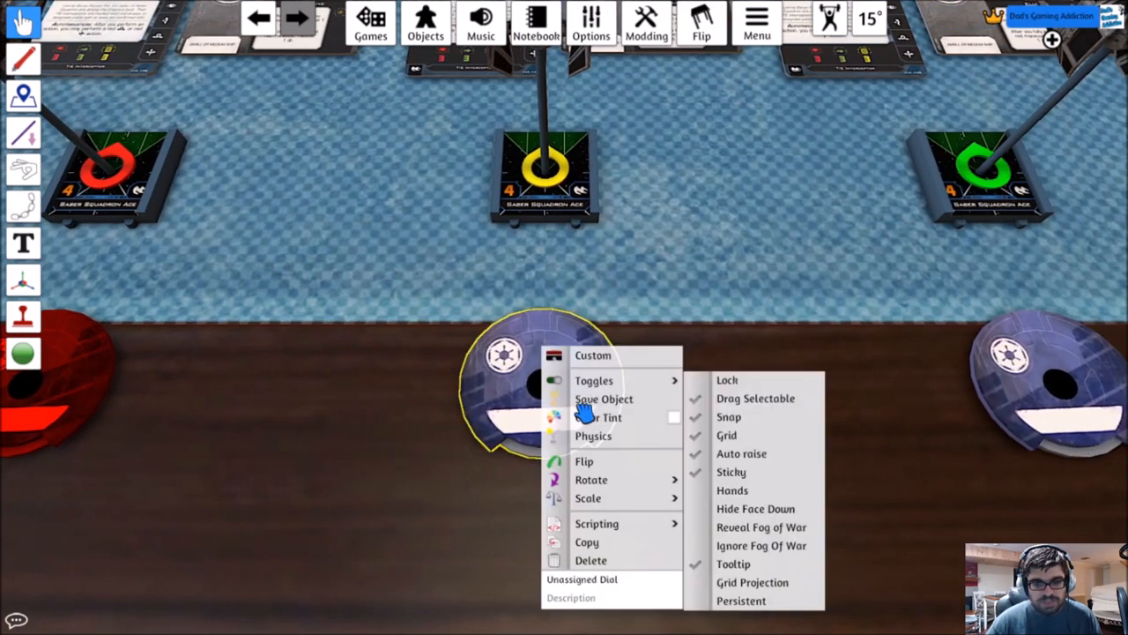
{"action": "left_click", "coordinate": [597, 416]}
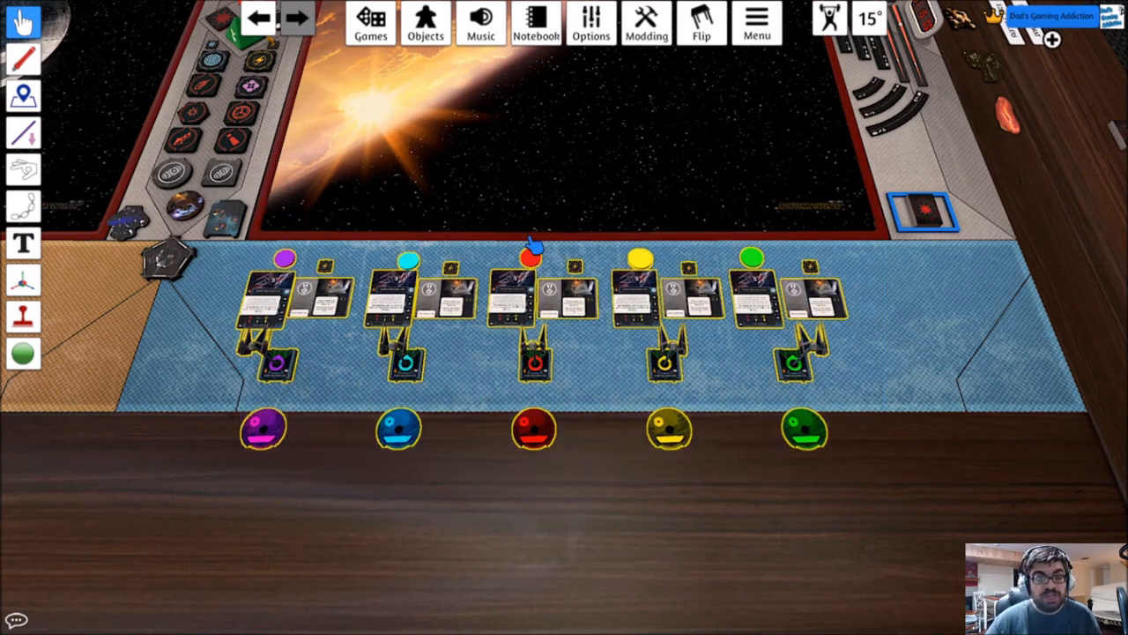
{"action": "mouse_move", "coordinate": [529, 255]}
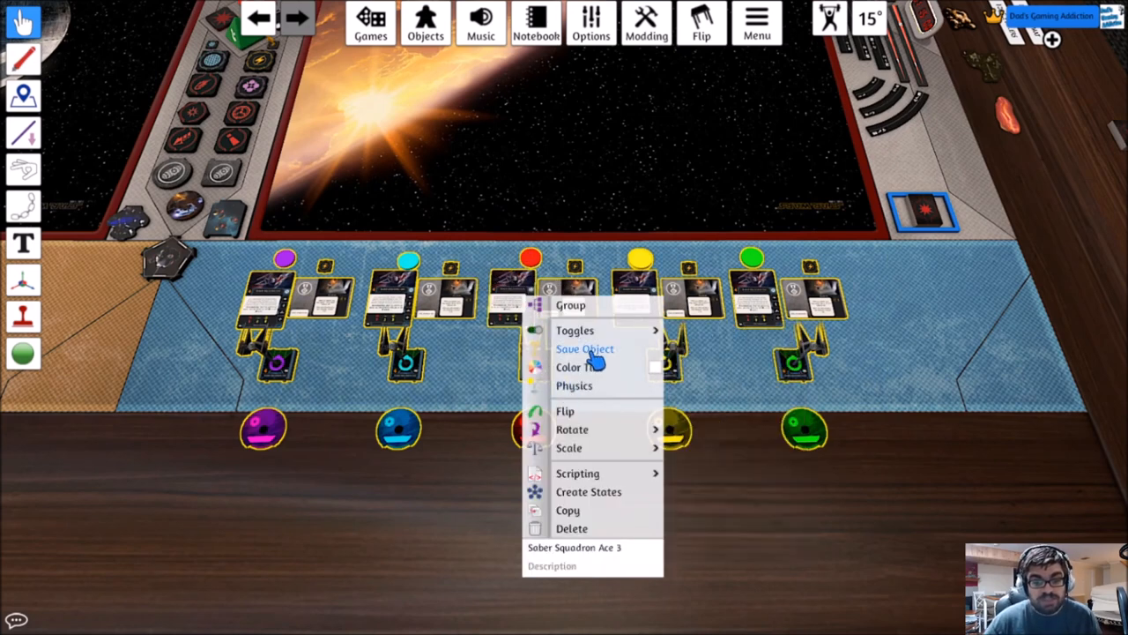
Save the selected squad and dials as a saved object named 'XW Saber Colored'.
{"action": "left_click", "coordinate": [585, 349]}
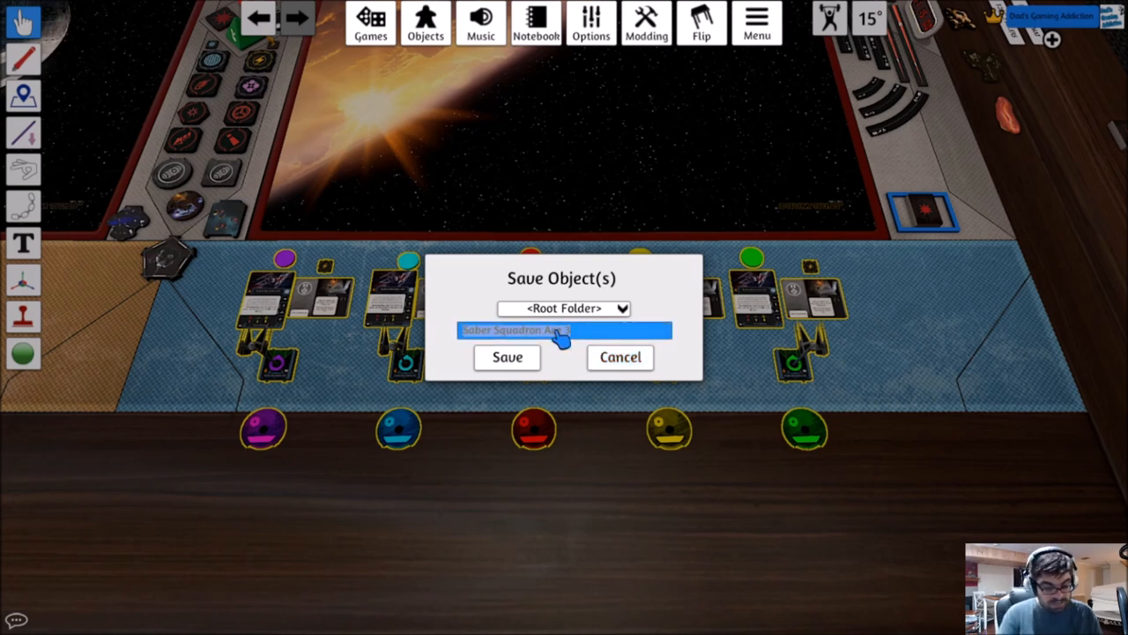
{"action": "type", "text": "XW Saber Ca"}
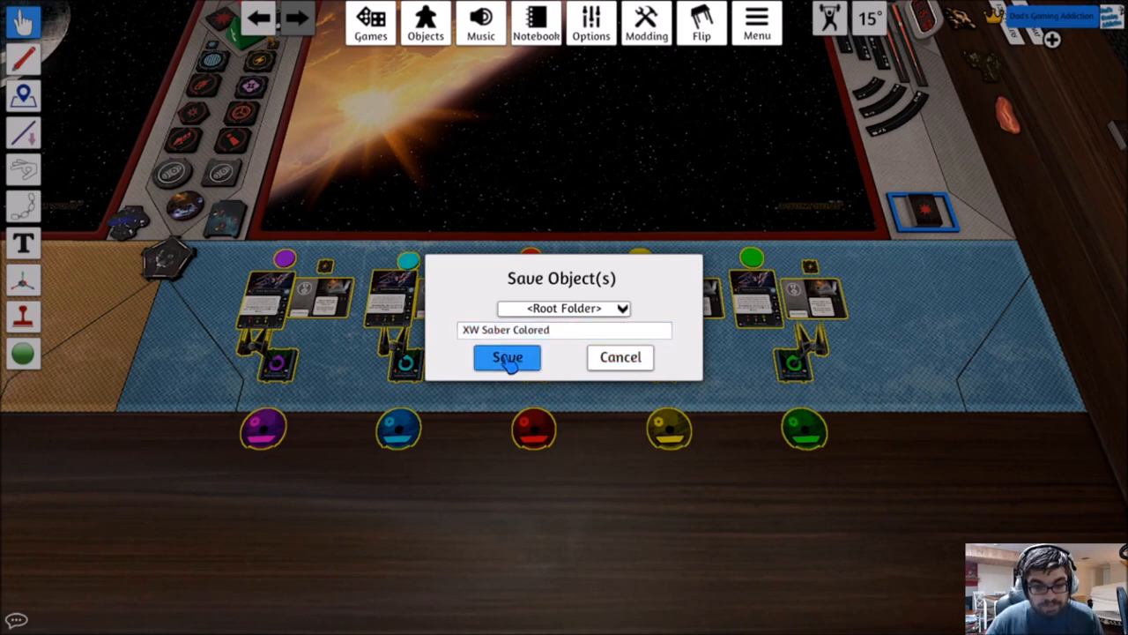
{"action": "left_click", "coordinate": [506, 357]}
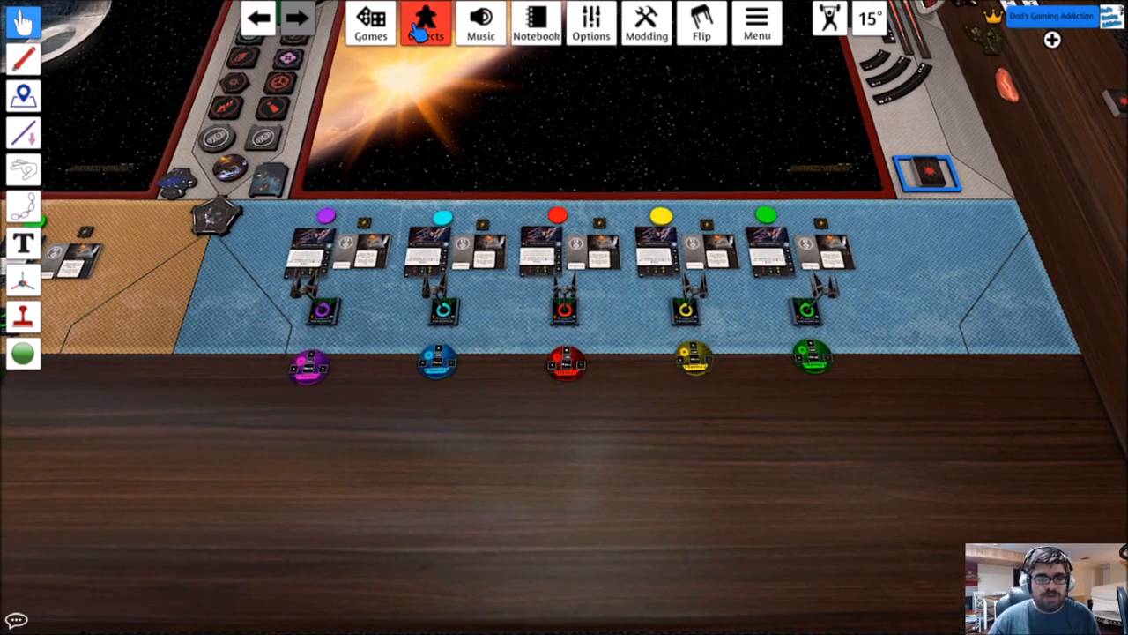
{"action": "left_click", "coordinate": [419, 25]}
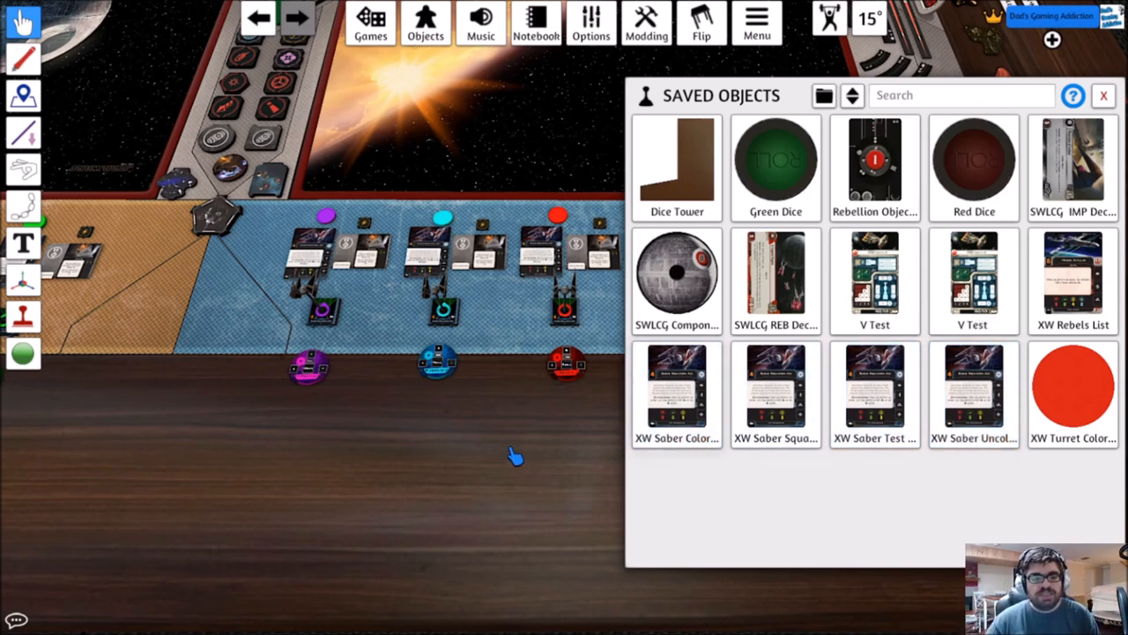
Box-select the five ships and dials, check the Saved Objects collection, then close it.
{"action": "left_click", "coordinate": [1104, 96]}
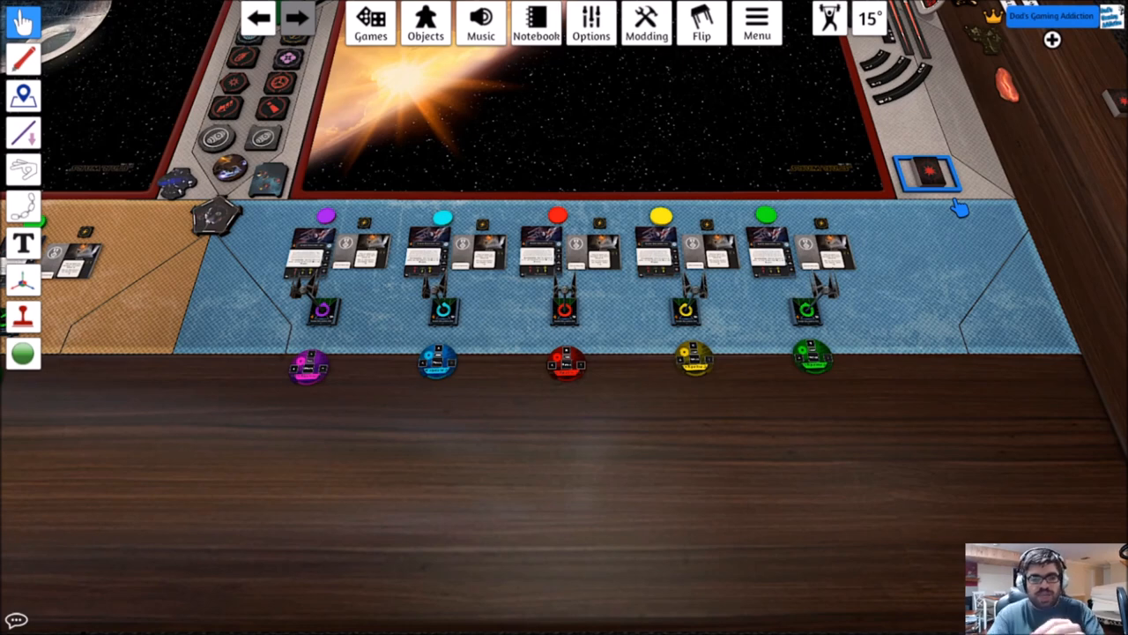
{"action": "left_click_drag", "start_coordinate": [960, 211], "coordinate": [273, 450]}
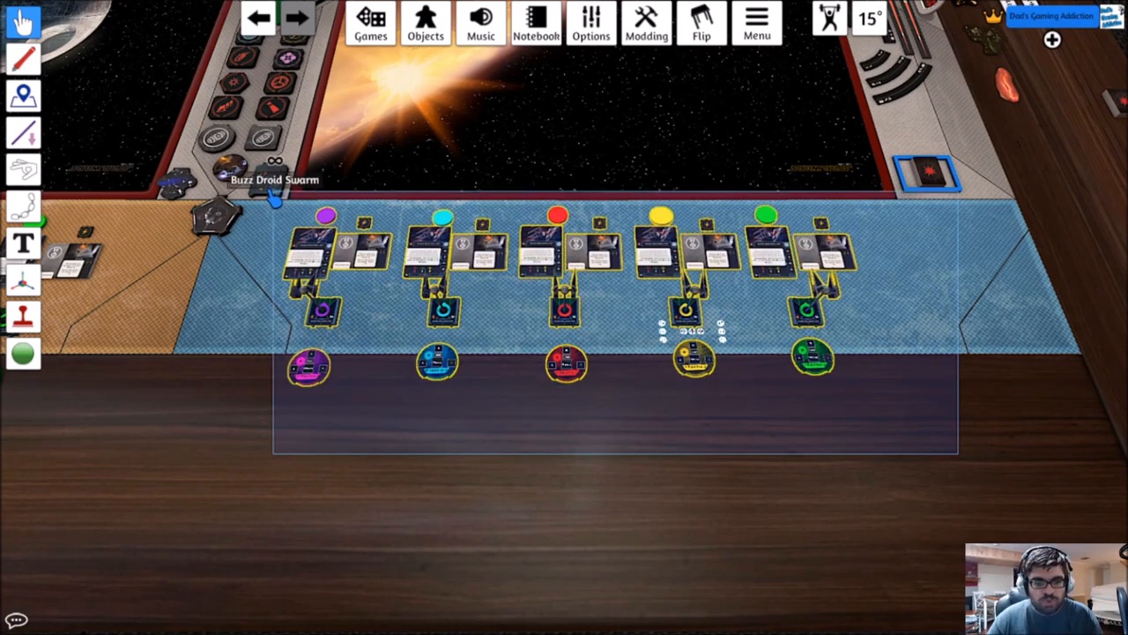
{"action": "mouse_move", "coordinate": [278, 168]}
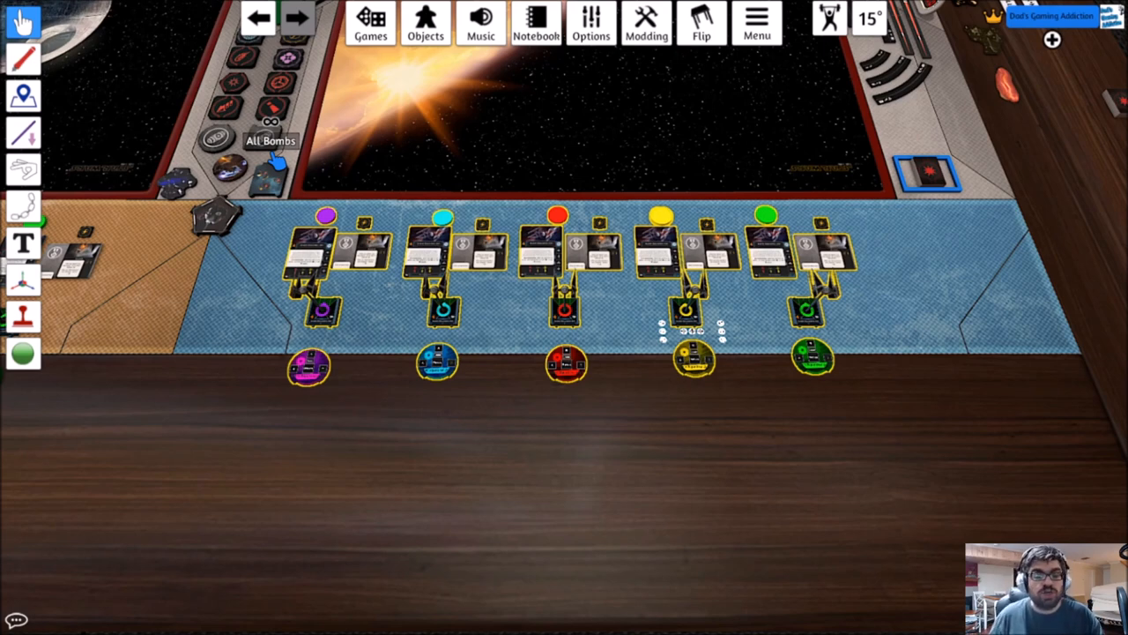
{"action": "left_click", "coordinate": [423, 27]}
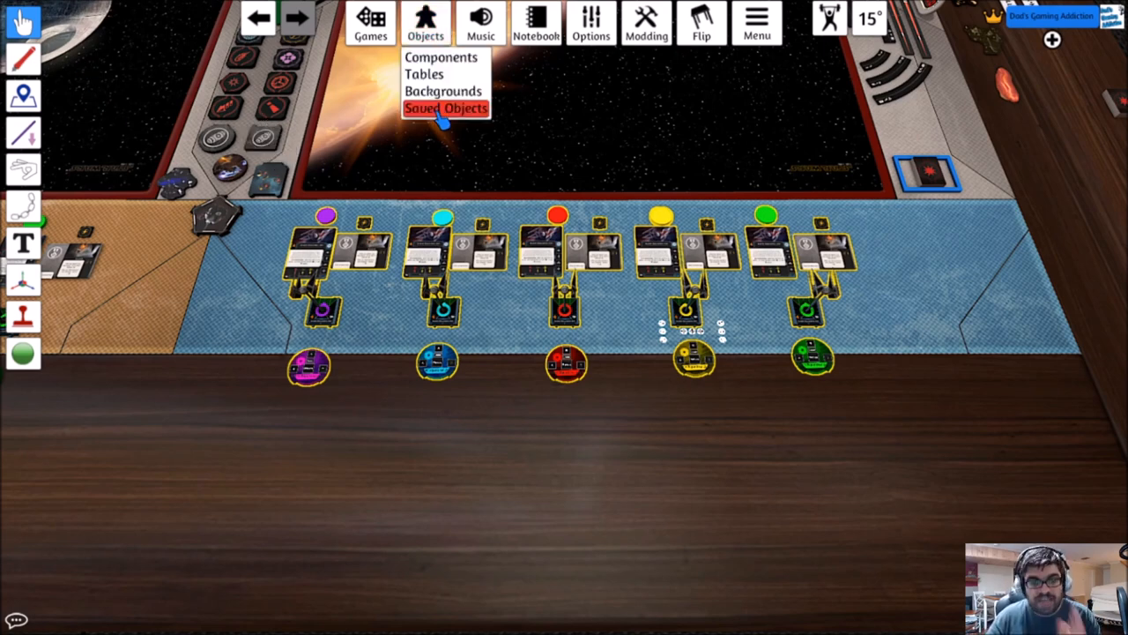
{"action": "left_click", "coordinate": [443, 109]}
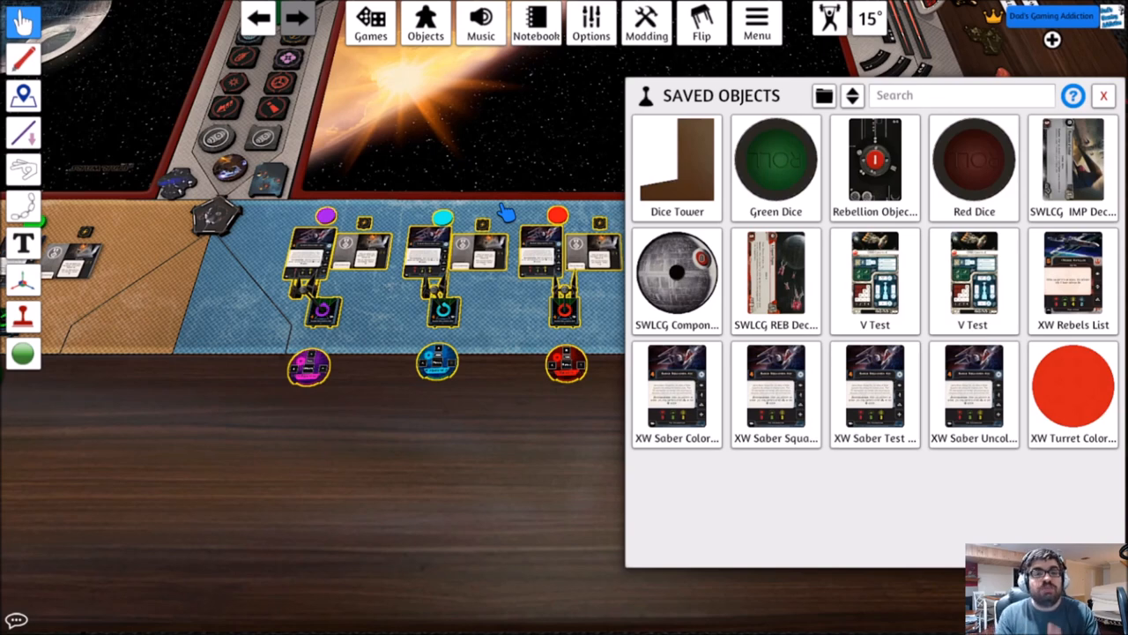
{"action": "mouse_move", "coordinate": [596, 92]}
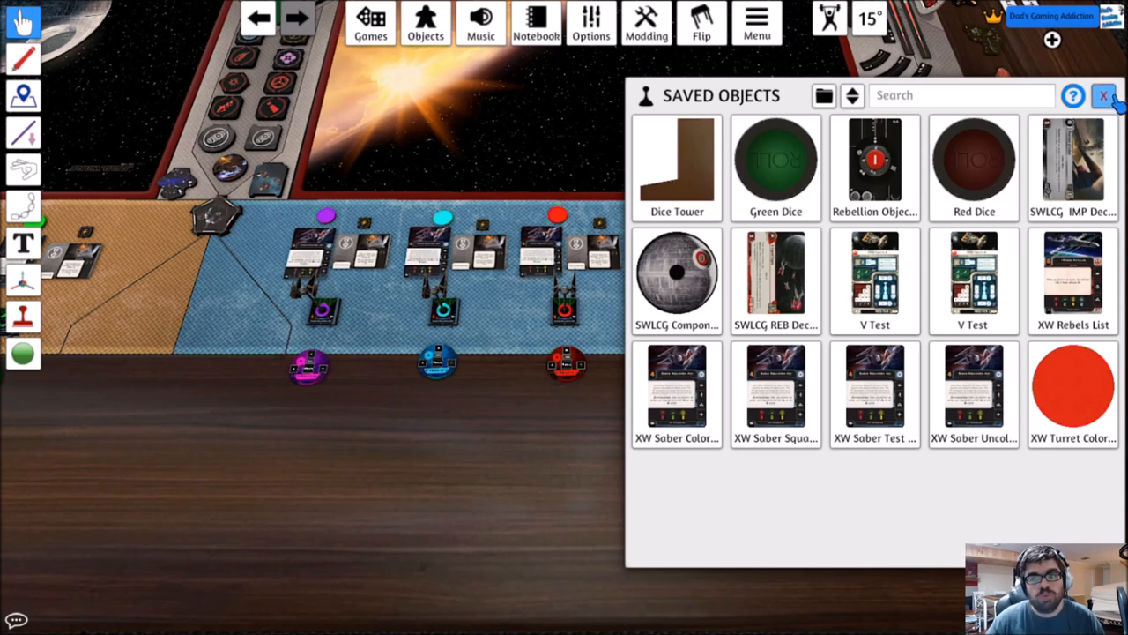
{"action": "left_click", "coordinate": [1103, 95]}
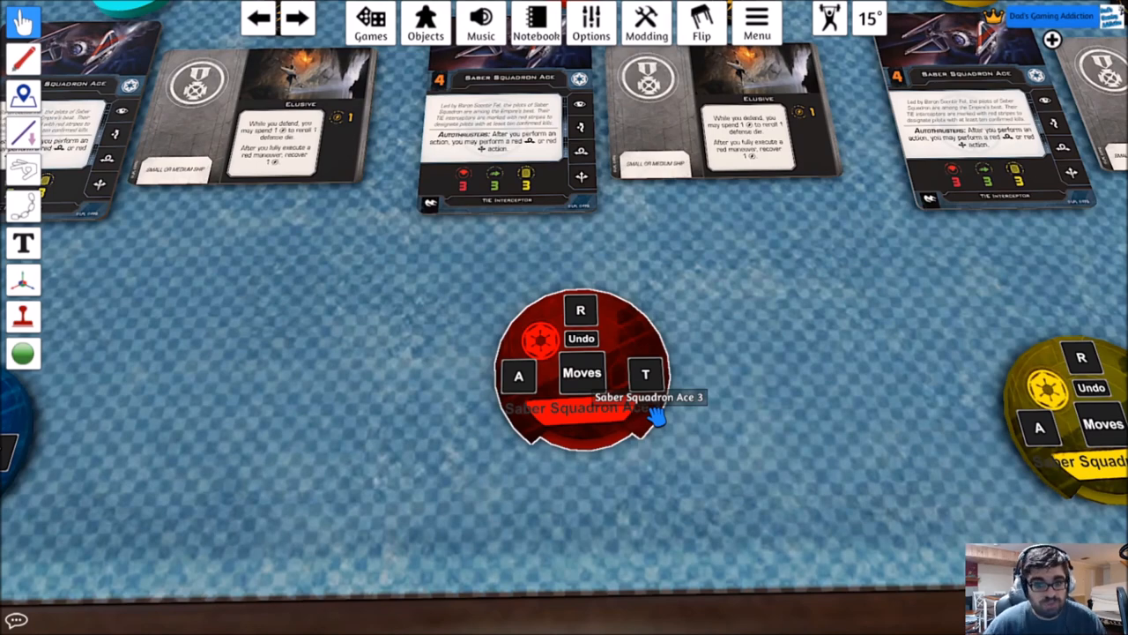
Bring up Saber Squadron Ace 3's boost and roll options above its red base.
{"action": "left_click", "coordinate": [581, 374]}
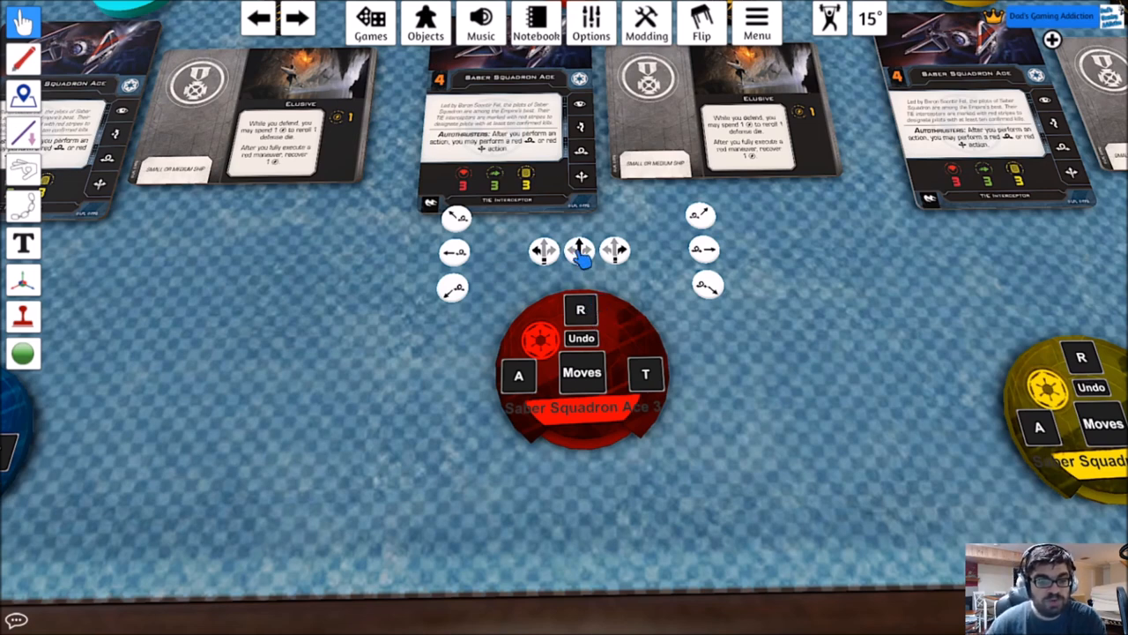
{"action": "mouse_move", "coordinate": [454, 307]}
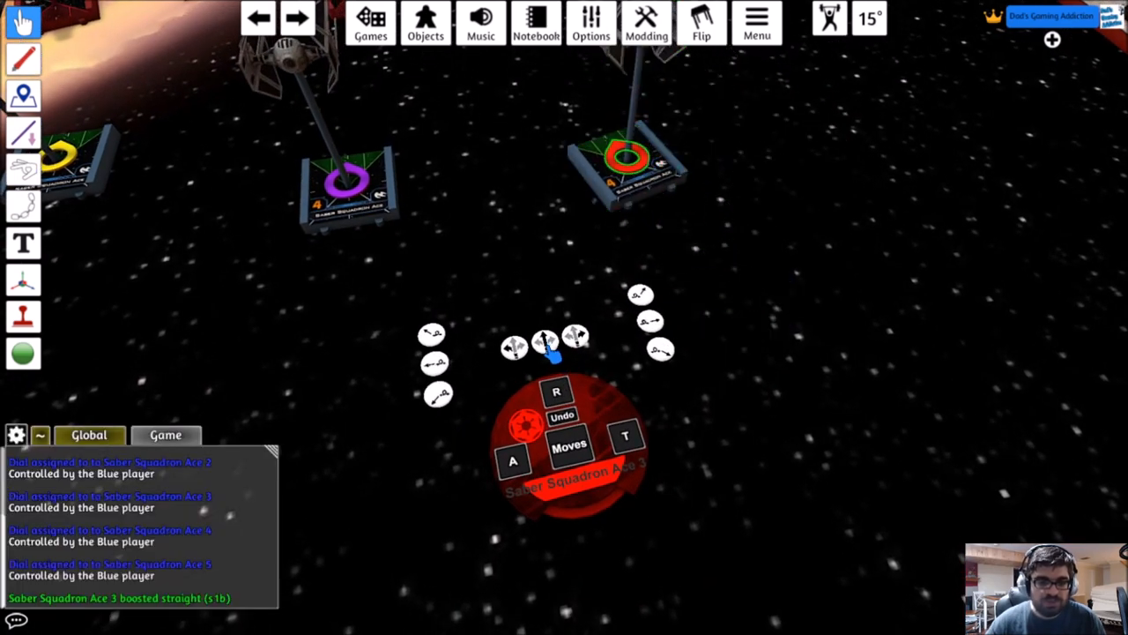
Undo the straight boost, barrel roll Ace 3 right, then undo that too.
{"action": "left_click", "coordinate": [564, 416]}
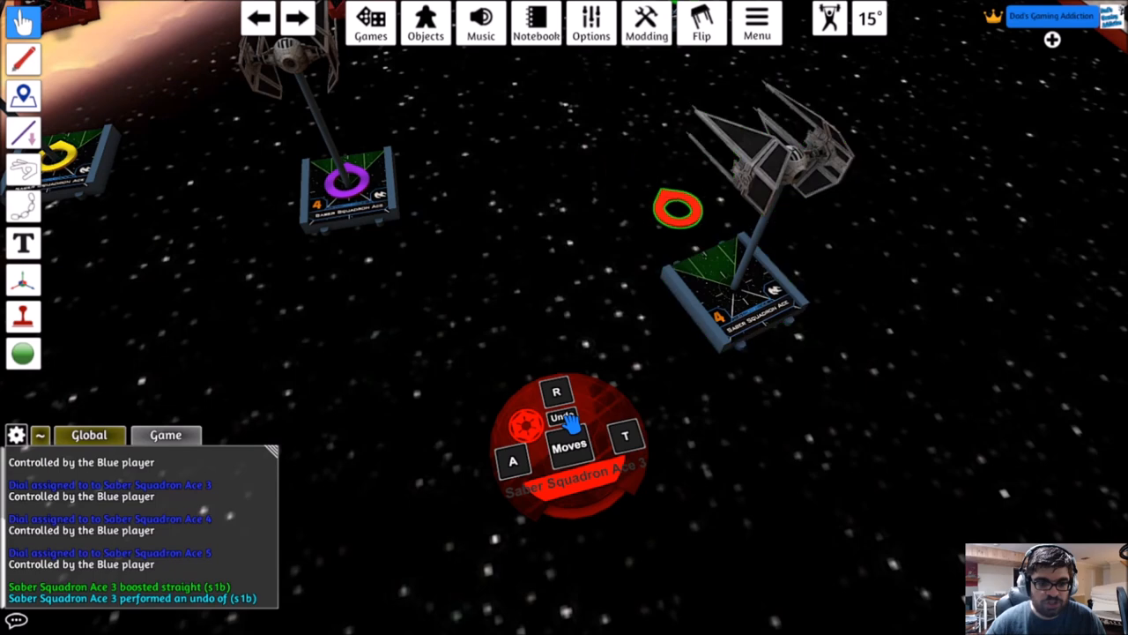
{"action": "left_click", "coordinate": [558, 448]}
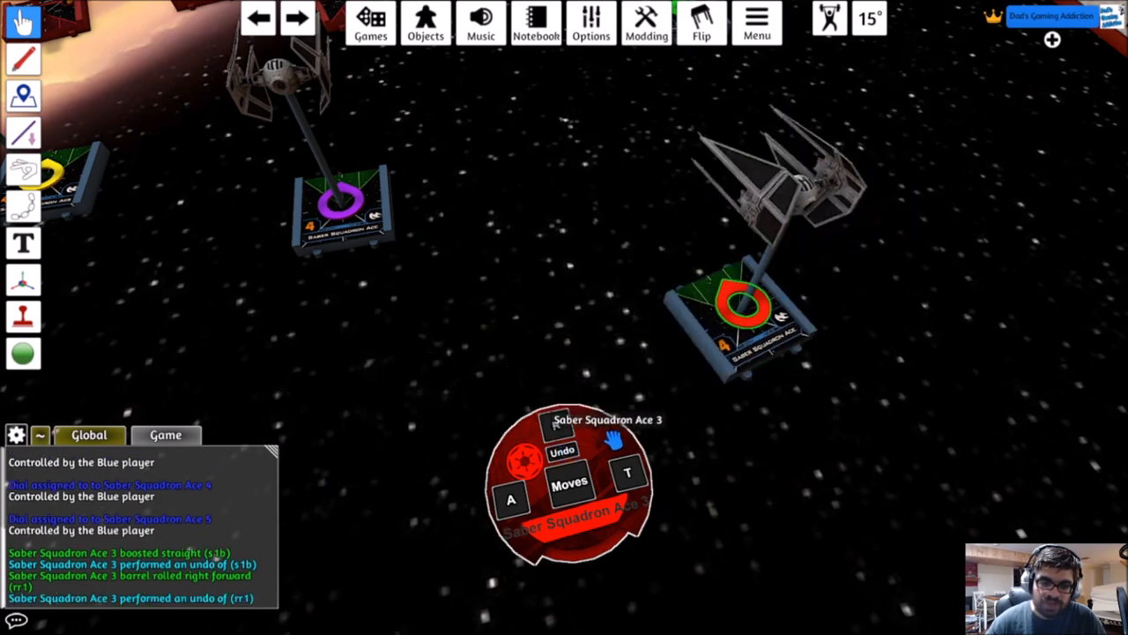
{"action": "left_click", "coordinate": [564, 486]}
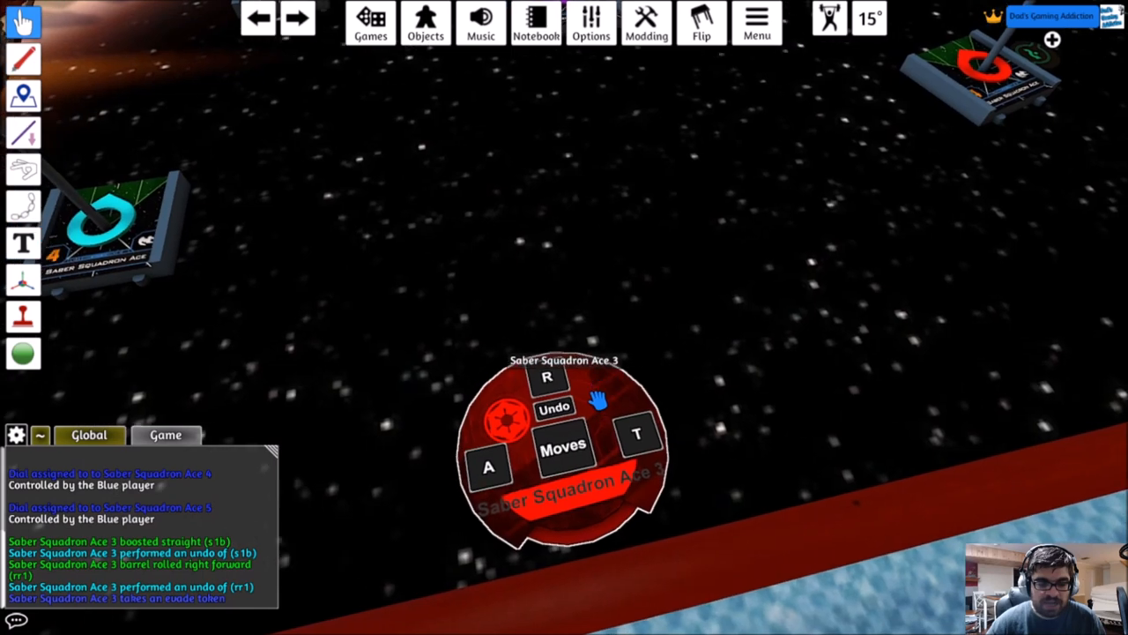
Bring up the maneuver selection wheel for Saber Squadron Ace 3.
{"action": "left_click", "coordinate": [634, 439]}
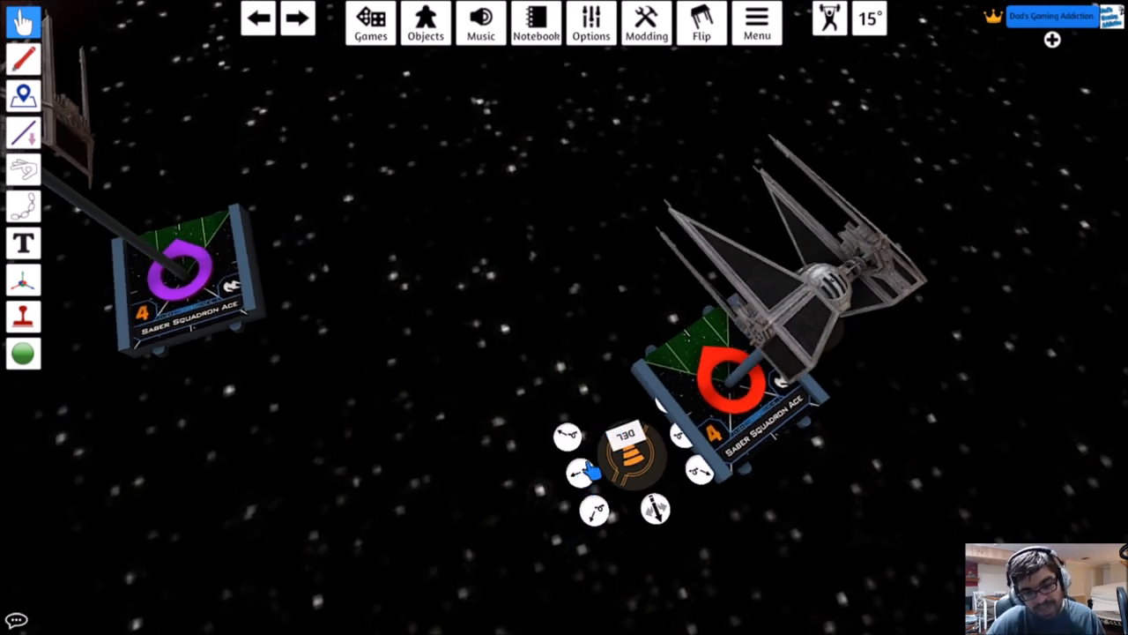
{"action": "mouse_move", "coordinate": [656, 522]}
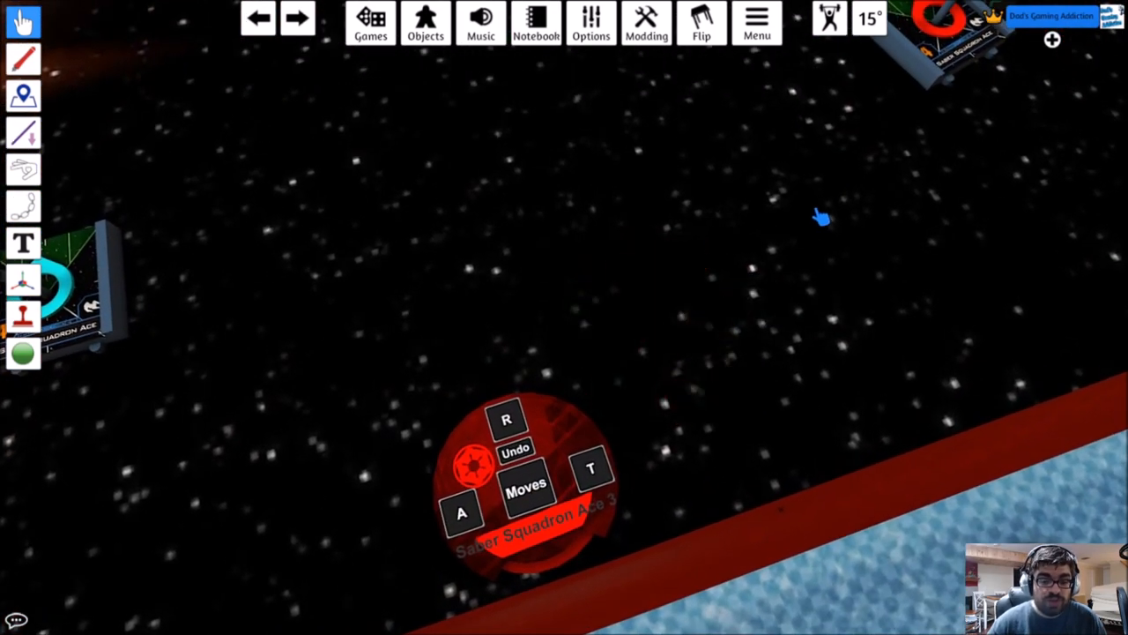
Set the chosen maneuver on Saber Squadron Ace 3's dial.
{"action": "left_click", "coordinate": [519, 487]}
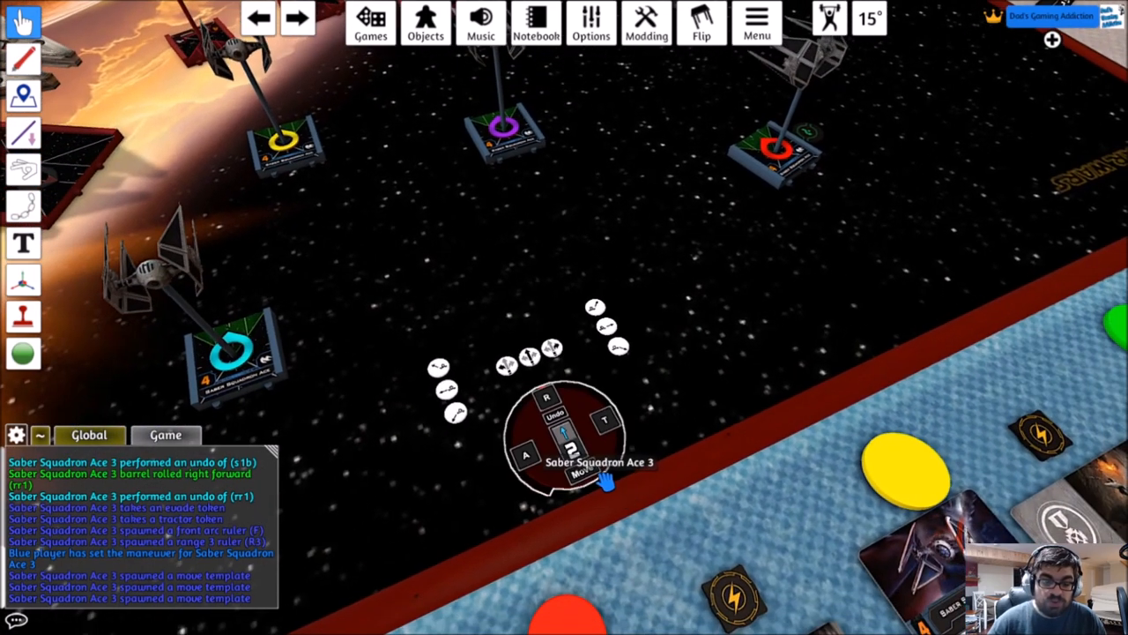
Throw red attack and green defence dice onto the mat beside the Millennium Falcon.
{"action": "left_click", "coordinate": [581, 466]}
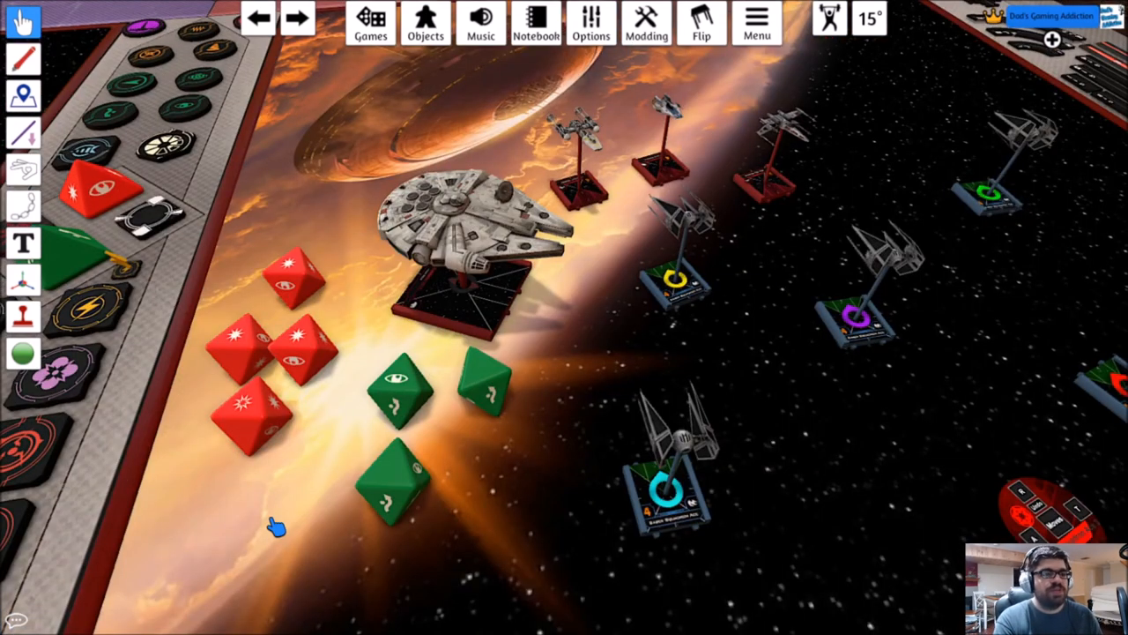
{"action": "mouse_move", "coordinate": [631, 303]}
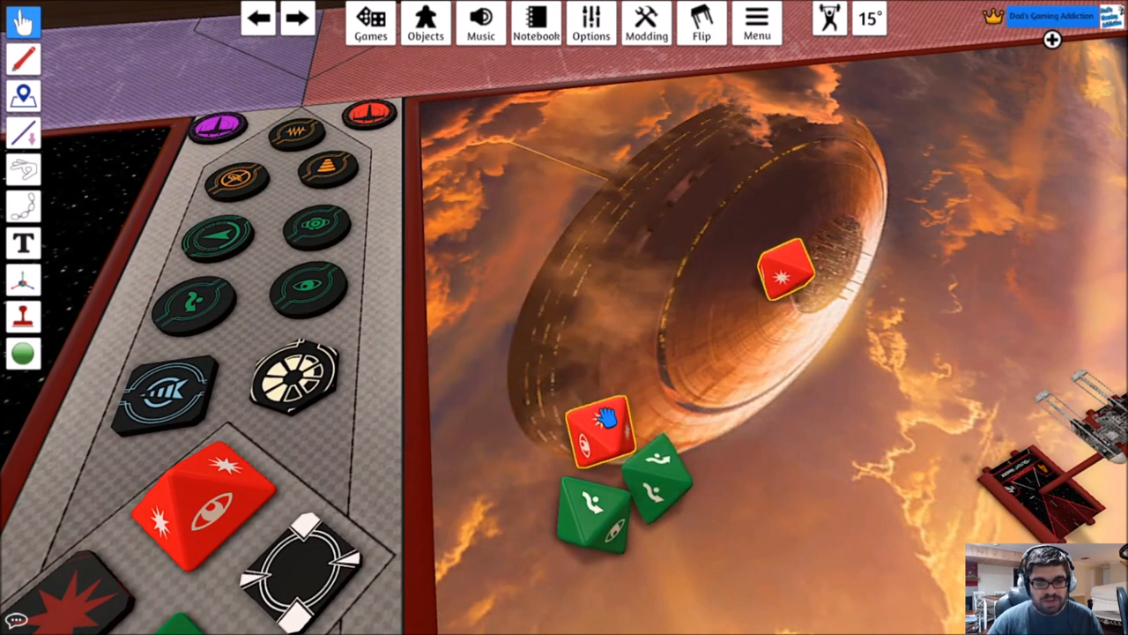
Lift one red attack die and throw it back onto the mat to reroll it.
{"action": "left_click_drag", "start_coordinate": [599, 429], "coordinate": [573, 247]}
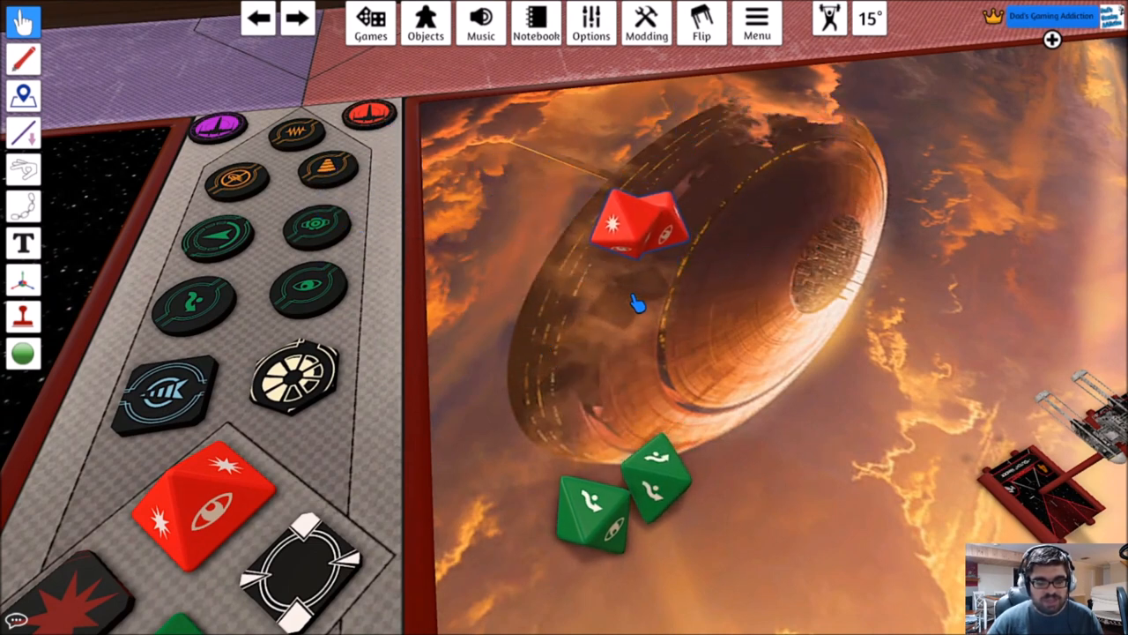
{"action": "left_click_drag", "start_coordinate": [634, 229], "coordinate": [762, 317]}
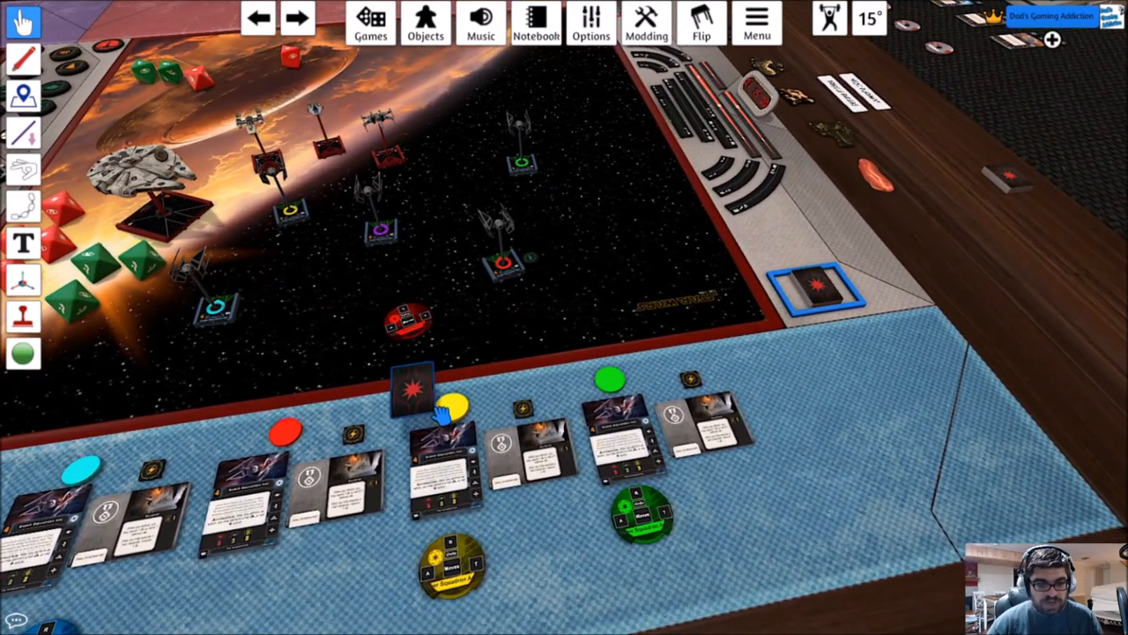
Swing the camera toward the player area with the pilot cards and dials.
{"action": "left_click_drag", "start_coordinate": [409, 388], "coordinate": [480, 365]}
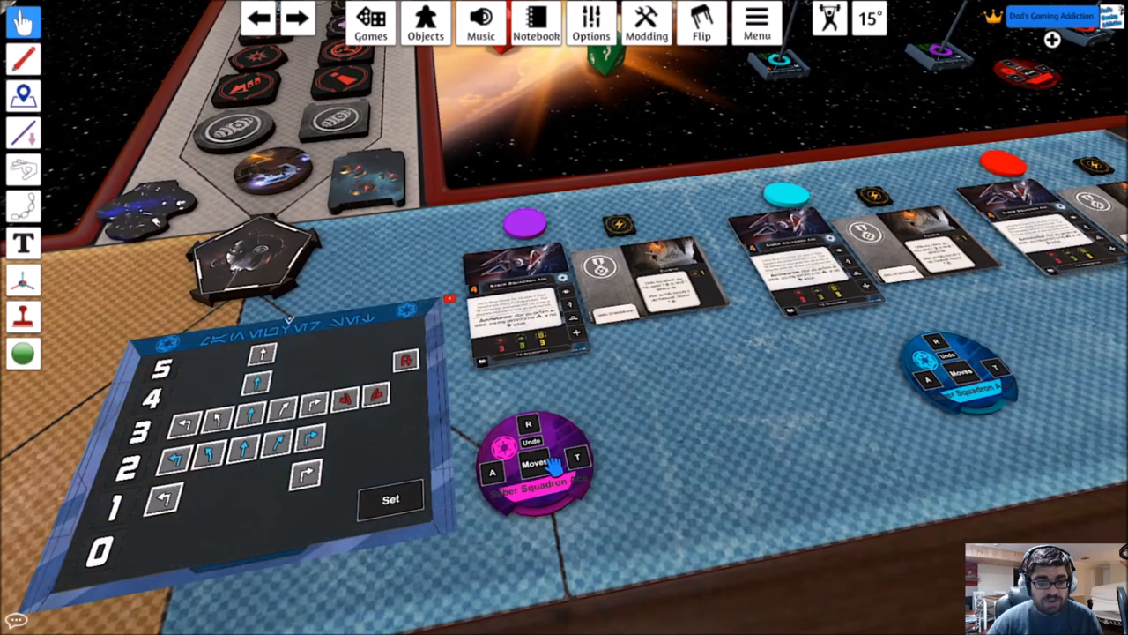
Set a straight 2 maneuver on the purple-ringed Saber Squadron Ace's dial.
{"action": "left_click", "coordinate": [245, 461]}
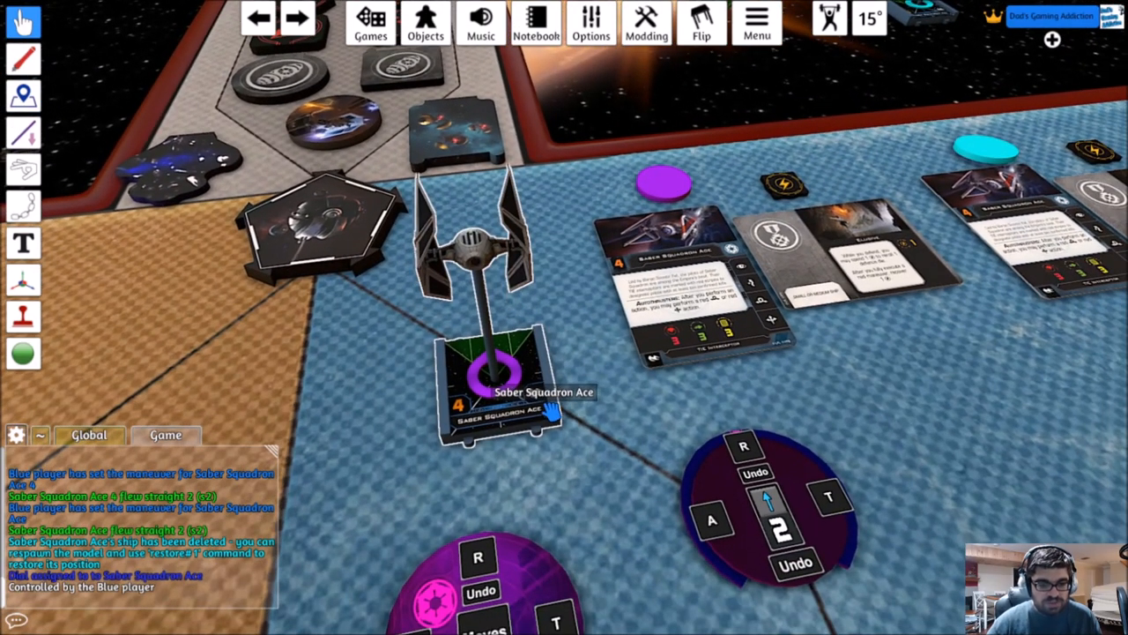
Restore Saber Squadron Ace to its saved position via its context menu.
{"action": "right_click", "coordinate": [498, 370]}
{"action": "type", "text": "restore#1"}
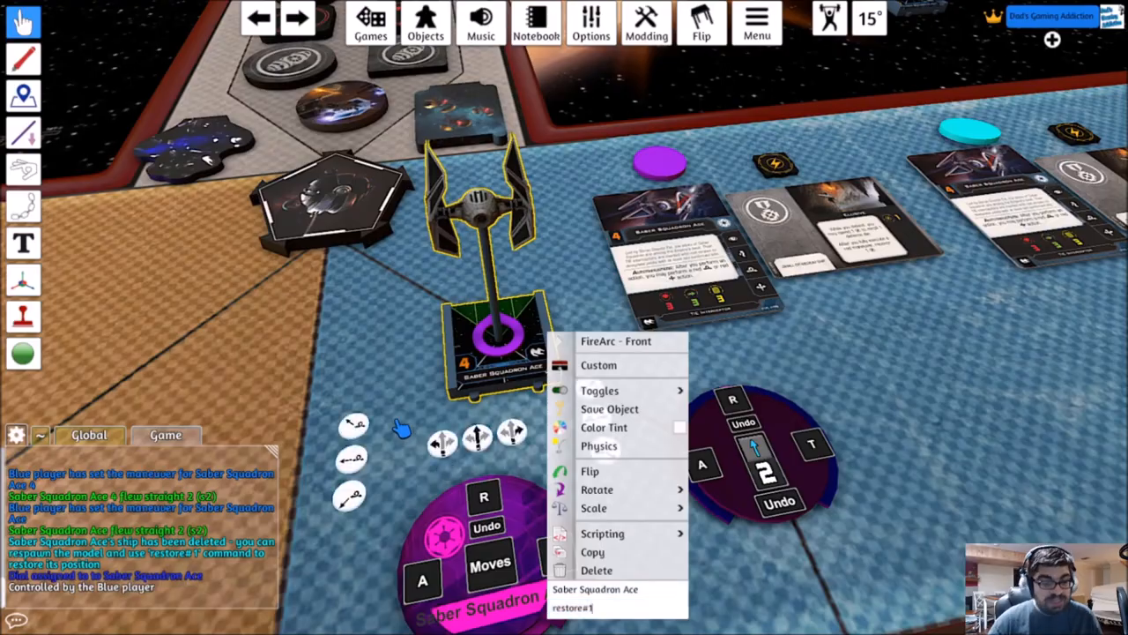
{"action": "left_click", "coordinate": [603, 596]}
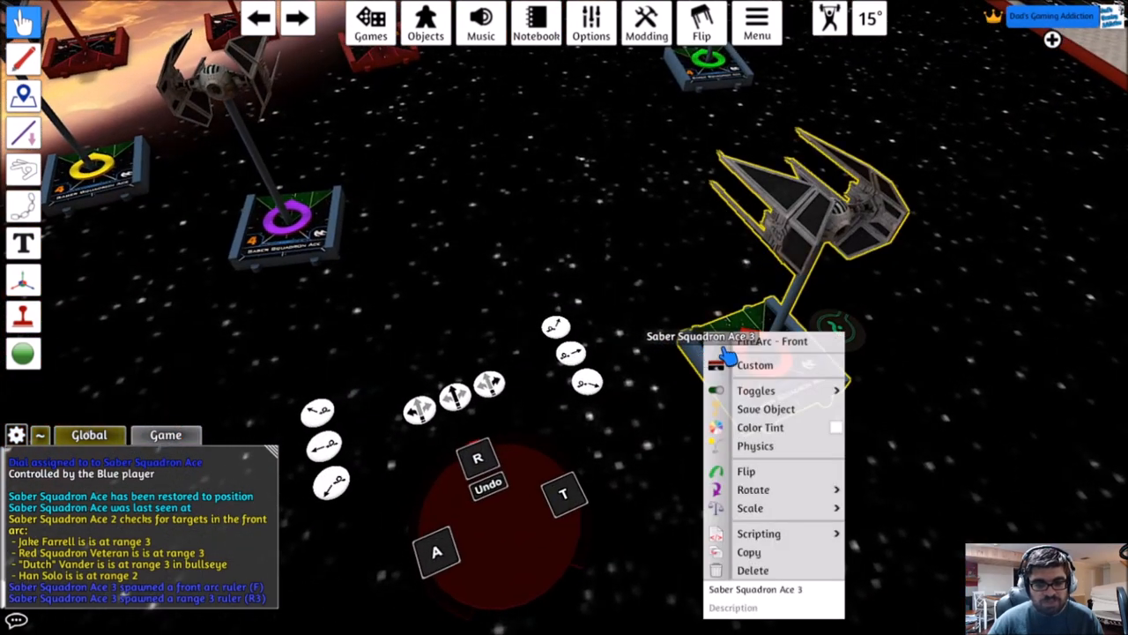
{"action": "mouse_move", "coordinate": [784, 348]}
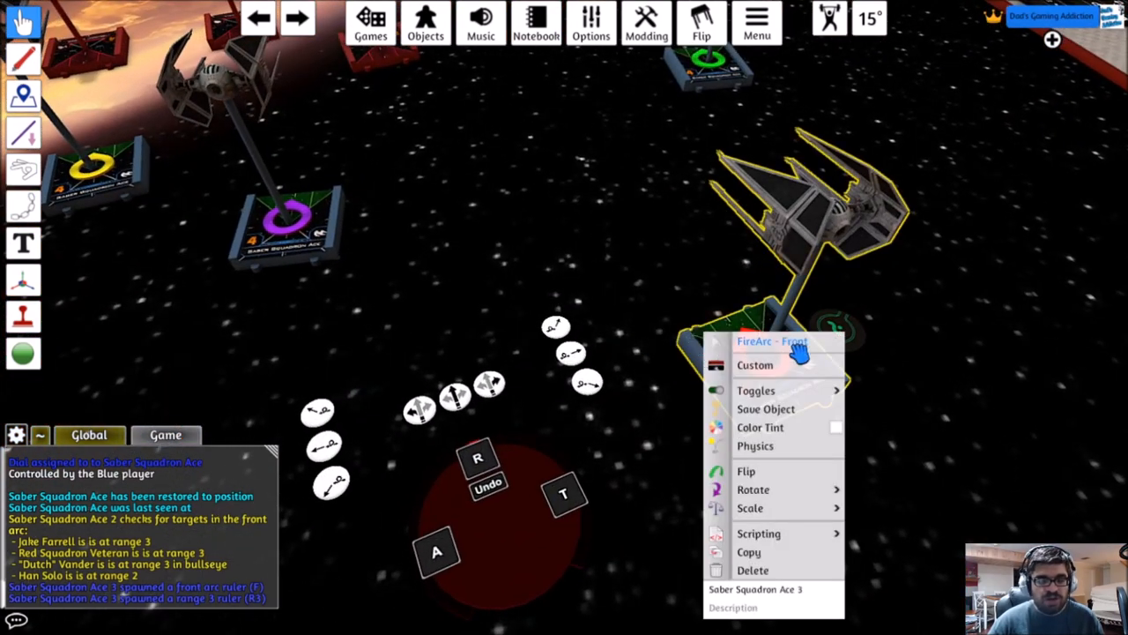
Run Saber Squadron Ace 3's front-arc check, finding Red Squadron Veteran at range 3.
{"action": "left_click", "coordinate": [772, 342]}
{"action": "type", "text": "aw"}
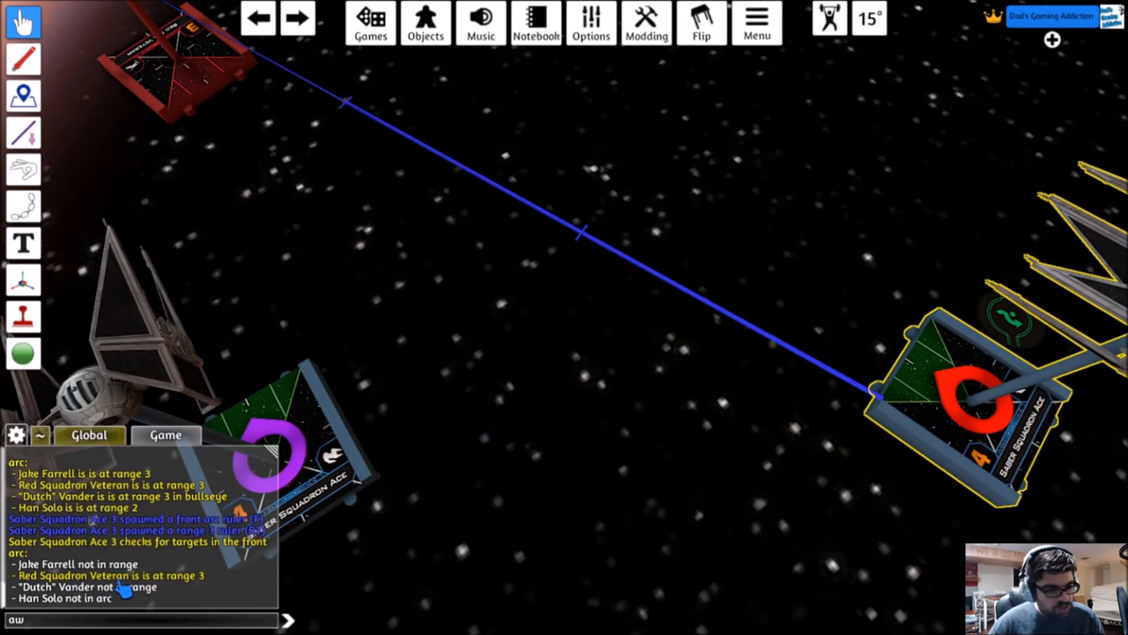
{"action": "mouse_move", "coordinate": [134, 606]}
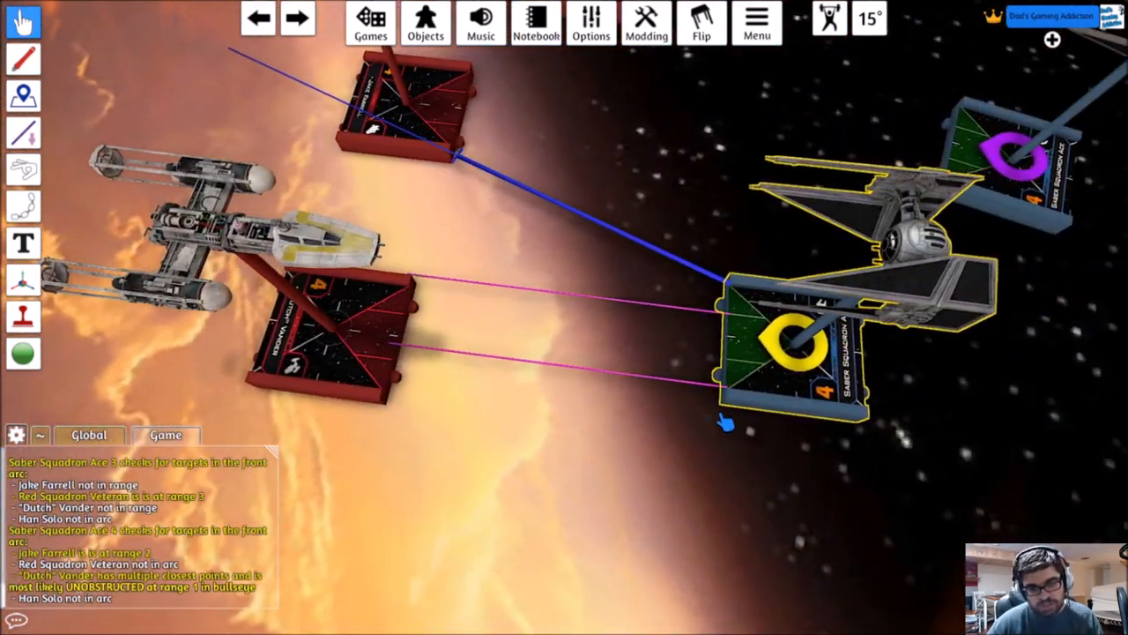
{"action": "mouse_move", "coordinate": [642, 365]}
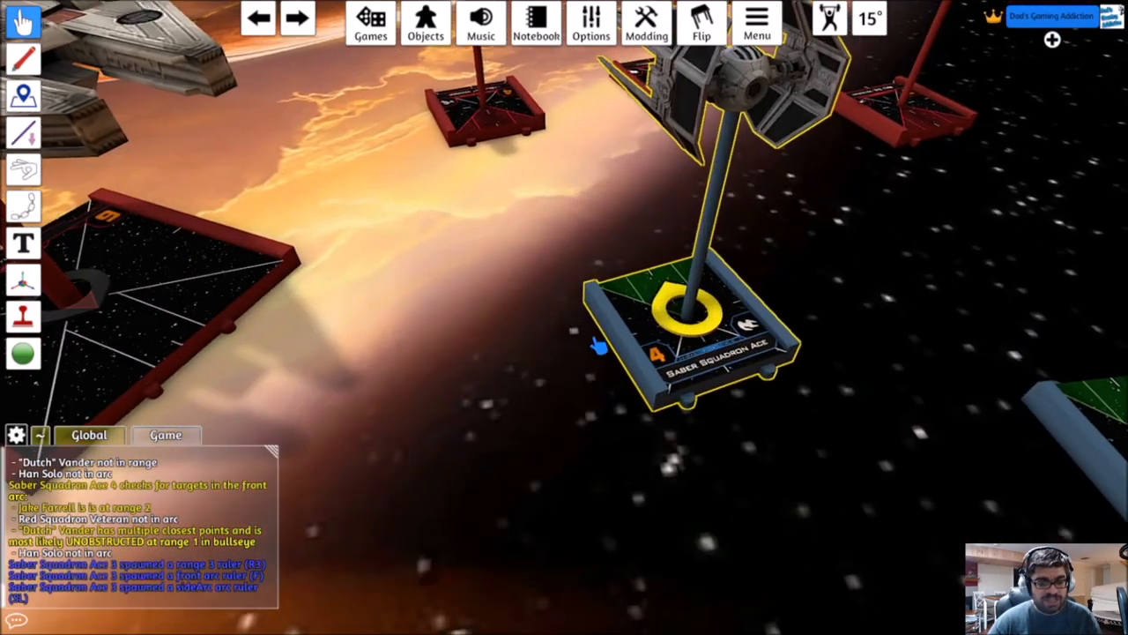
Draw Saber Squadron Ace 4's front-arc range lines, finding Dutch Vander at range 1 in bullseye.
{"action": "right_click", "coordinate": [679, 326]}
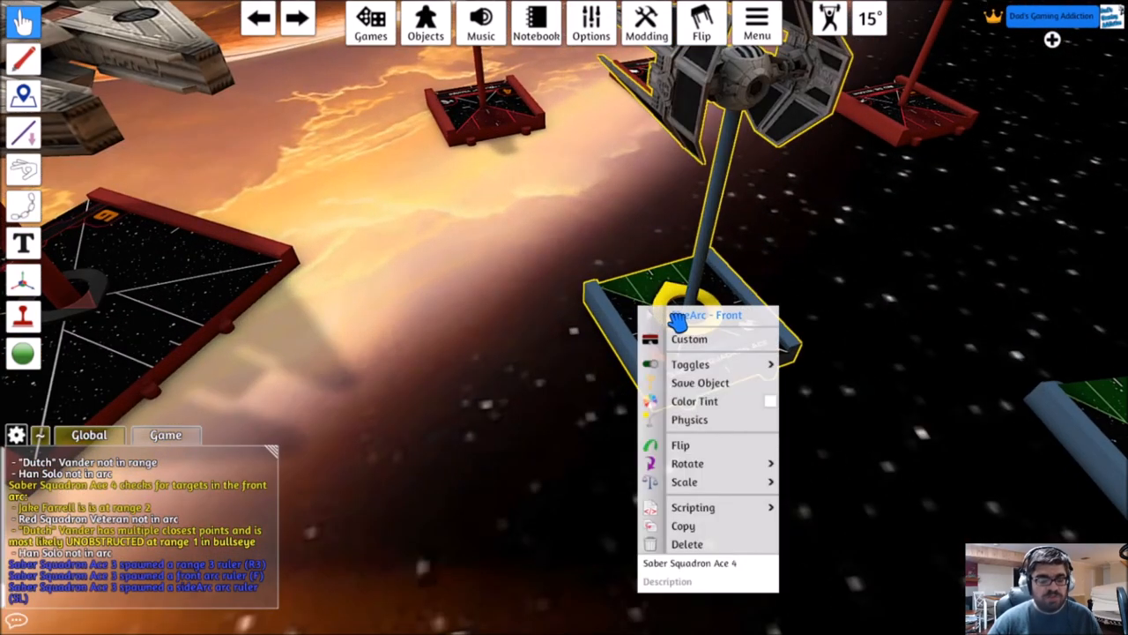
{"action": "left_click", "coordinate": [709, 313]}
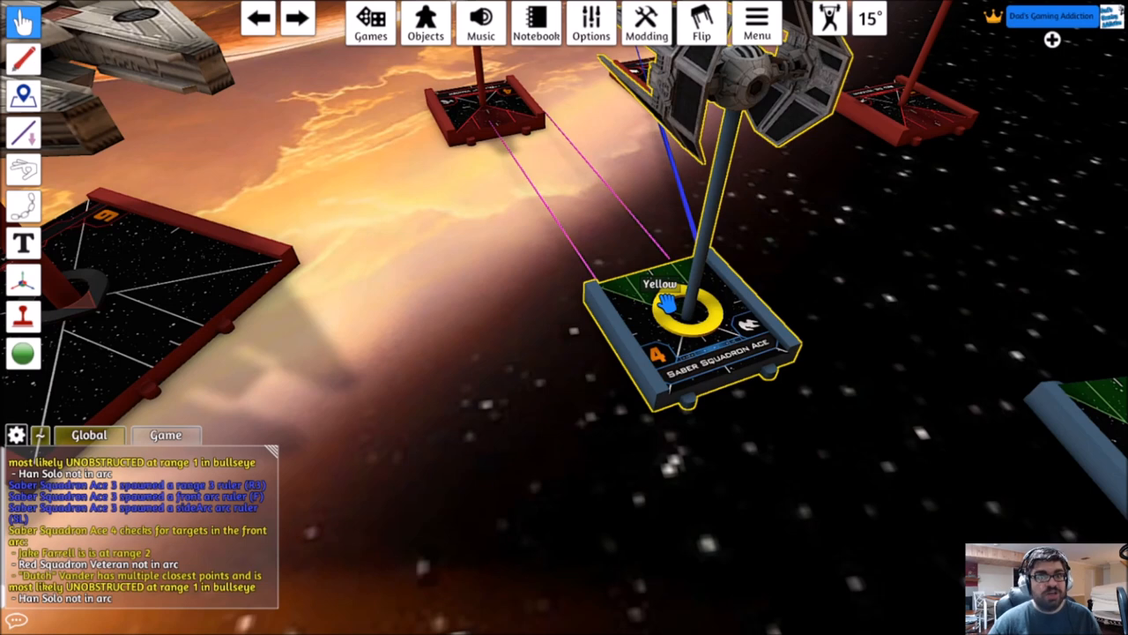